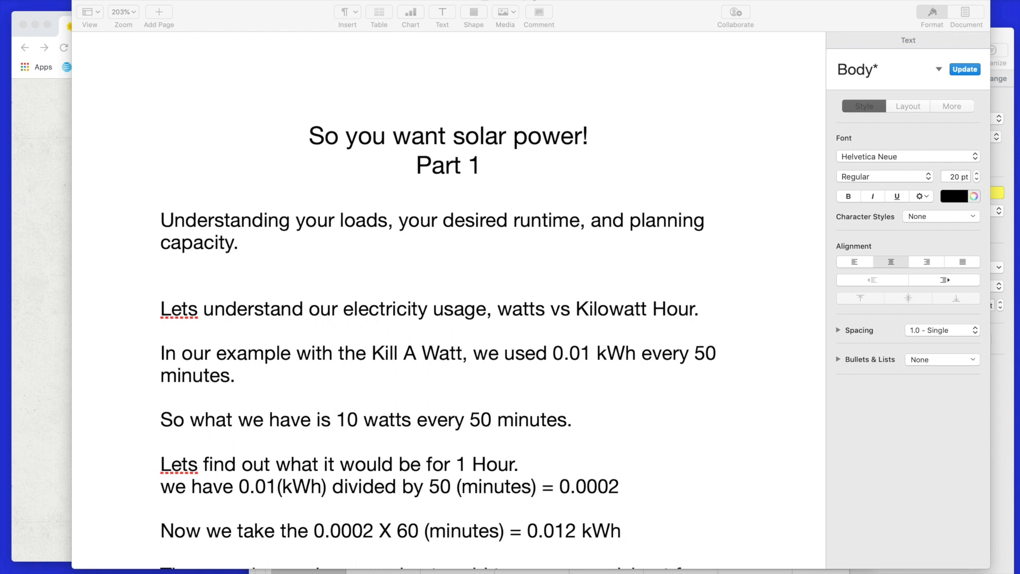
mouse_move(754, 99)
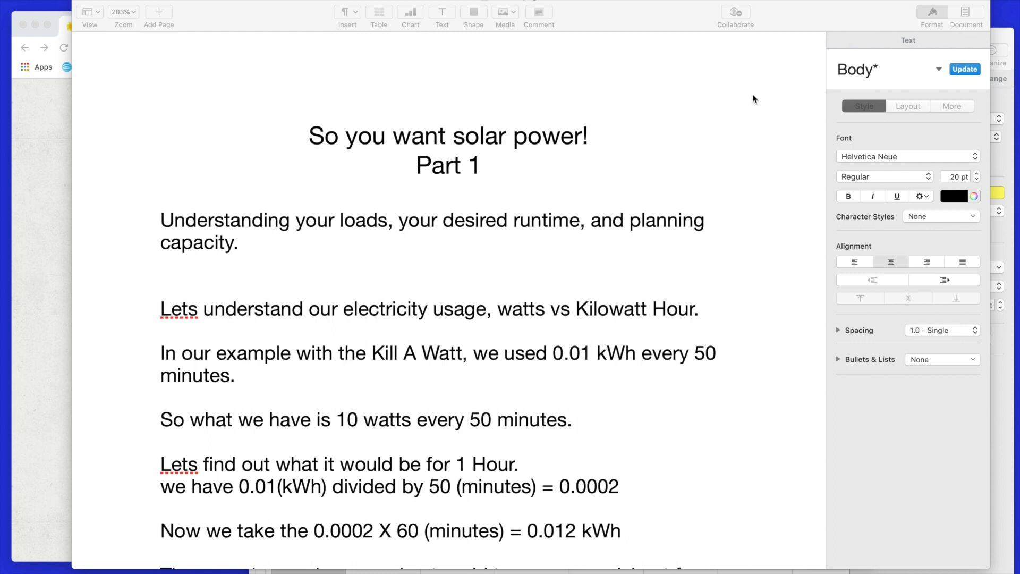
mouse_move(729, 110)
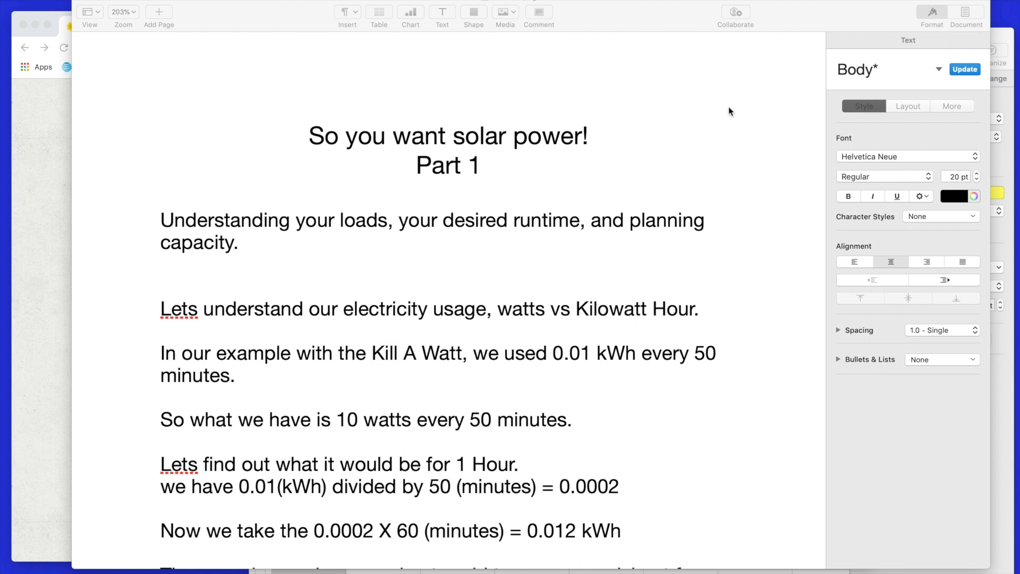
Scroll the Pages document to the paragraphs converting 0.01 kWh per 50 minutes into 0.012 kWh per hour
scroll("up", 3)
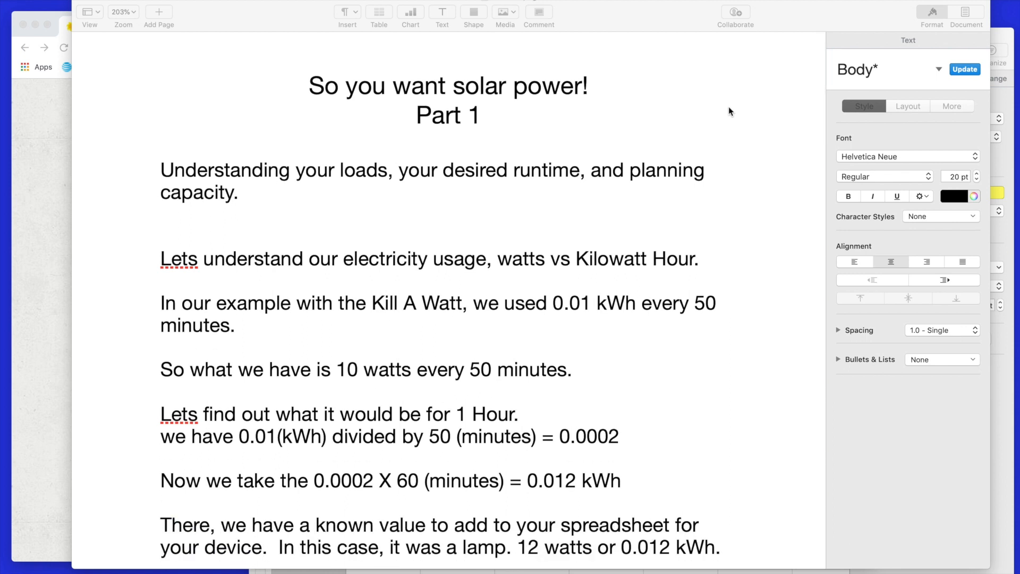
scroll("down", 3)
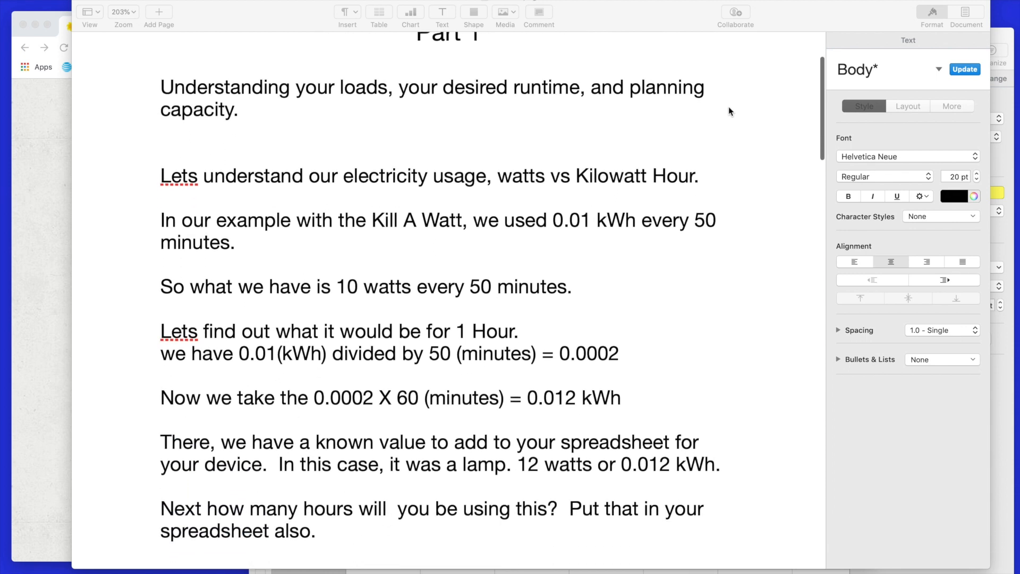
scroll("up", 3)
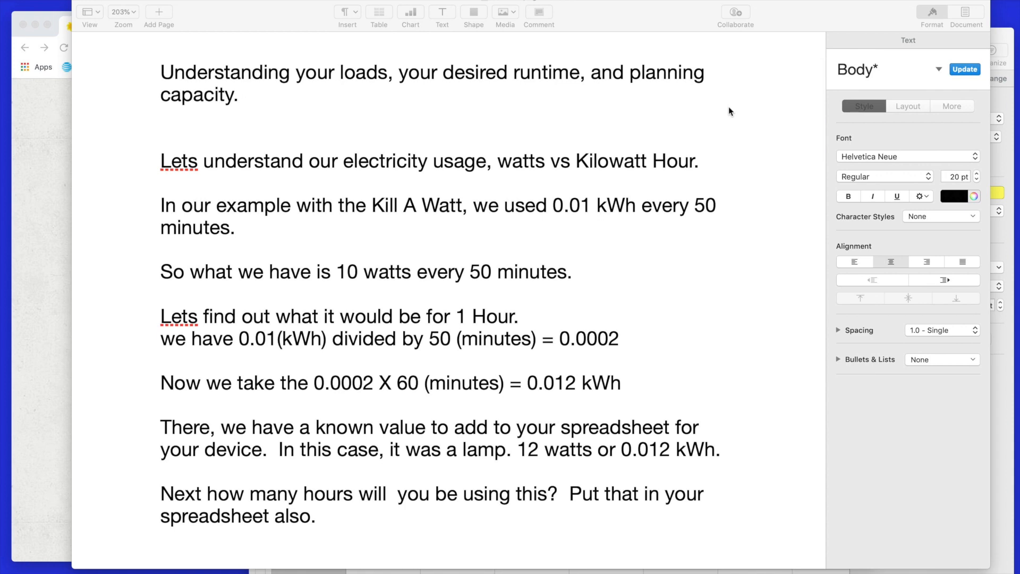
left_click(156, 272)
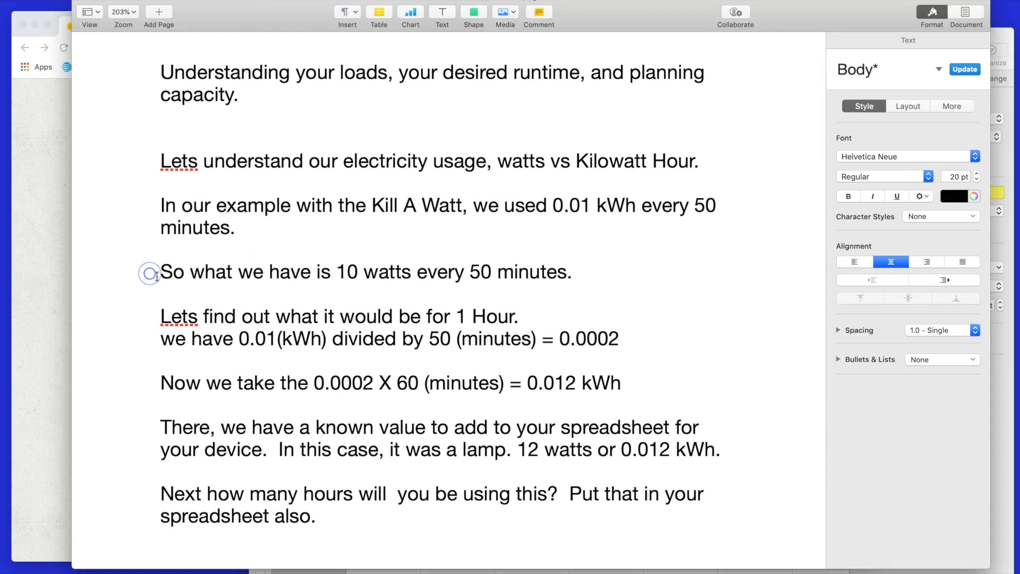
triple_click(365, 271)
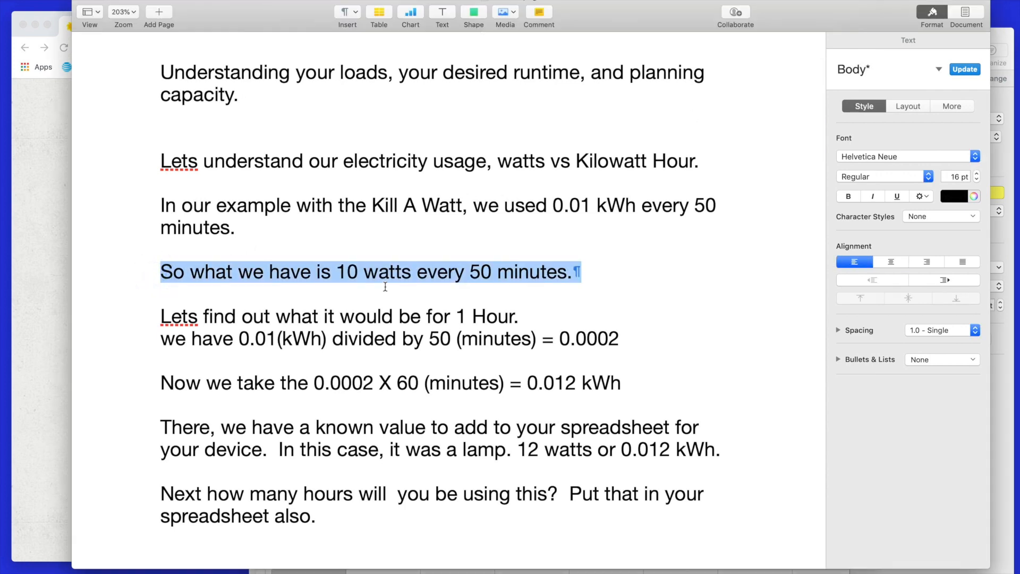
mouse_move(533, 283)
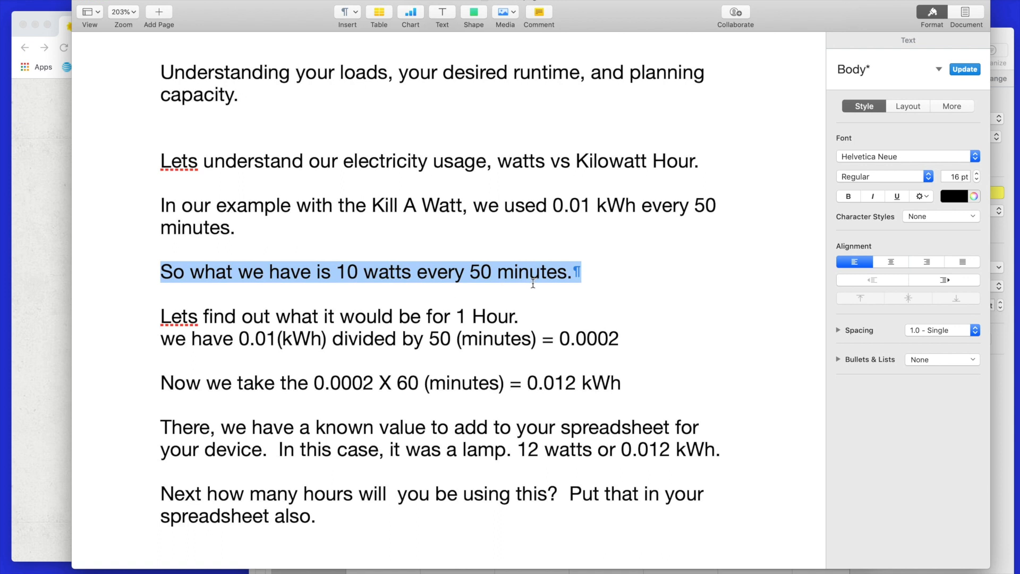
mouse_move(480, 386)
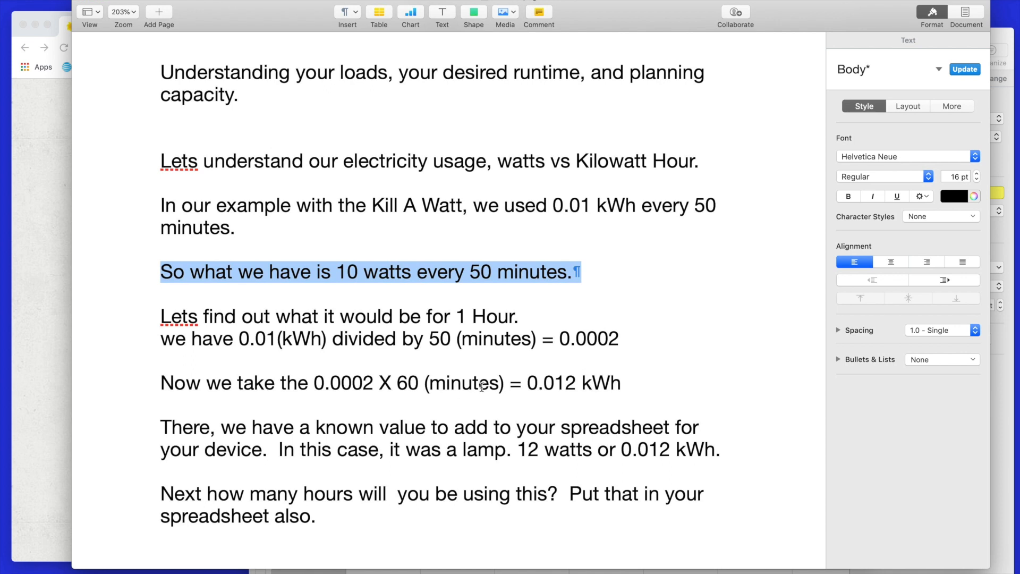
left_click(234, 338)
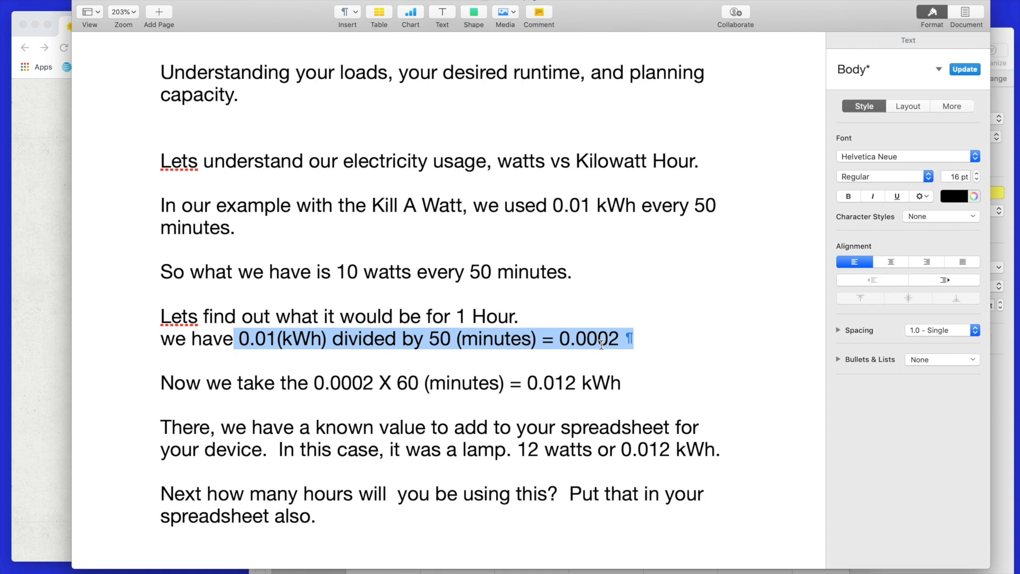
mouse_move(500, 368)
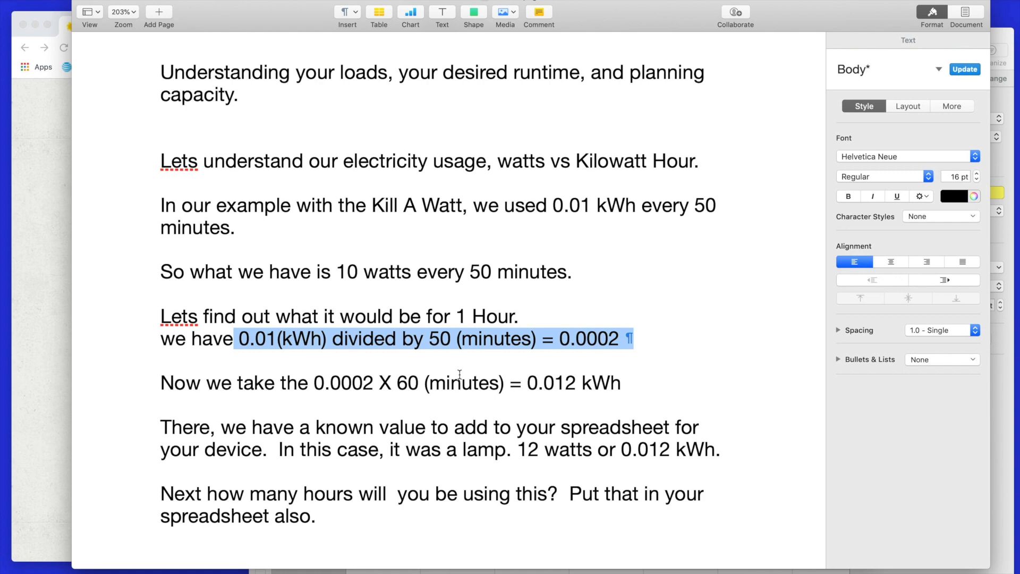
mouse_move(479, 367)
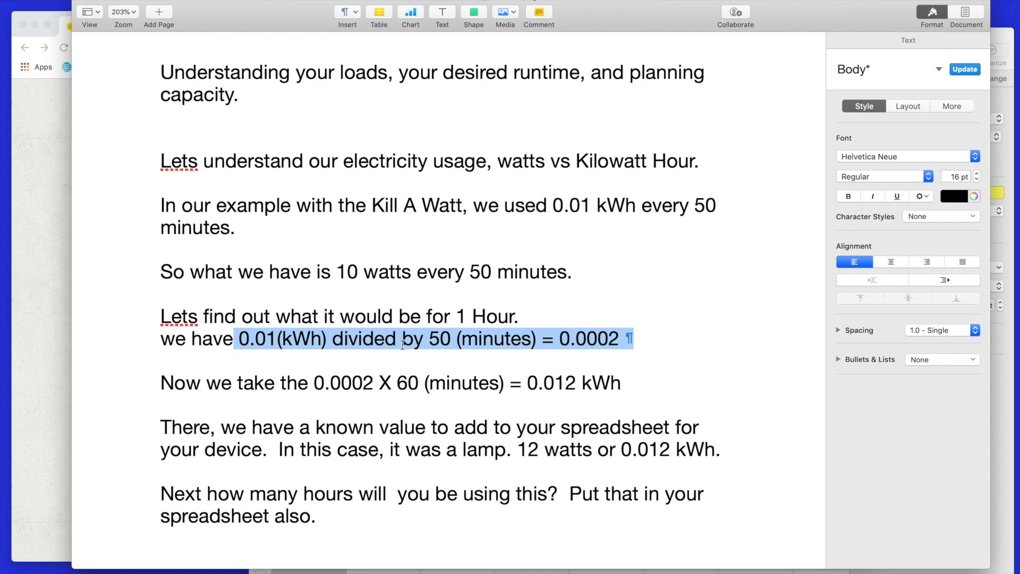
mouse_move(567, 339)
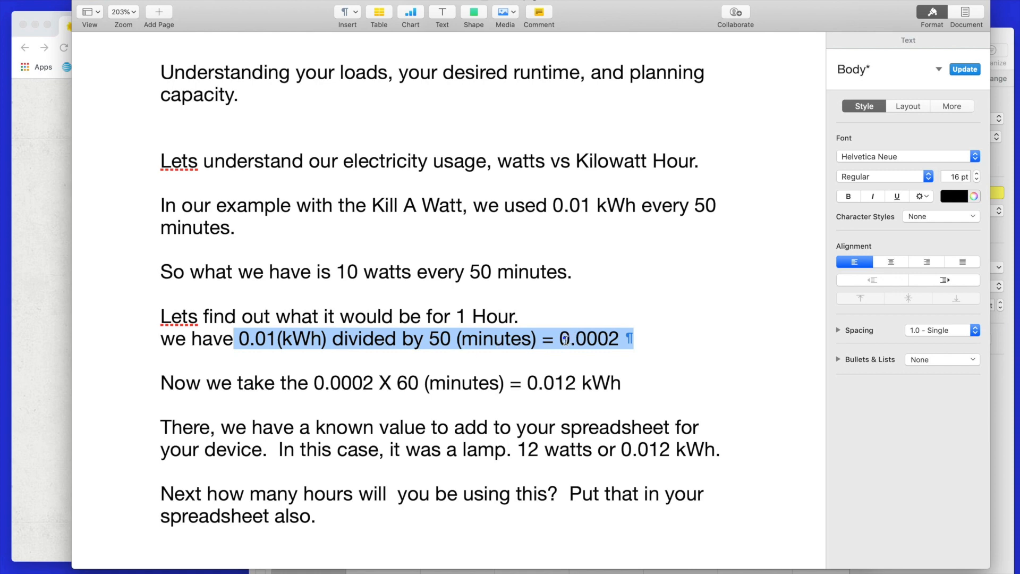
double_click(587, 338)
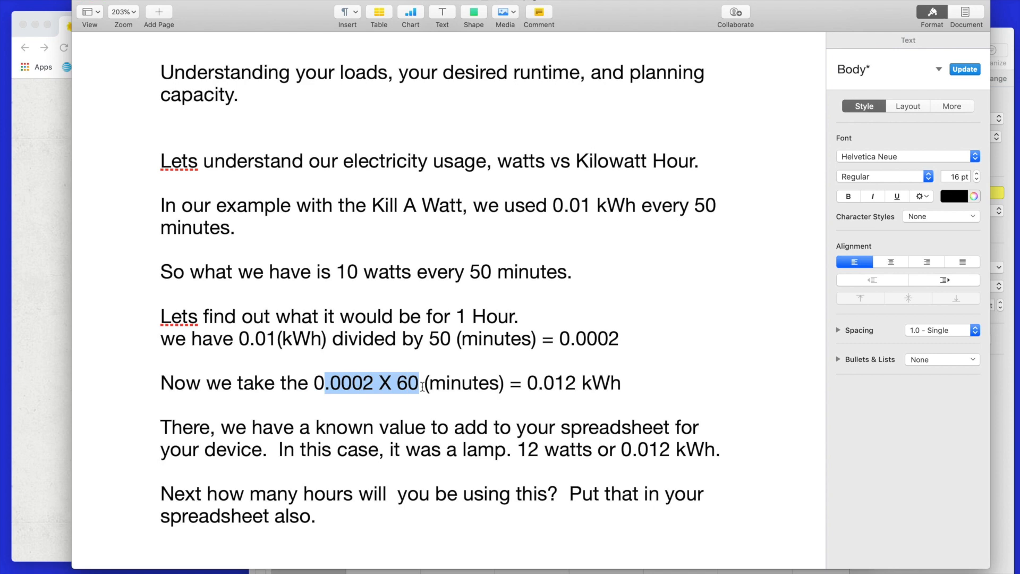
mouse_move(531, 384)
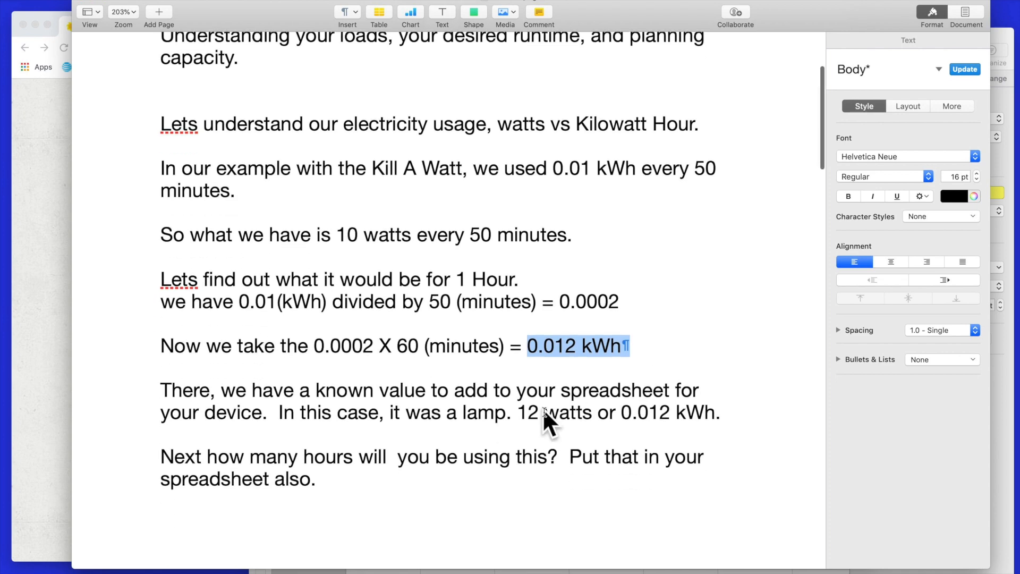
mouse_move(510, 440)
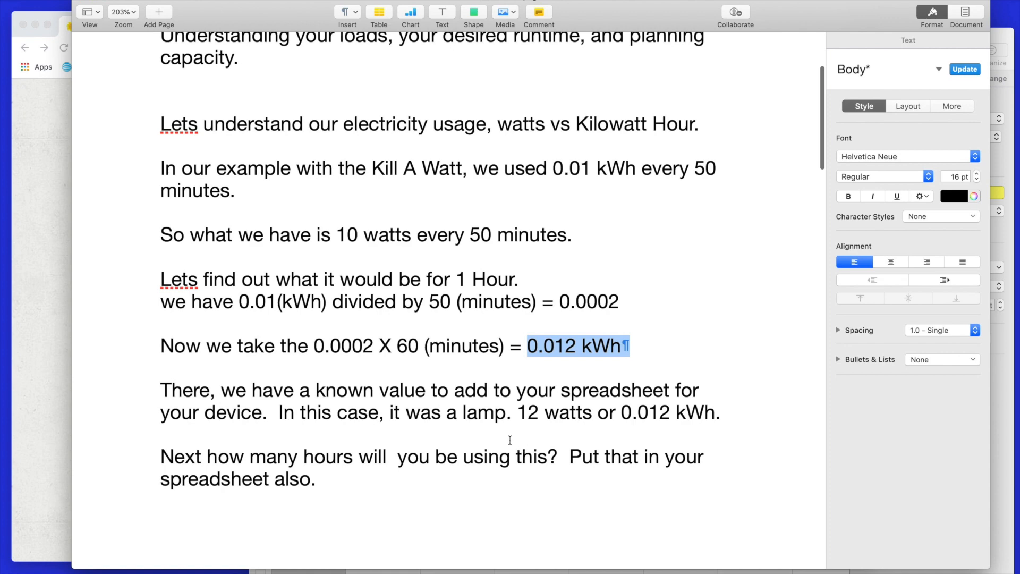
mouse_move(204, 442)
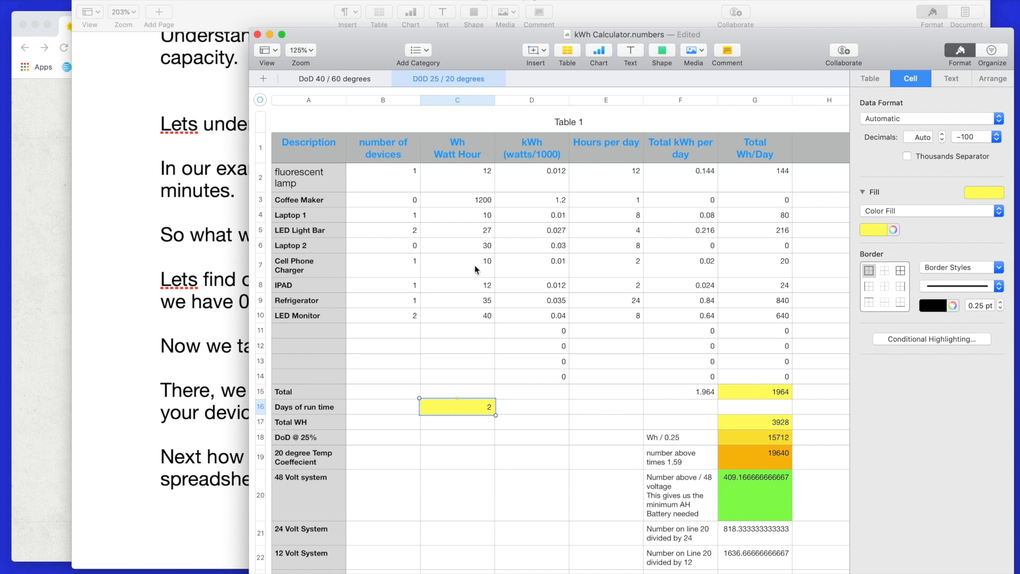
mouse_move(465, 178)
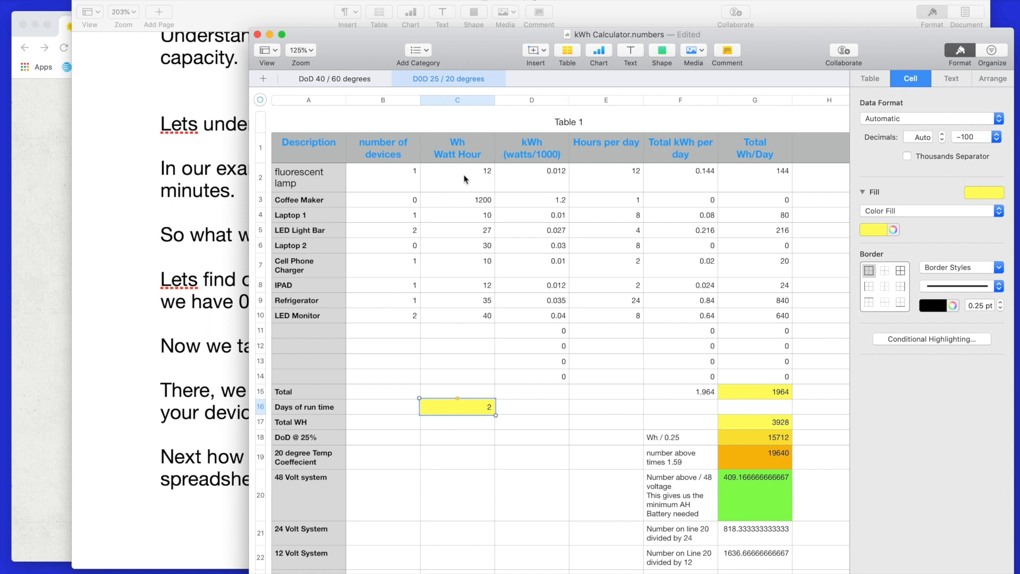
Point out the fluorescent lamp row: 1 device, 12 Wh, 0.012 kWh in cells A2 to D2
left_click(309, 178)
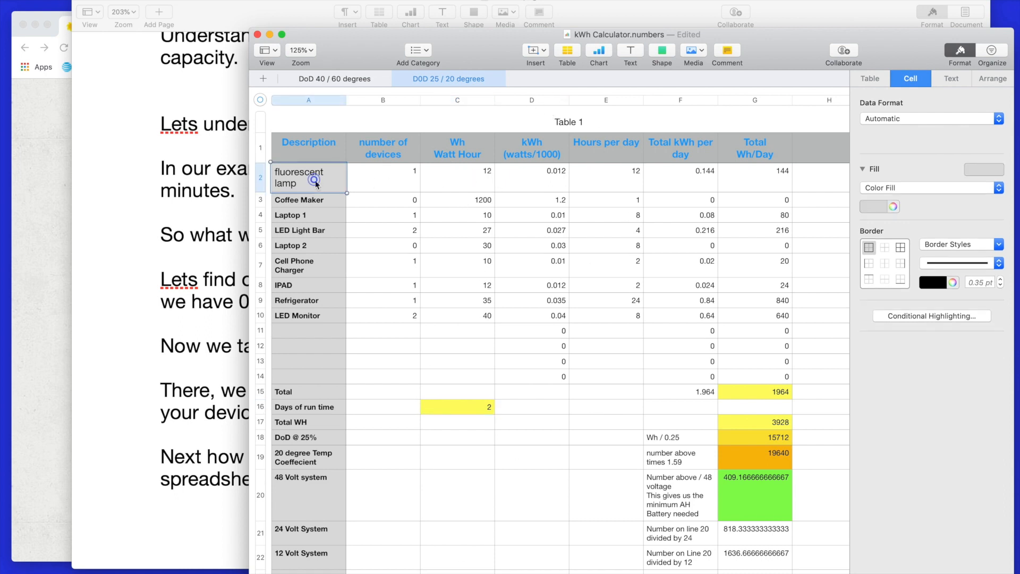
left_click(382, 178)
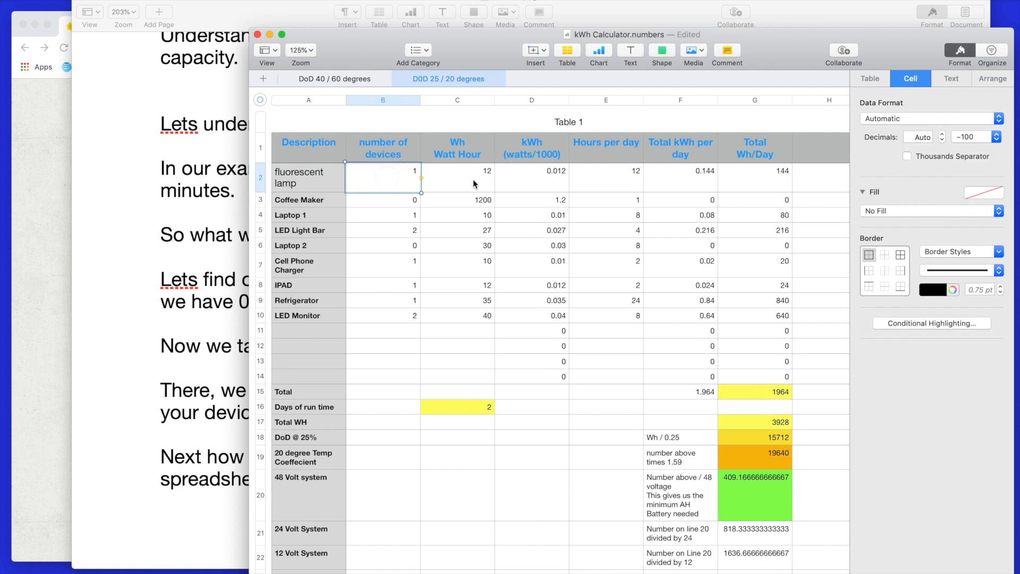
left_click(457, 178)
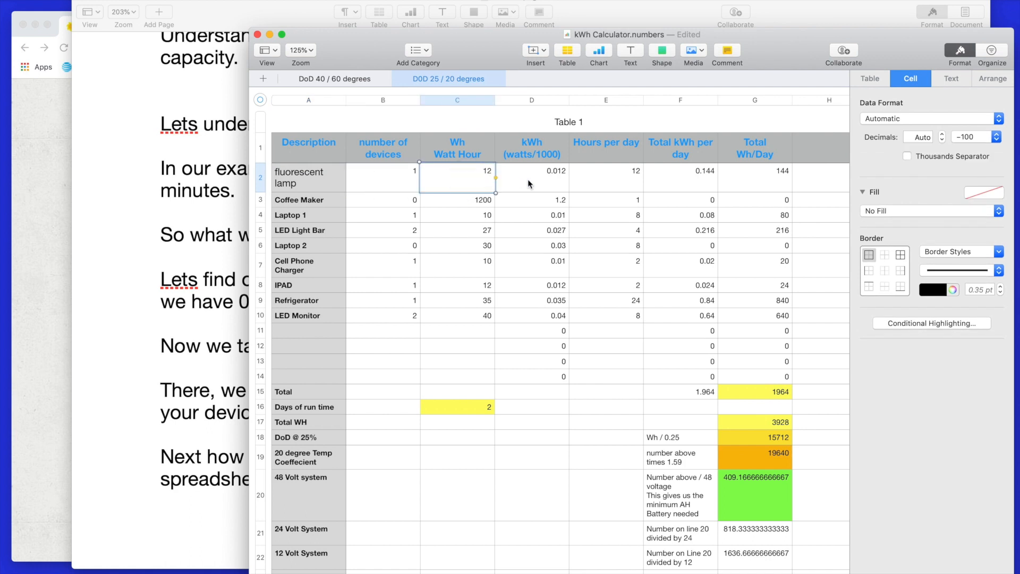
left_click(531, 177)
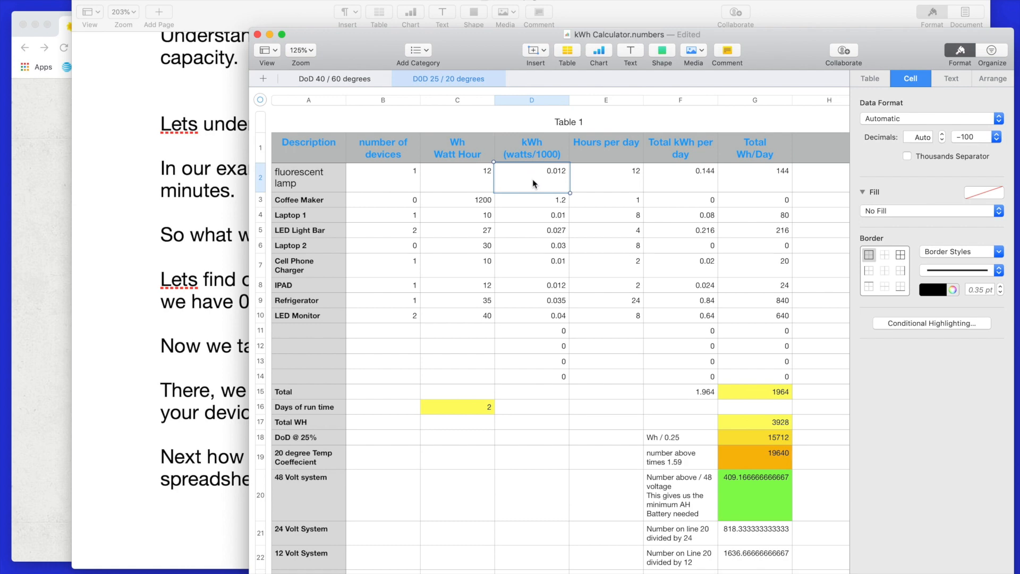
mouse_move(584, 179)
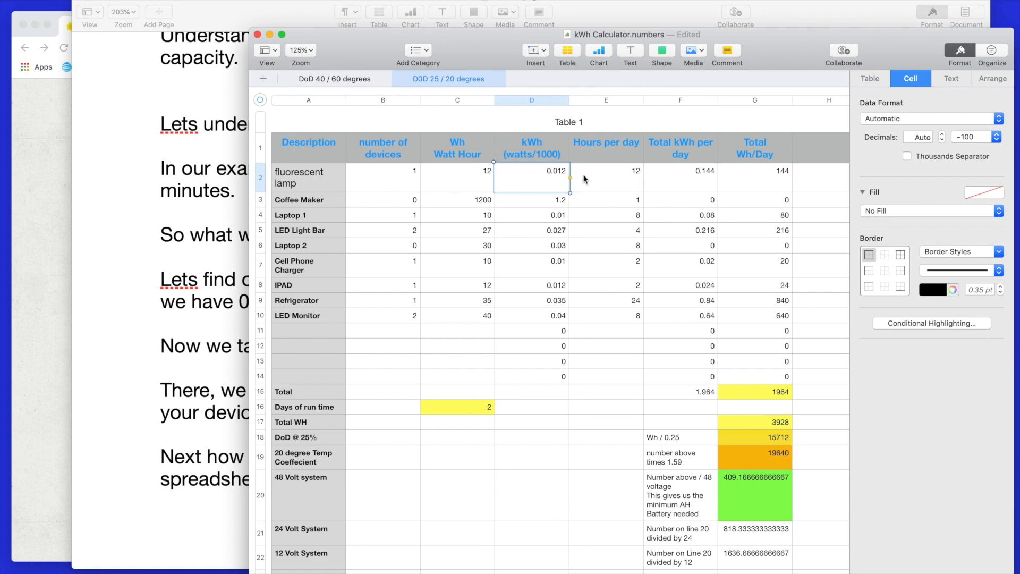
mouse_move(57, 276)
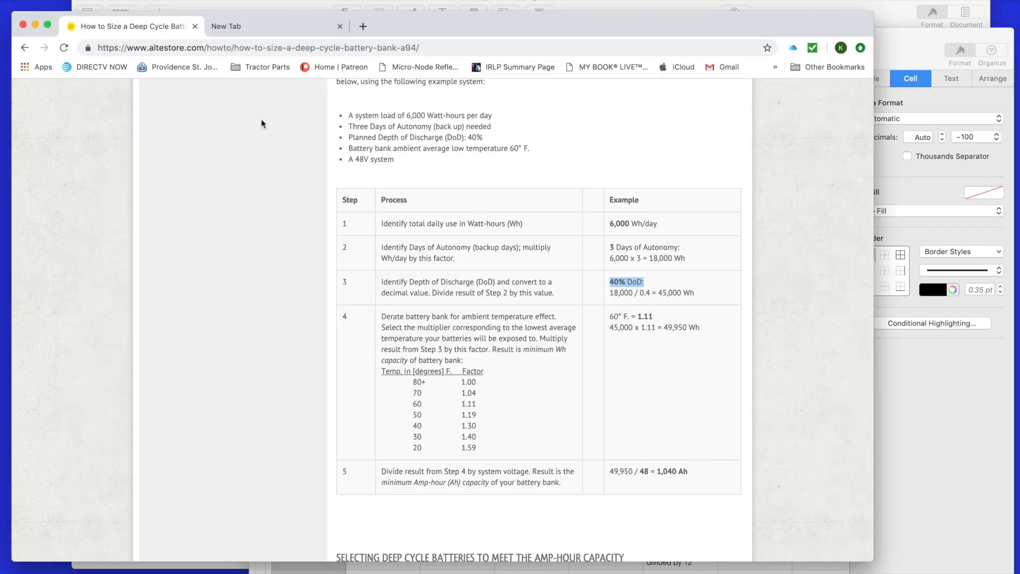
mouse_move(198, 86)
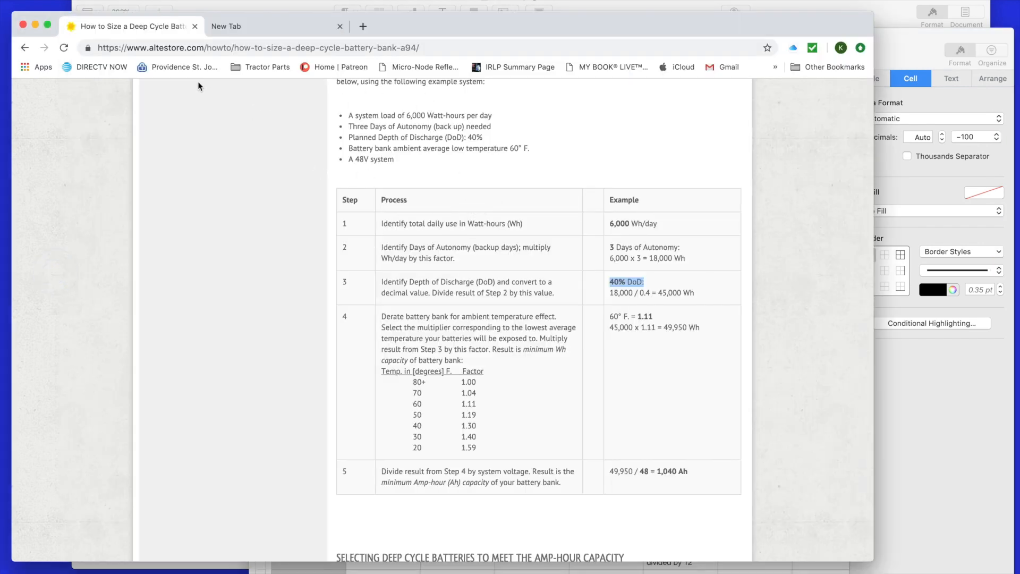
mouse_move(215, 291)
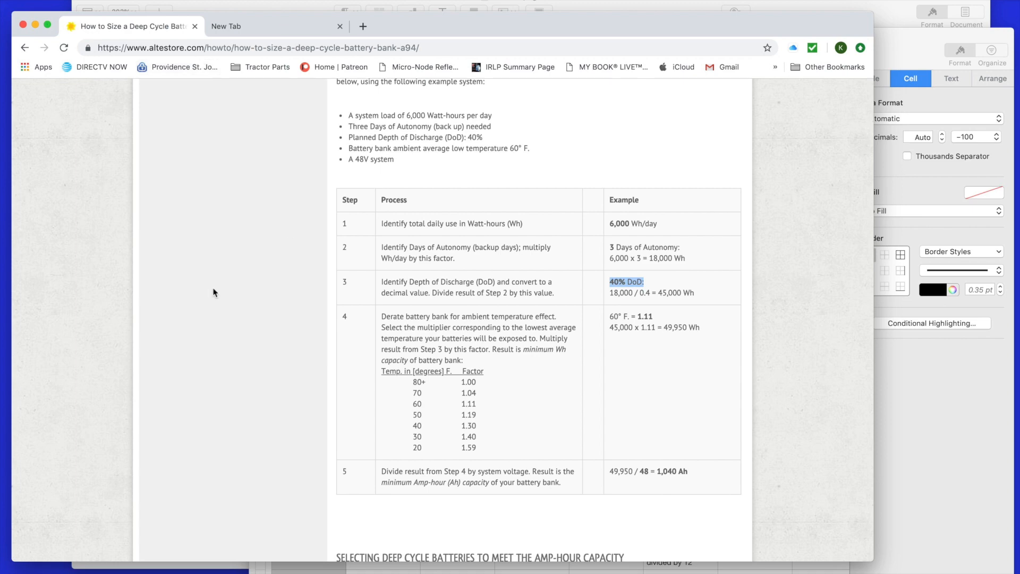
mouse_move(344, 207)
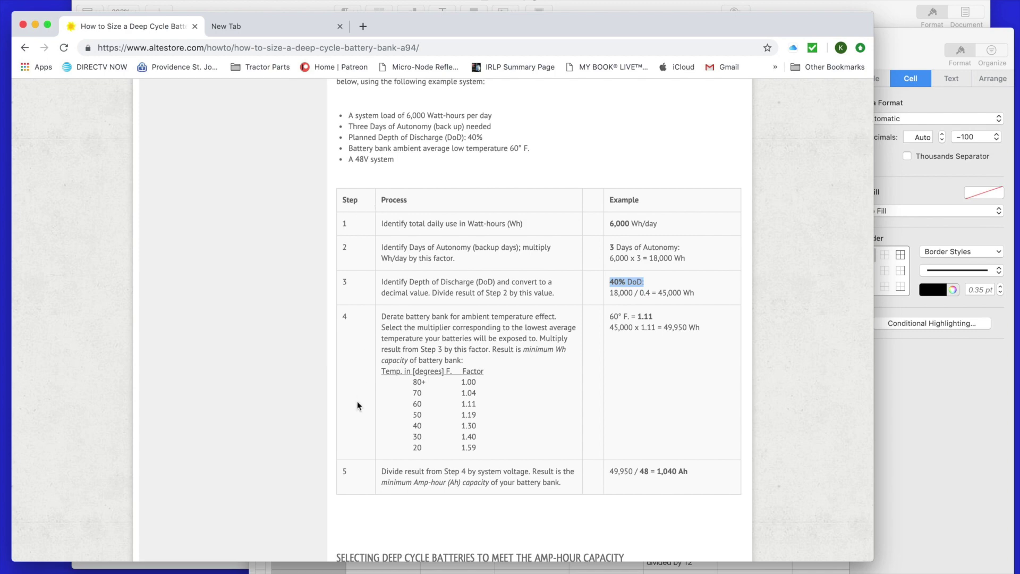
mouse_move(296, 298)
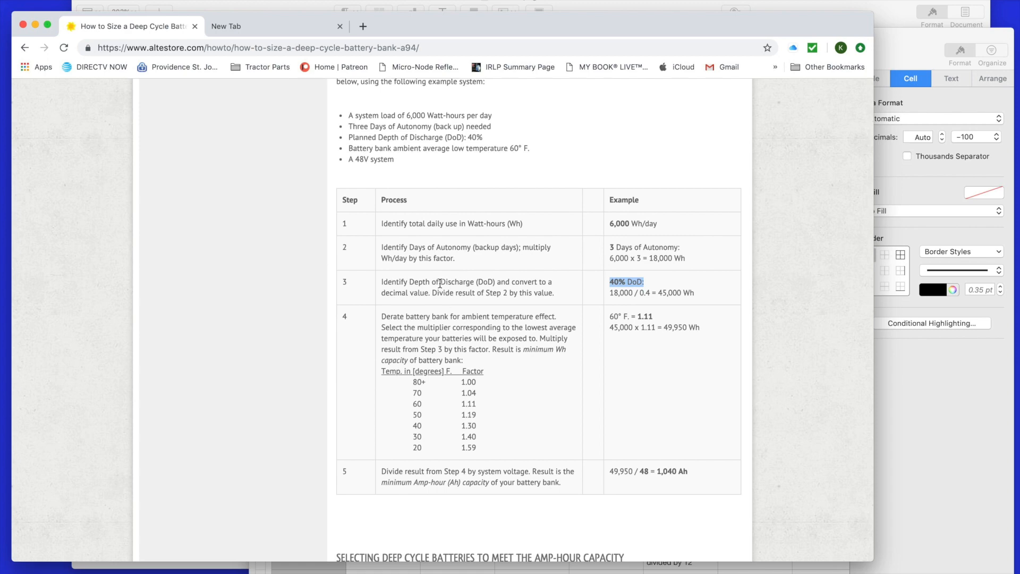
mouse_move(236, 294)
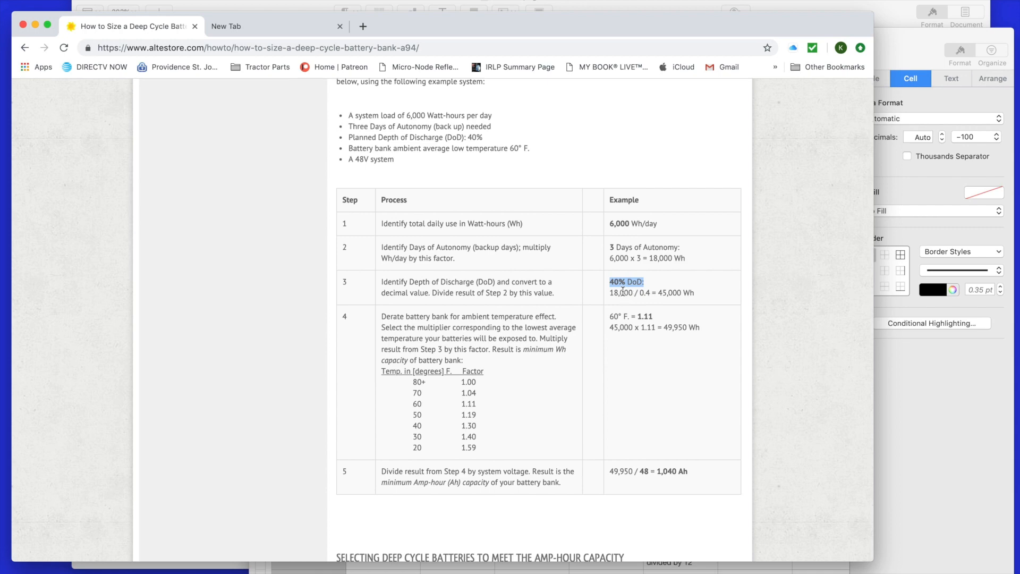
mouse_move(651, 264)
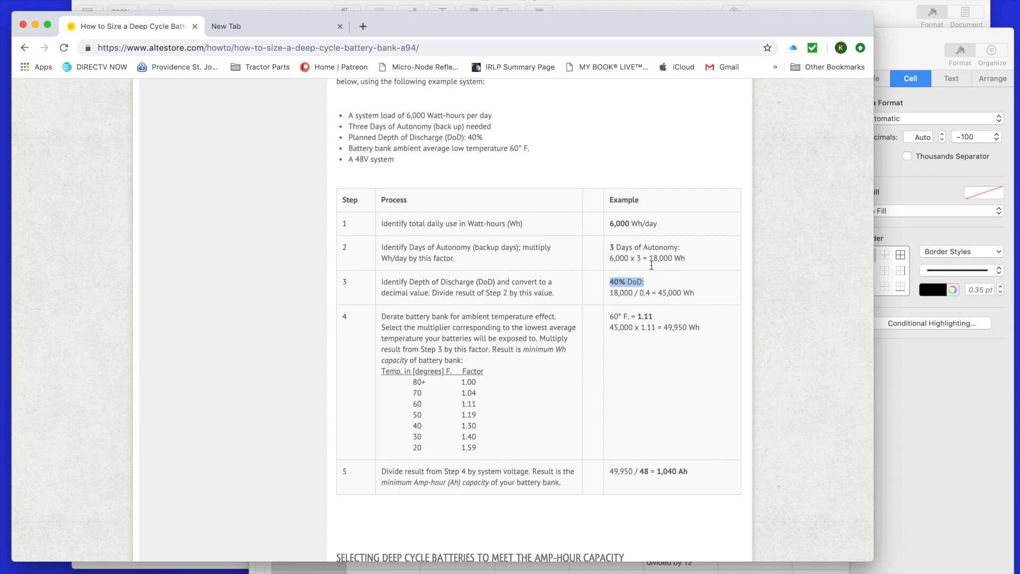
mouse_move(606, 257)
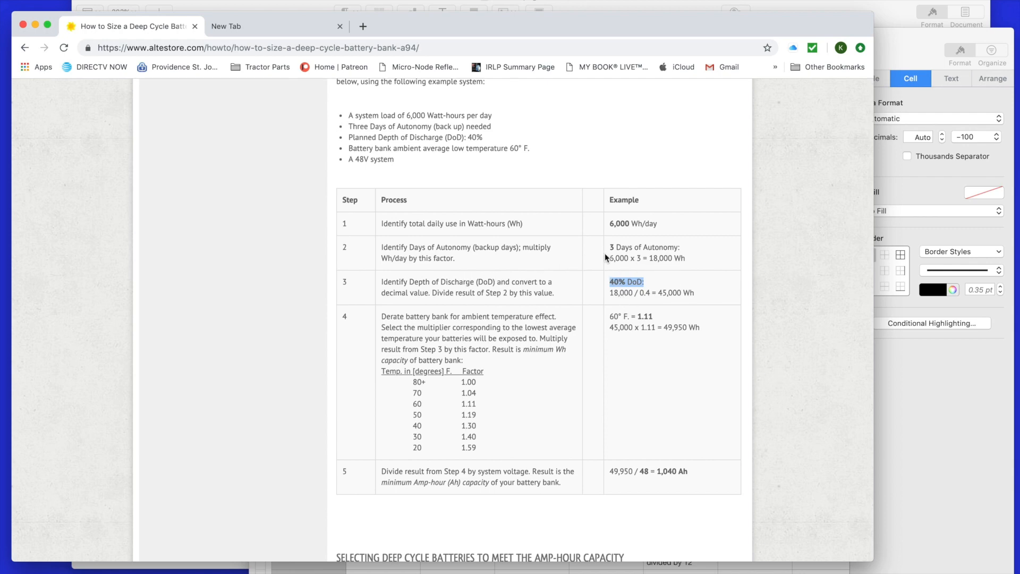
mouse_move(322, 396)
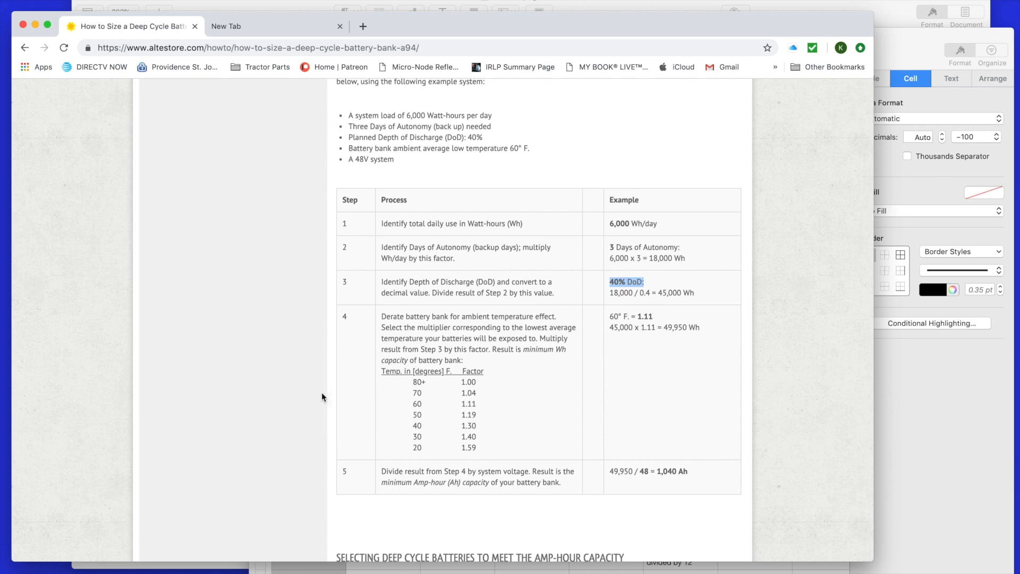
mouse_move(601, 336)
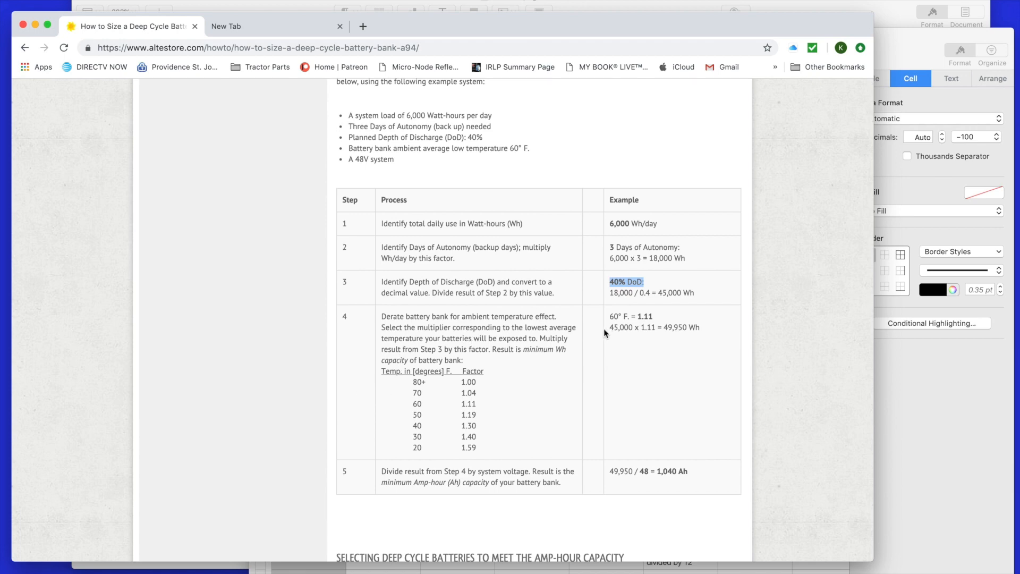
mouse_move(563, 393)
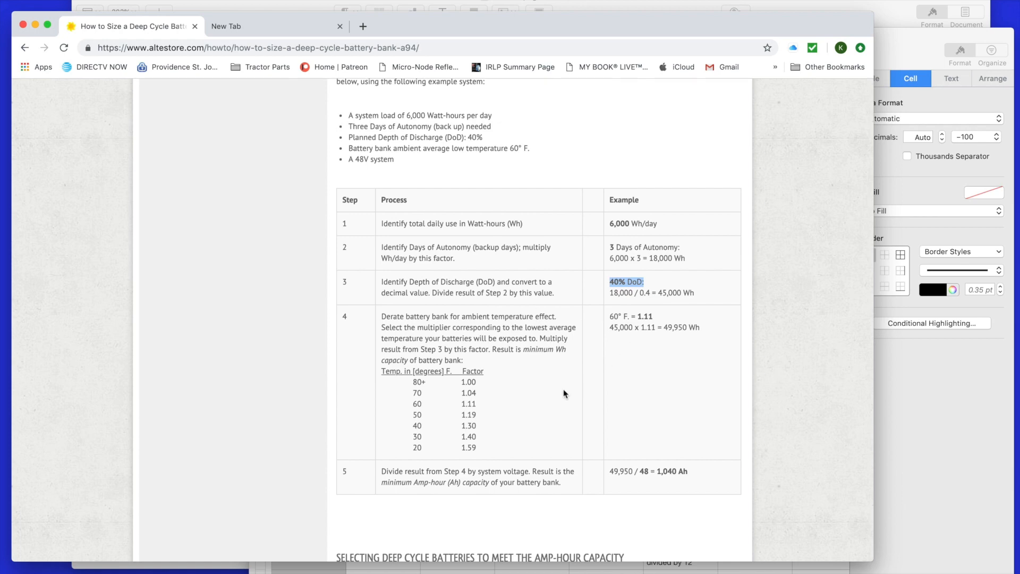
mouse_move(624, 325)
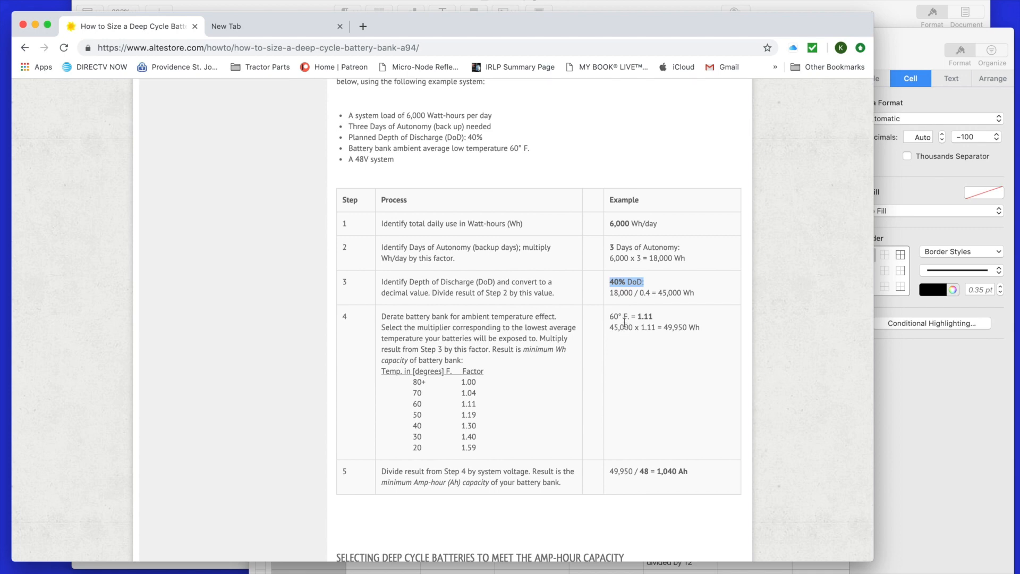
mouse_move(500, 368)
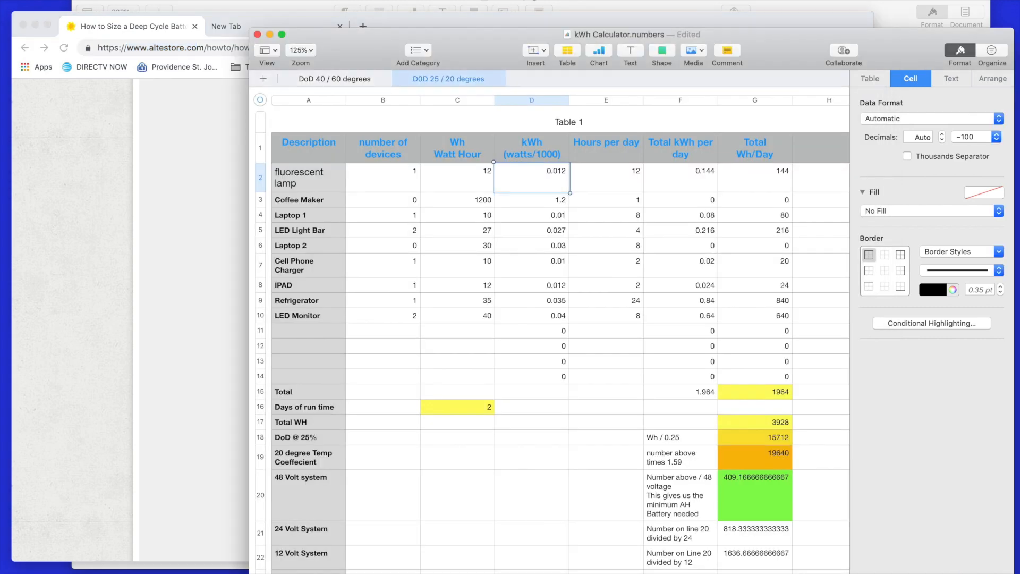
mouse_move(473, 383)
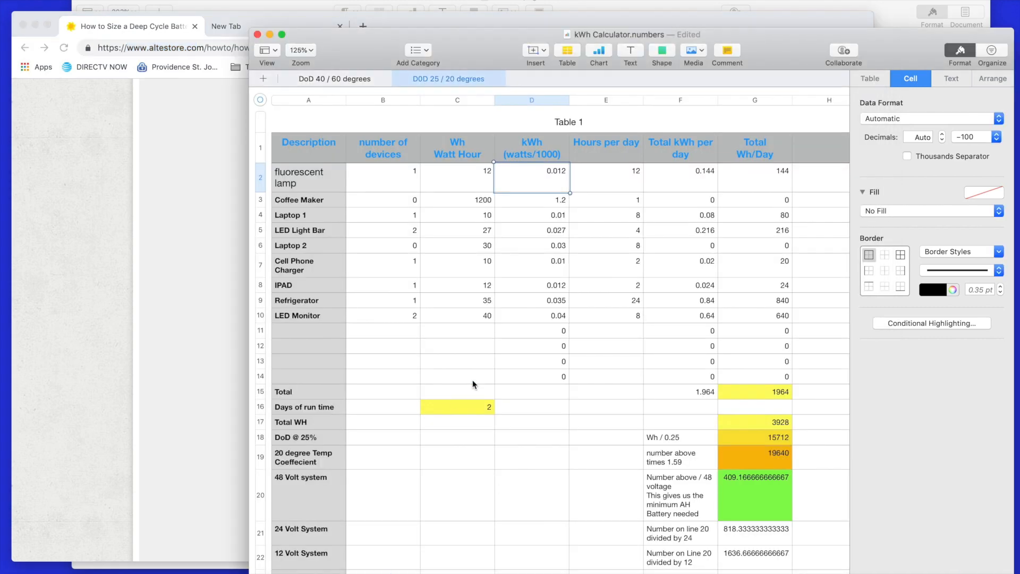
mouse_move(320, 197)
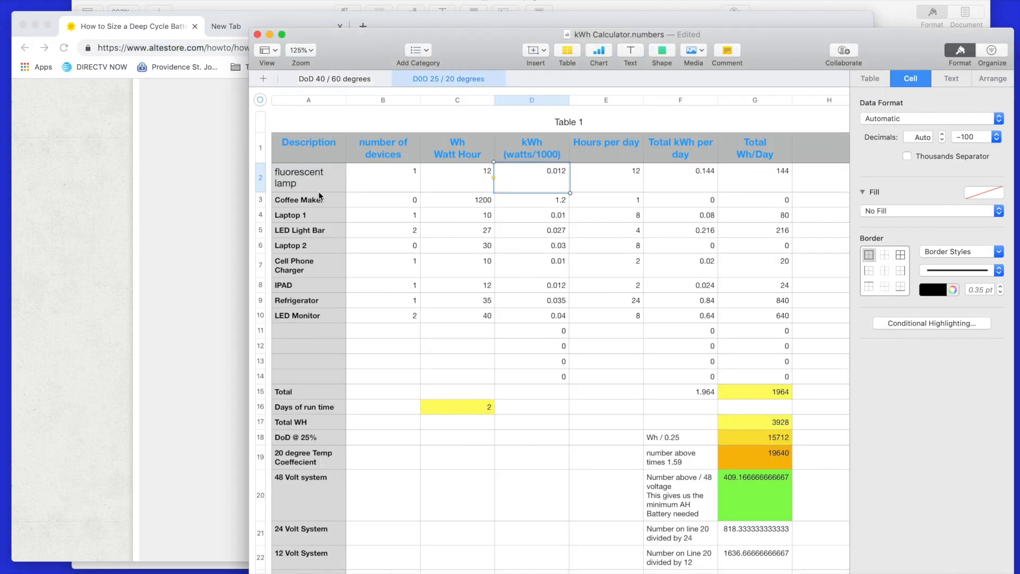
left_click(308, 177)
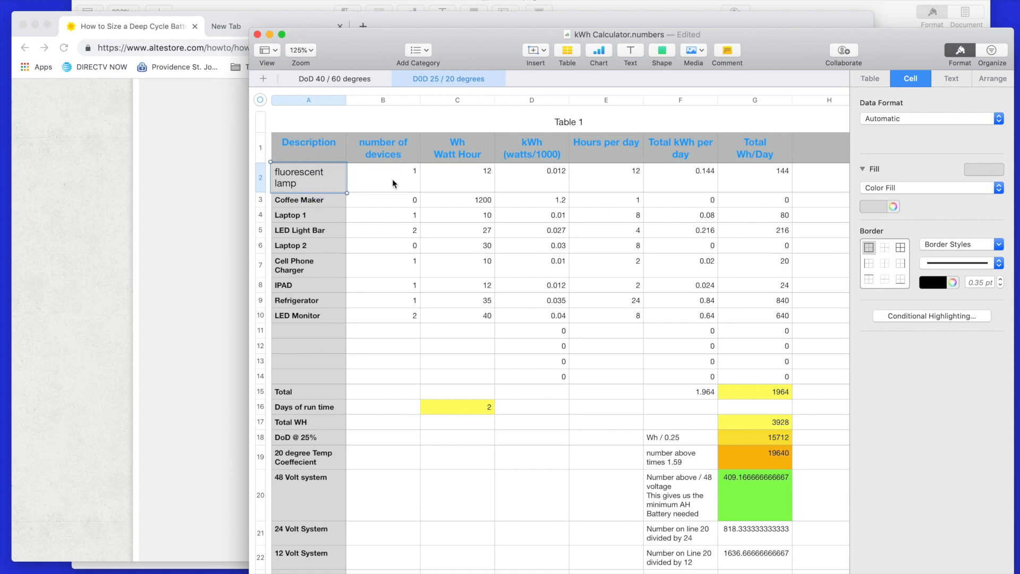
left_click(382, 178)
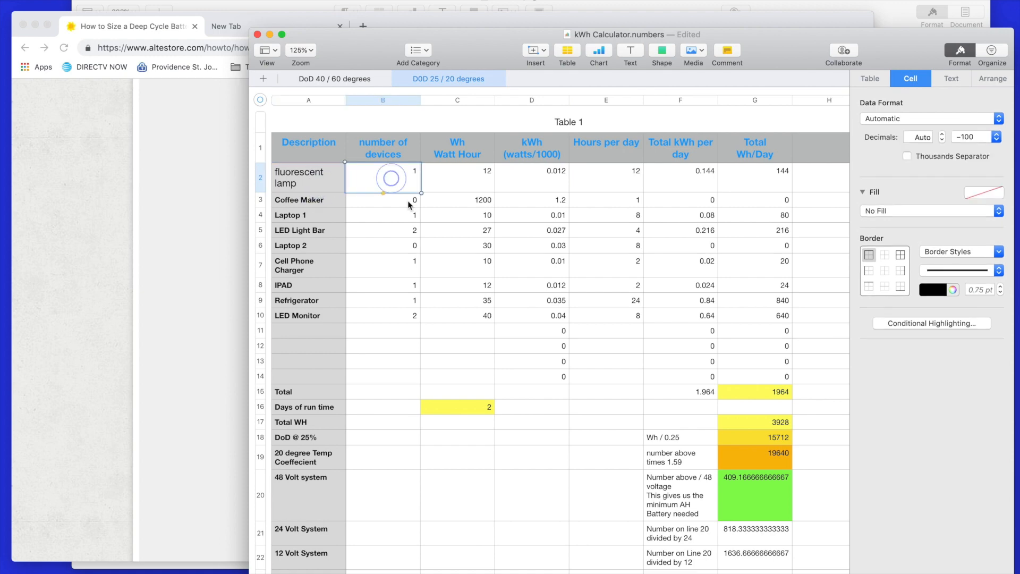
left_click(457, 178)
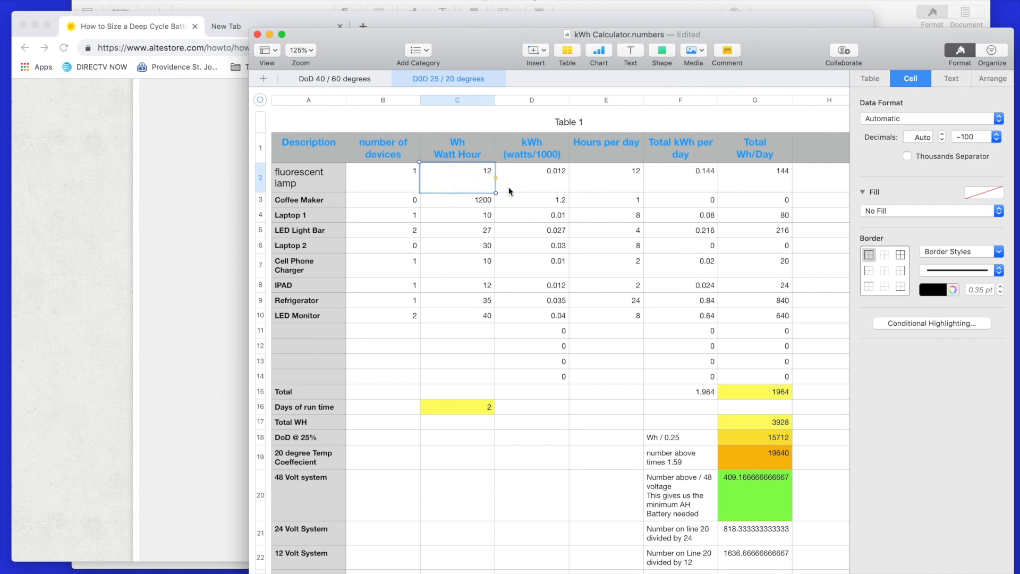
left_click(531, 176)
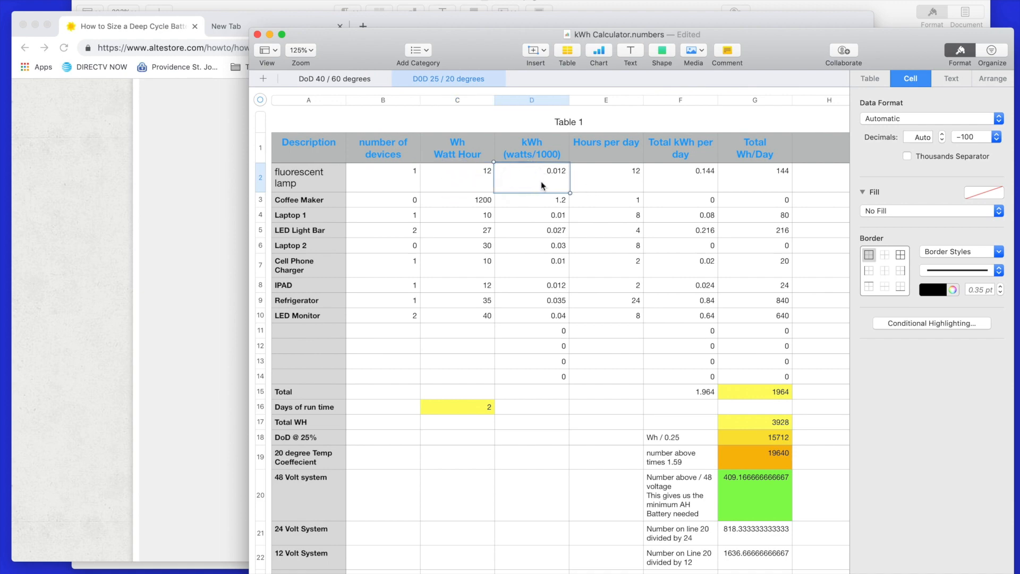
mouse_move(553, 190)
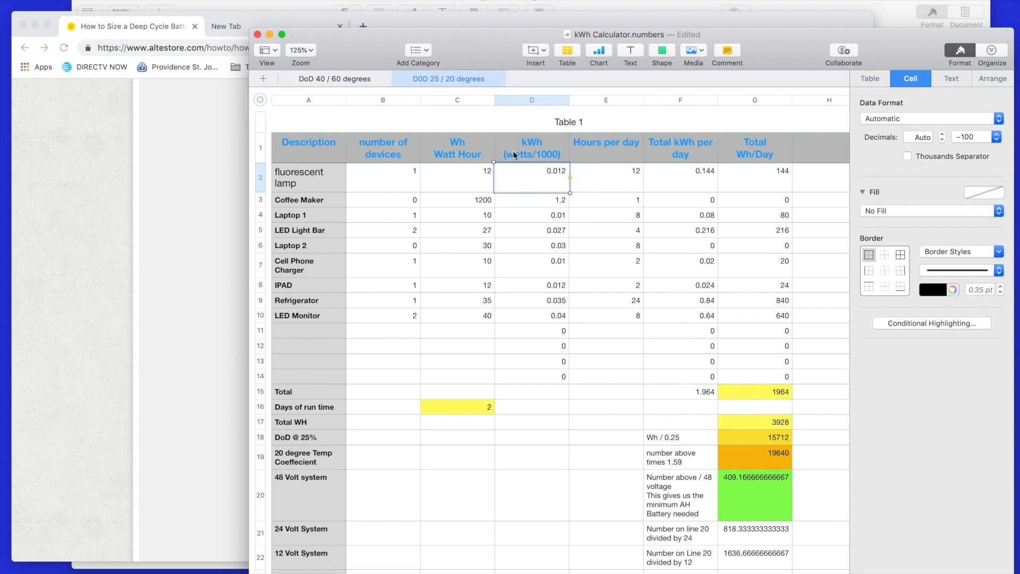
mouse_move(534, 157)
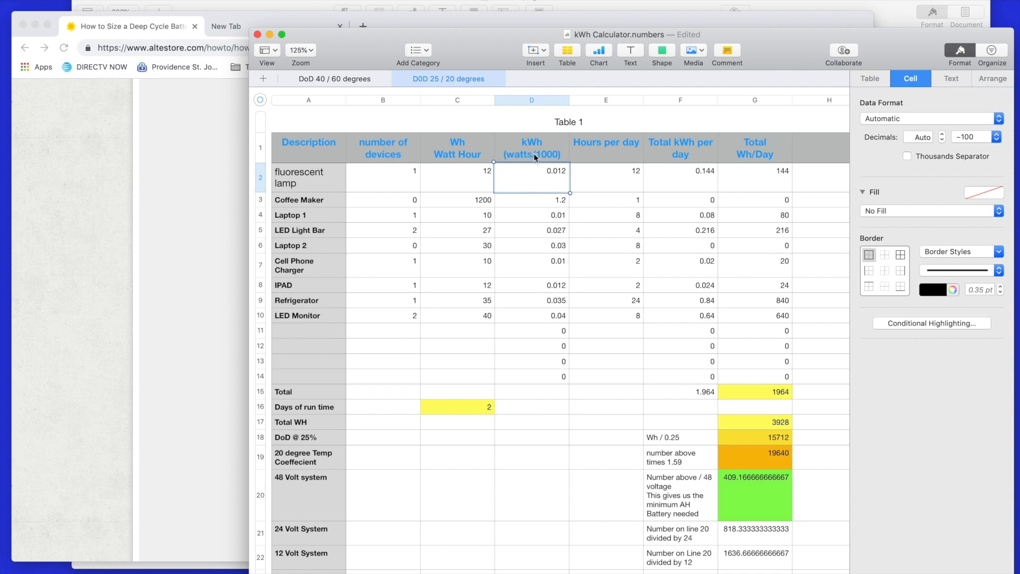
mouse_move(520, 193)
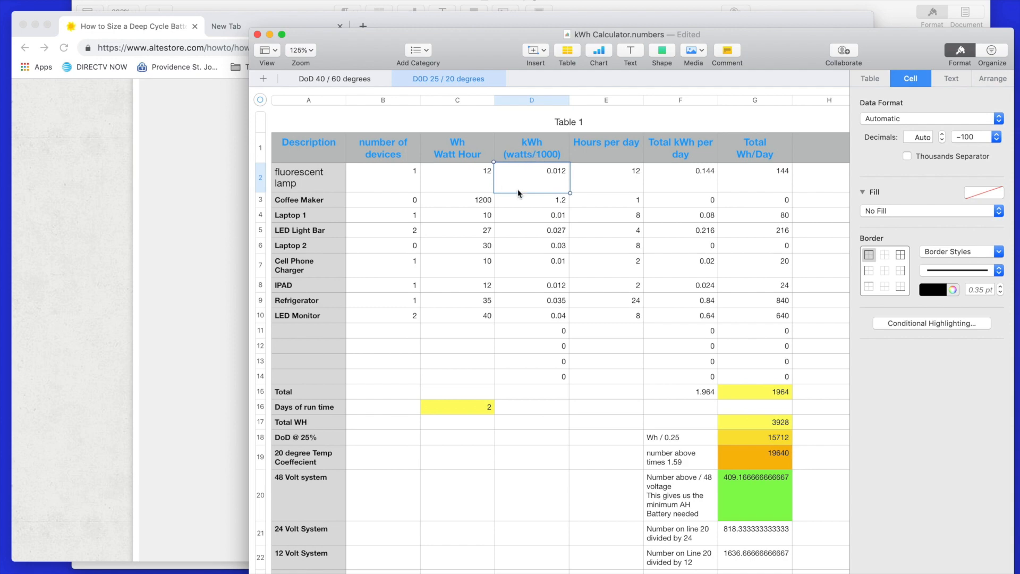
mouse_move(555, 184)
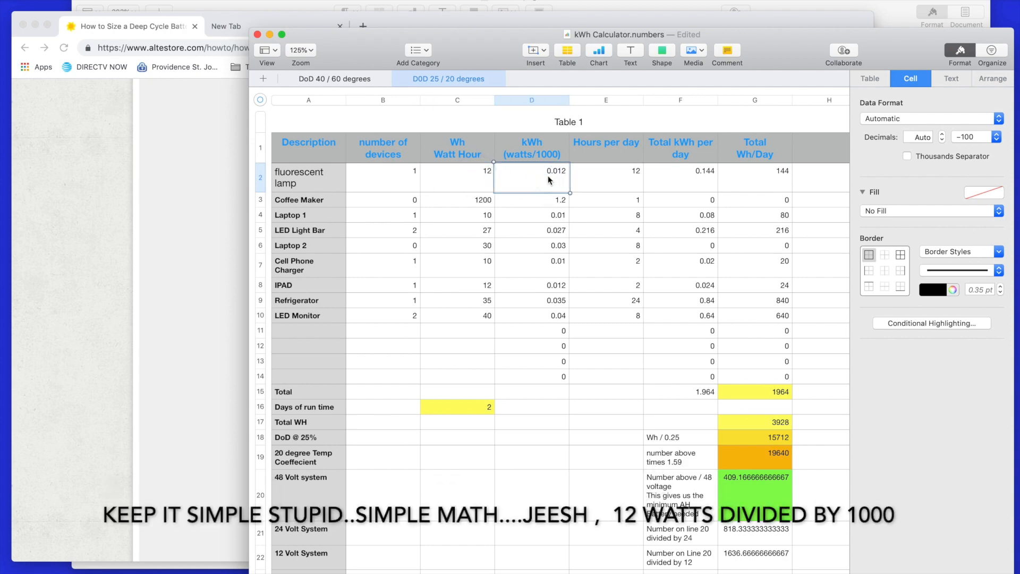
mouse_move(390, 188)
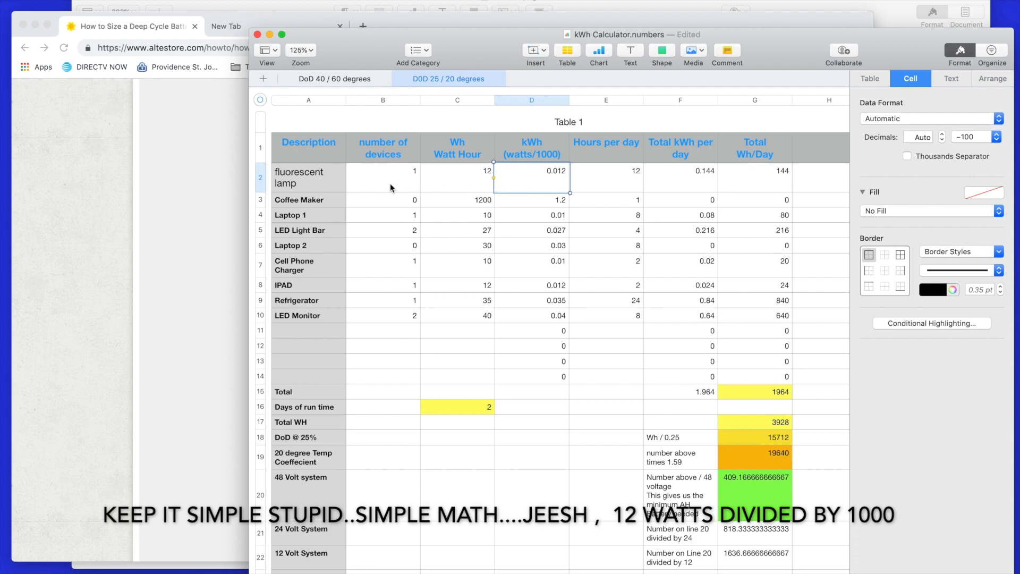
mouse_move(617, 188)
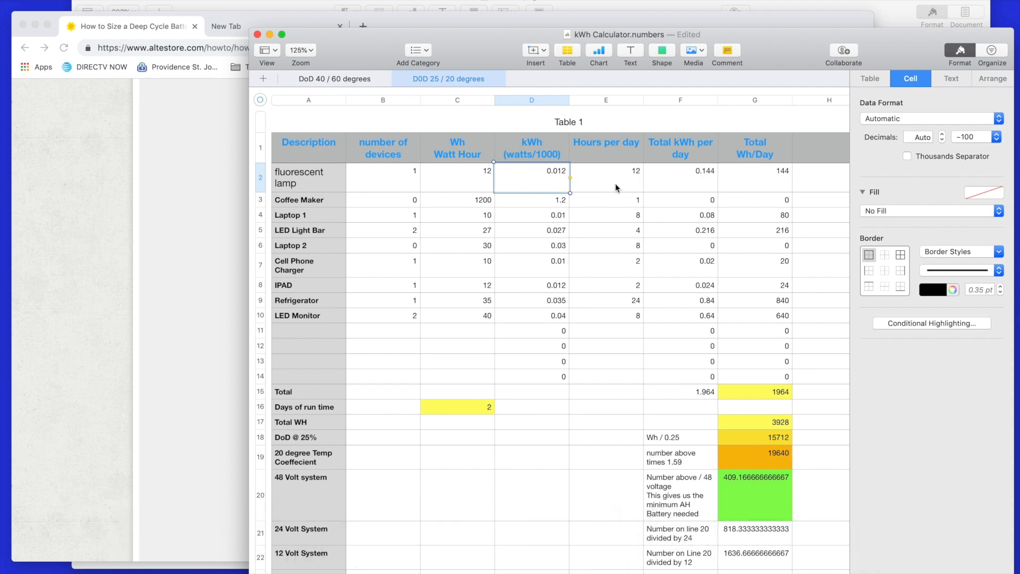
mouse_move(747, 183)
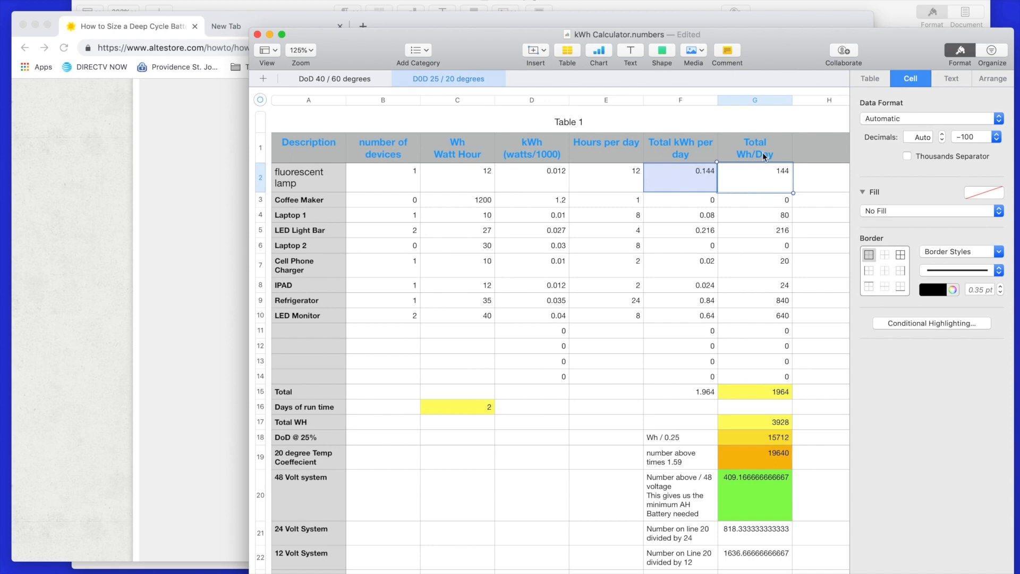
left_click(754, 146)
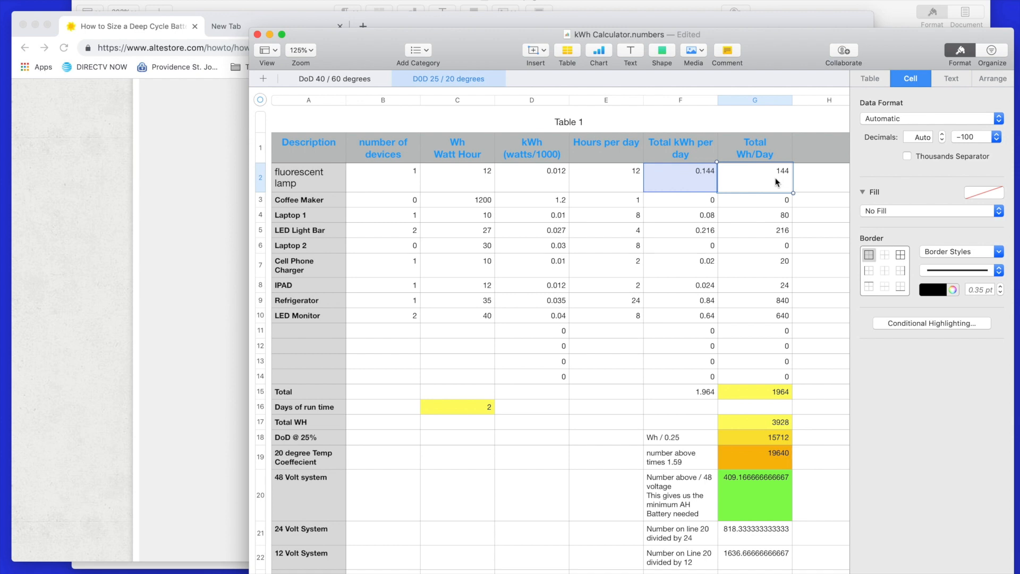
mouse_move(773, 189)
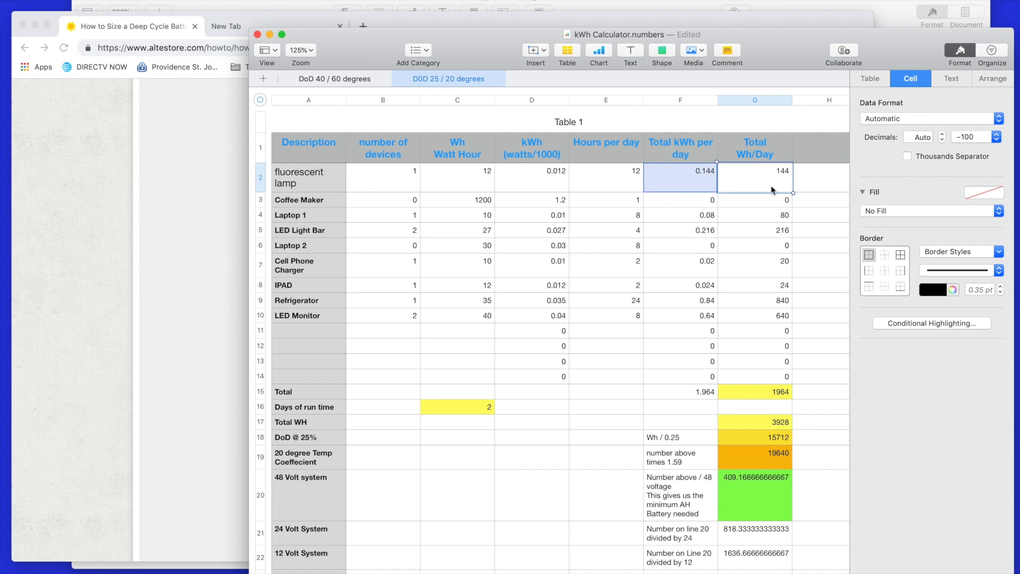
left_click(680, 177)
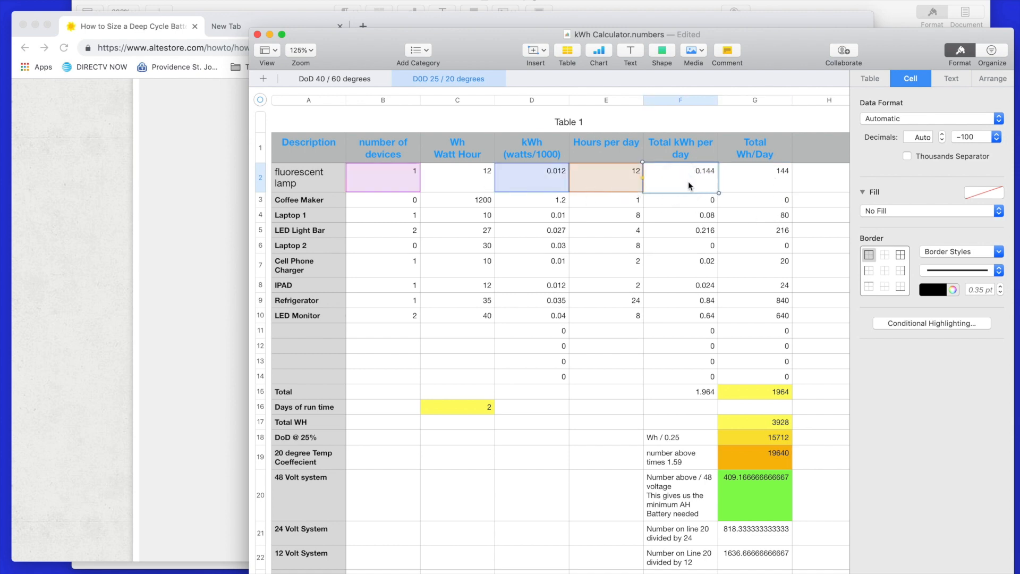
mouse_move(562, 192)
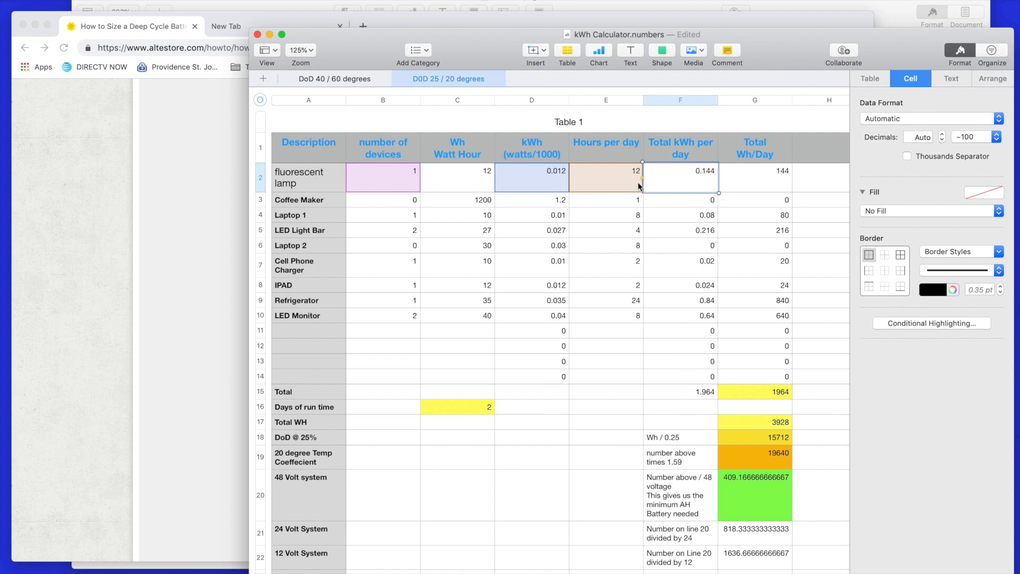
mouse_move(630, 188)
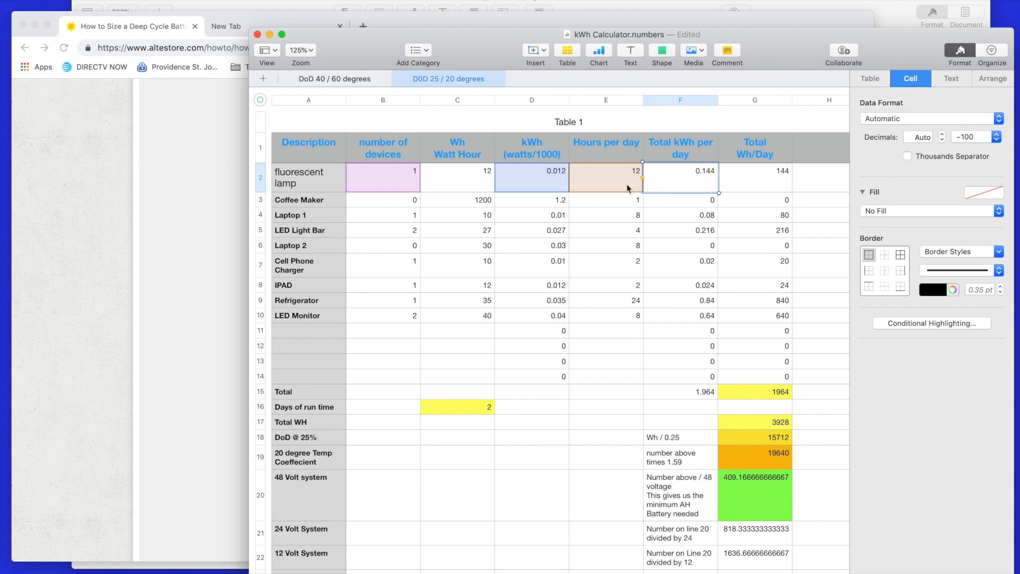
mouse_move(619, 189)
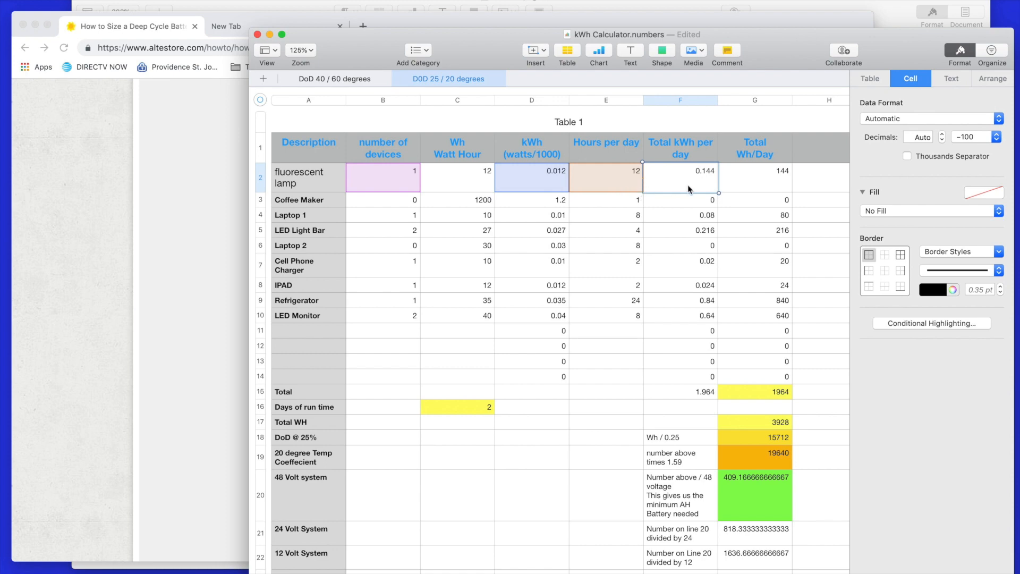
mouse_move(712, 189)
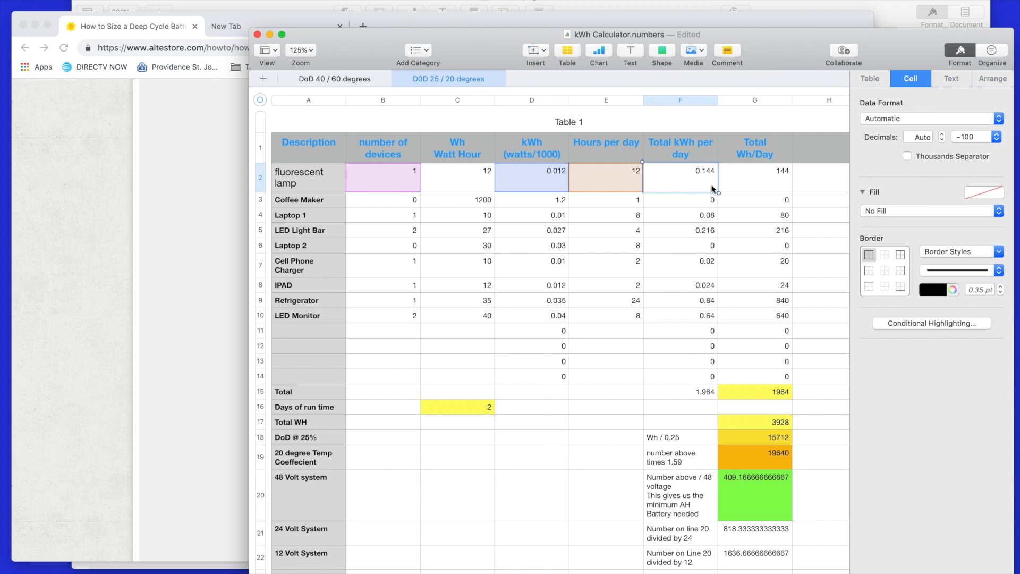
left_click(754, 176)
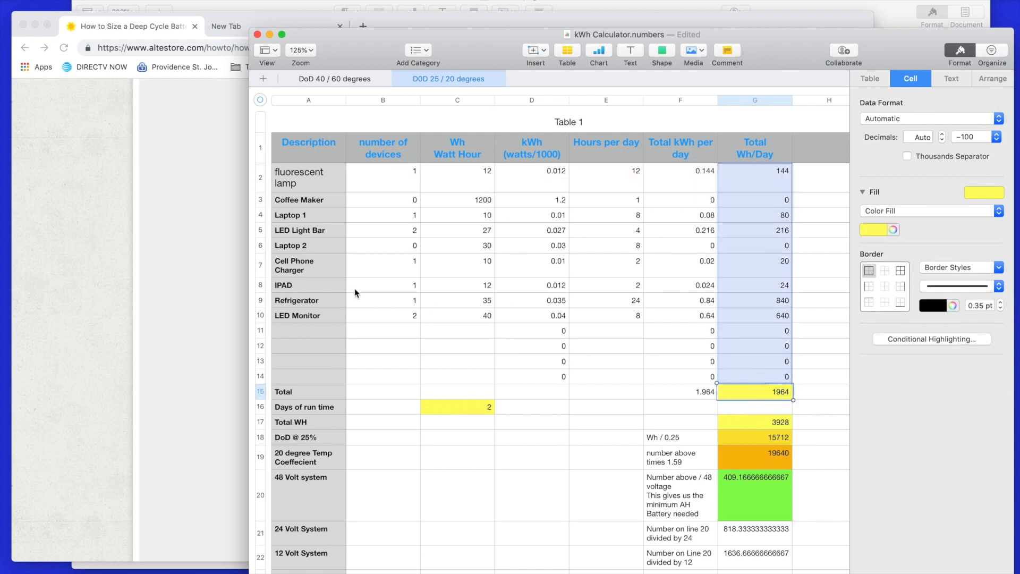
mouse_move(793, 423)
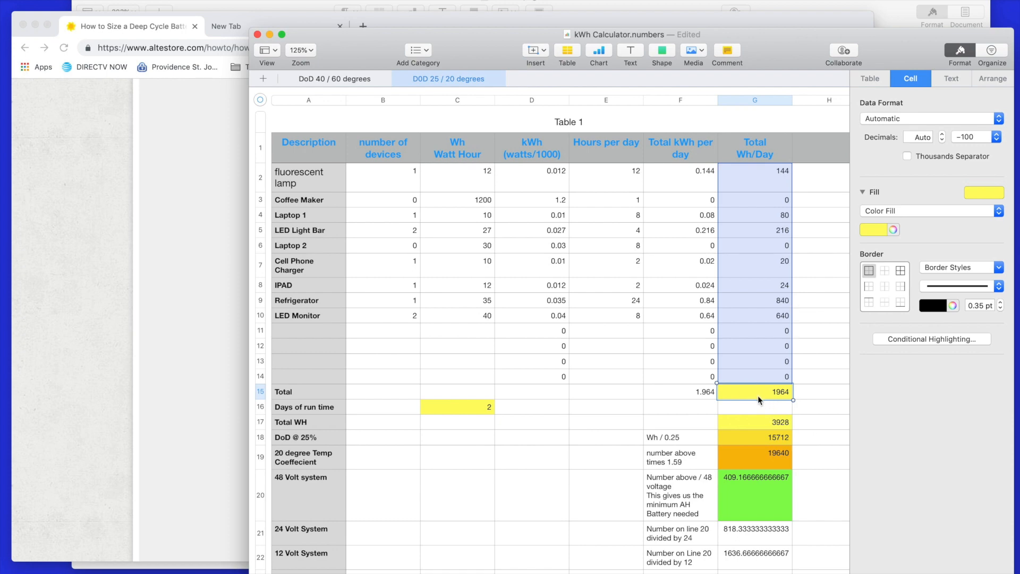
mouse_move(775, 401)
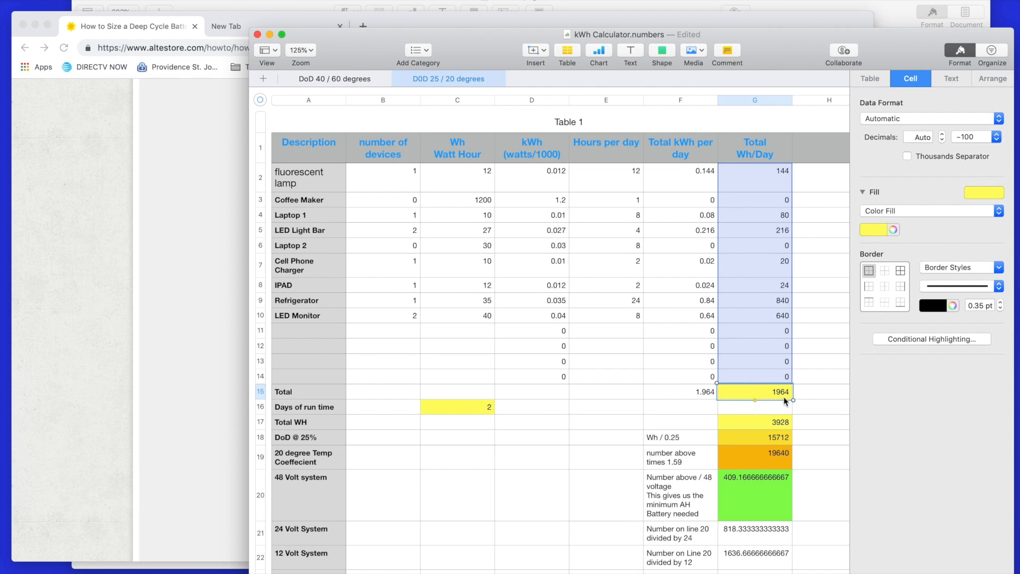
mouse_move(482, 425)
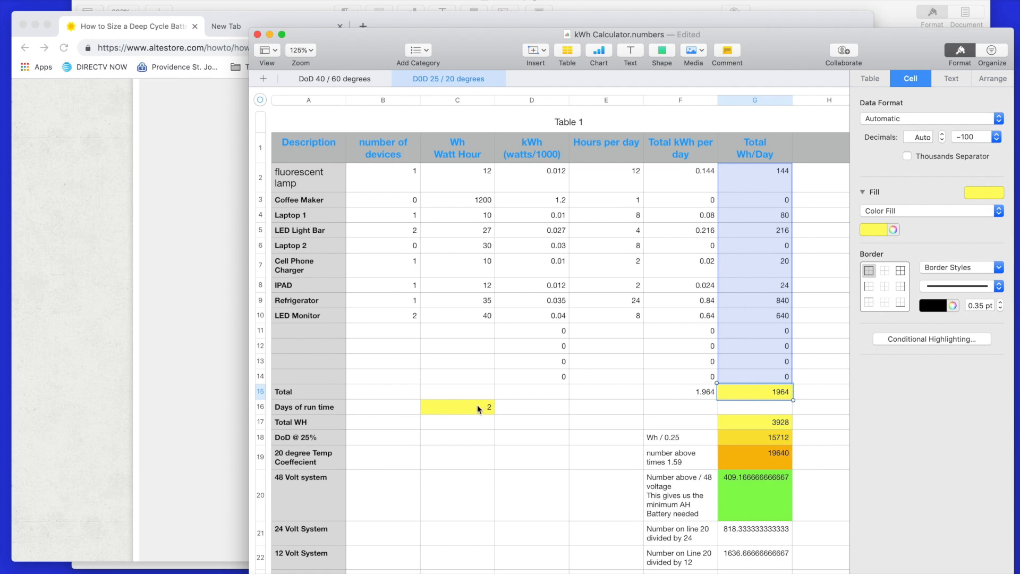
mouse_move(462, 417)
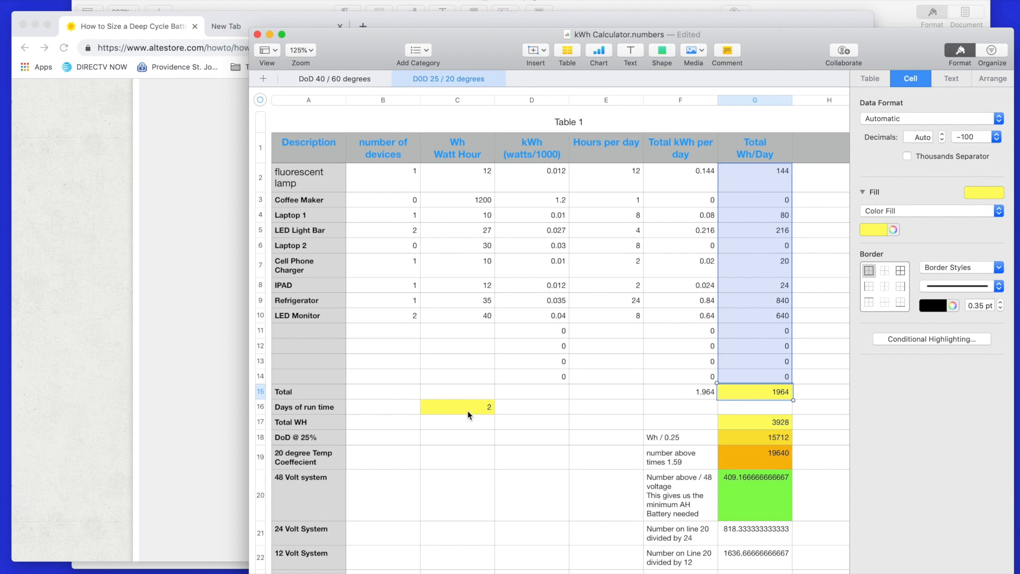
left_click(457, 407)
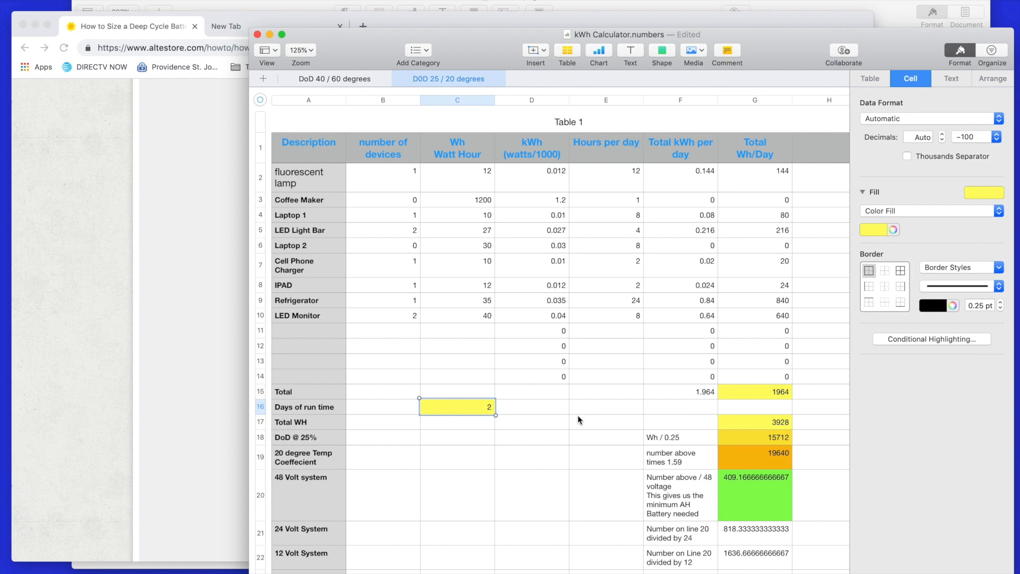
left_click(774, 422)
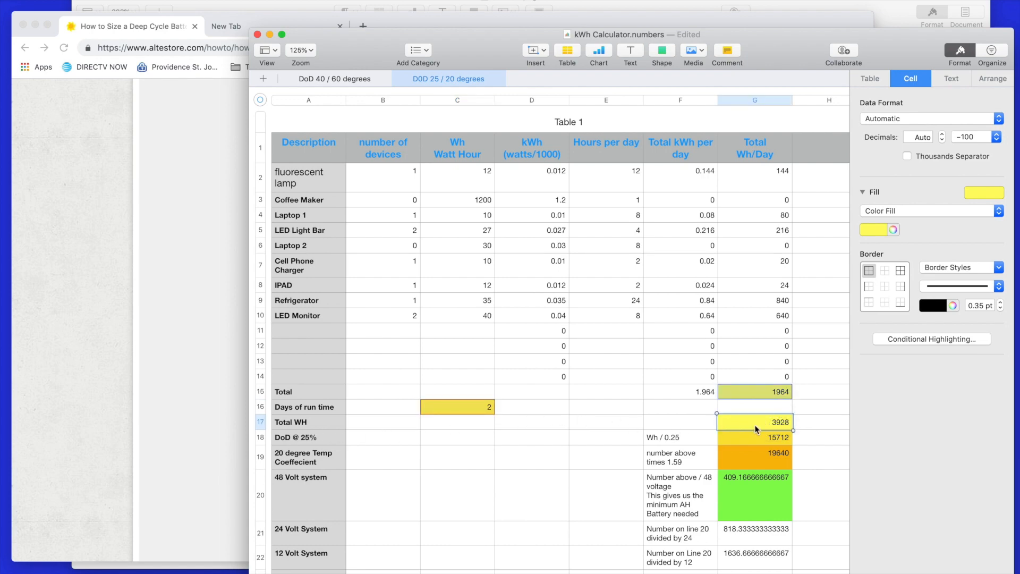
mouse_move(755, 396)
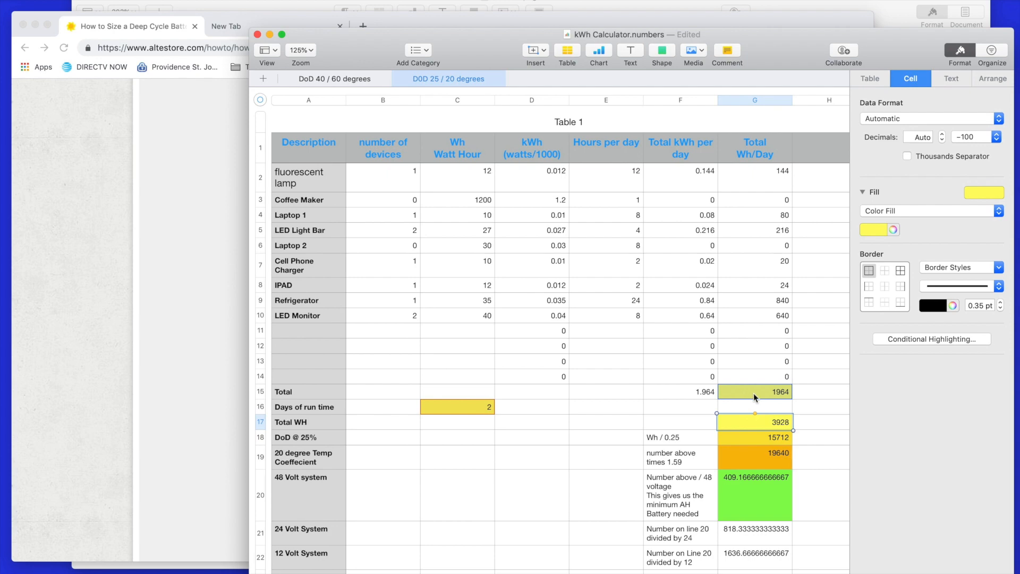
mouse_move(783, 433)
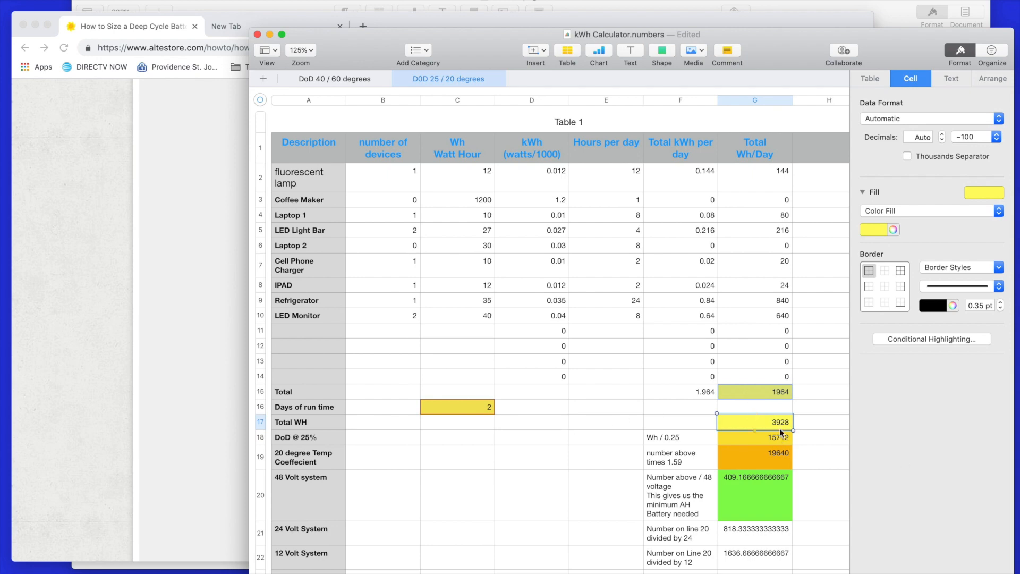
mouse_move(311, 444)
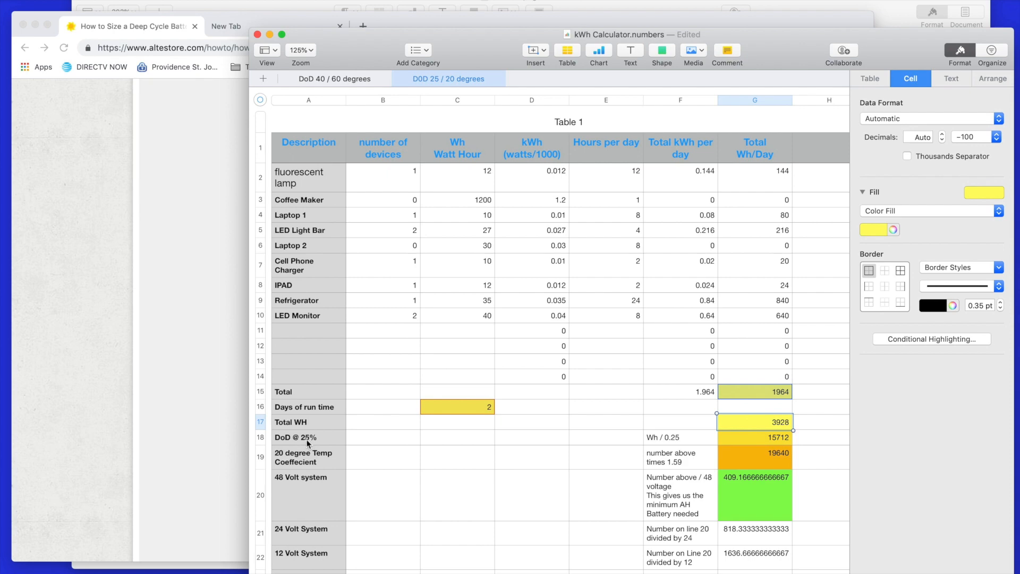
mouse_move(321, 446)
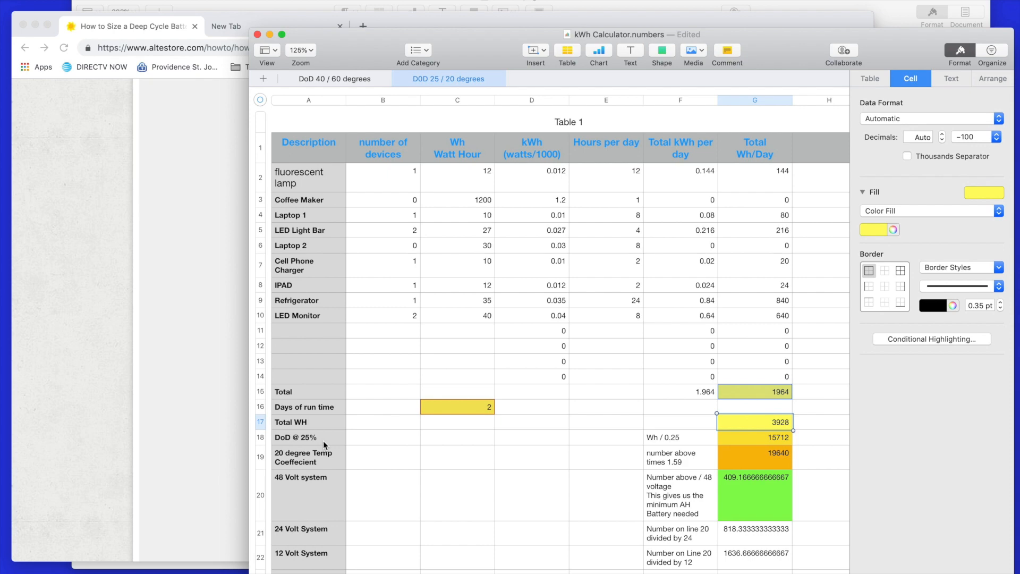
mouse_move(343, 437)
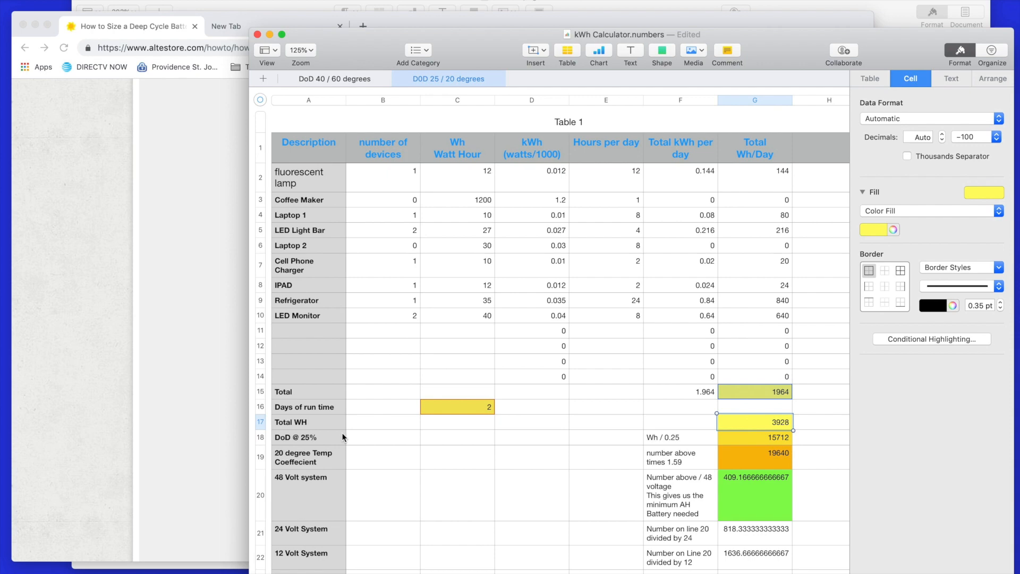
mouse_move(354, 451)
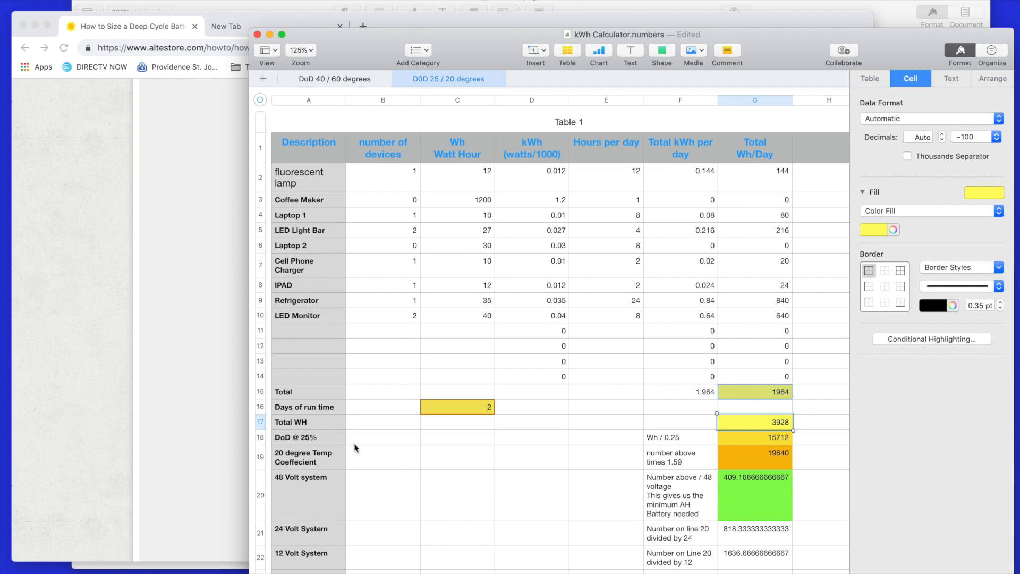
mouse_move(308, 447)
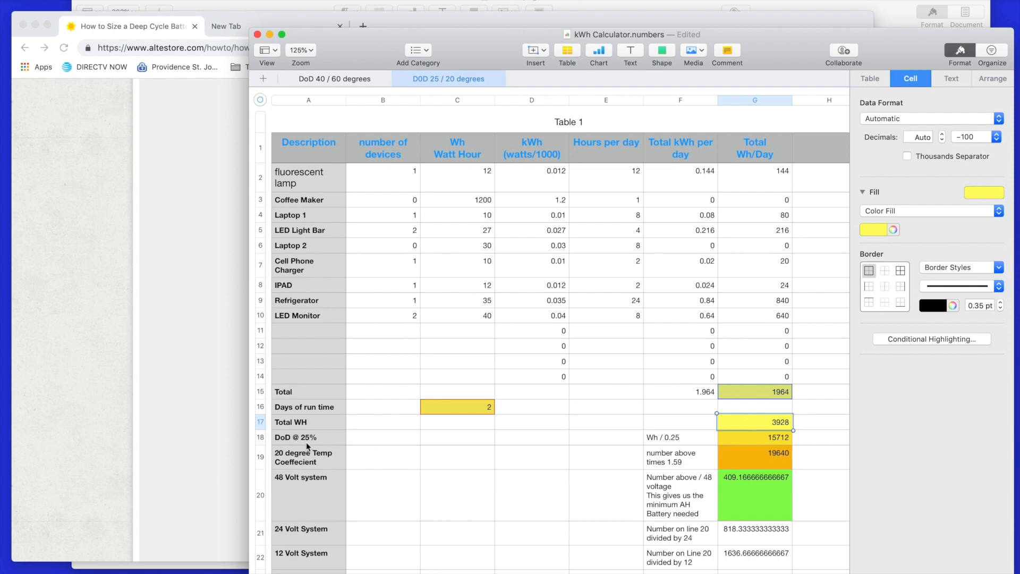
mouse_move(452, 138)
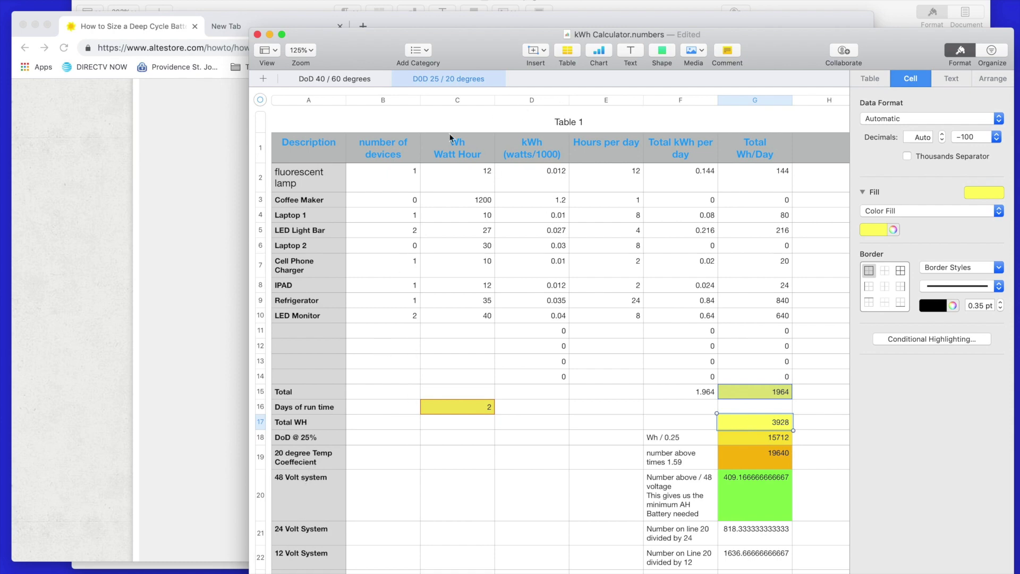
Switch to the DoD 40 / 60 degrees sheet and select the DoD @ 40% row label at the top
left_click(334, 79)
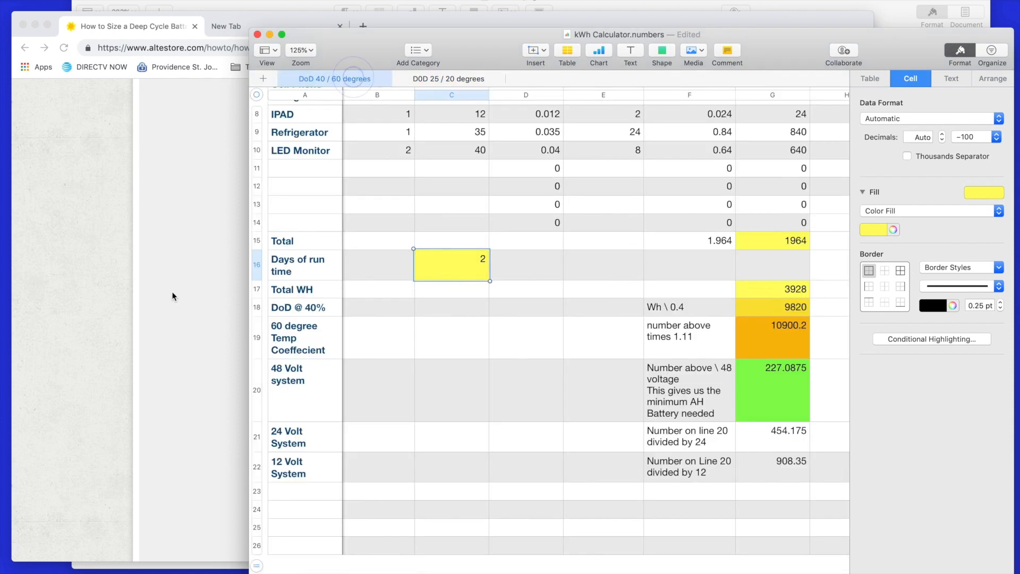
scroll("up", 3)
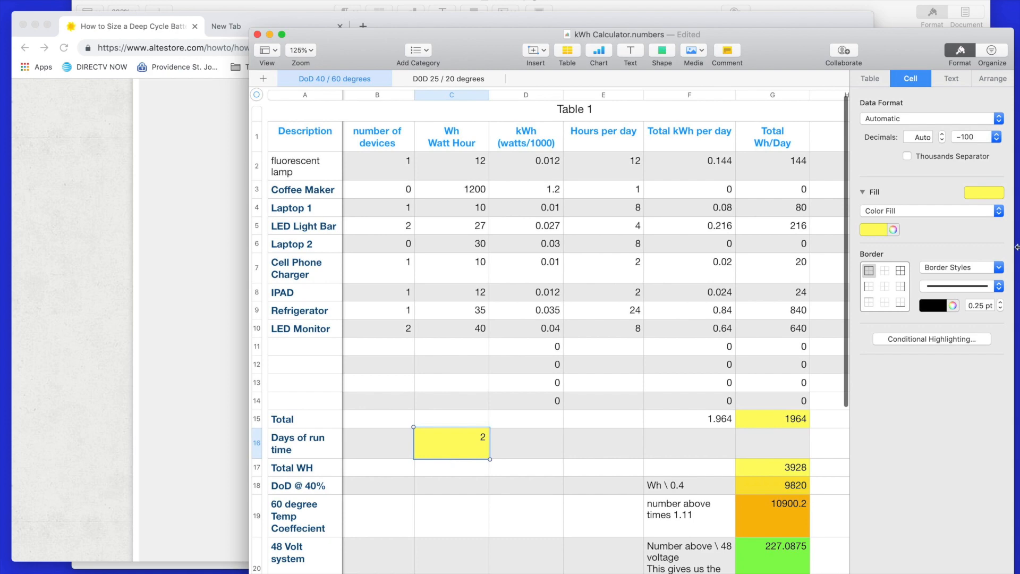
mouse_move(332, 499)
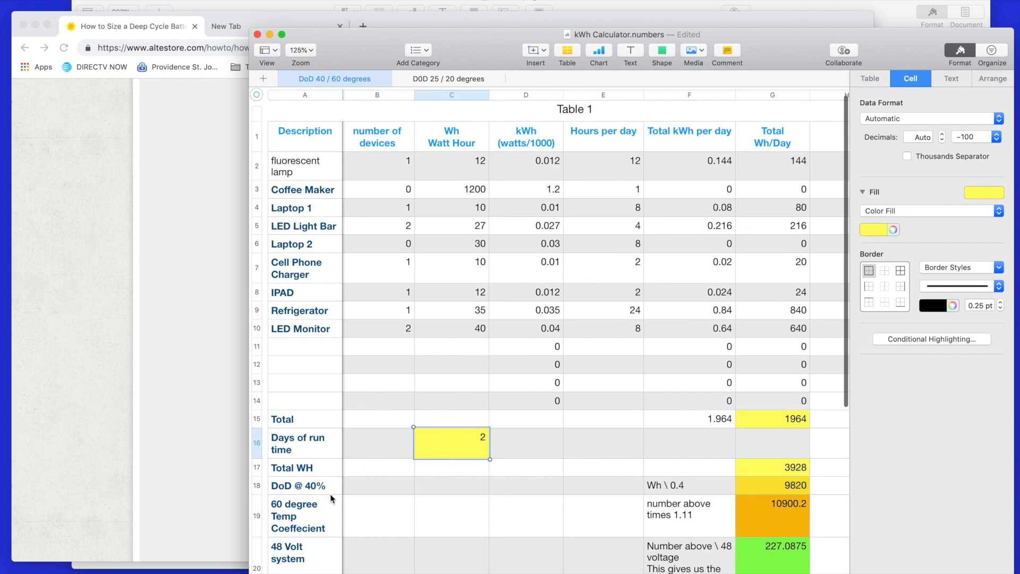
left_click(300, 486)
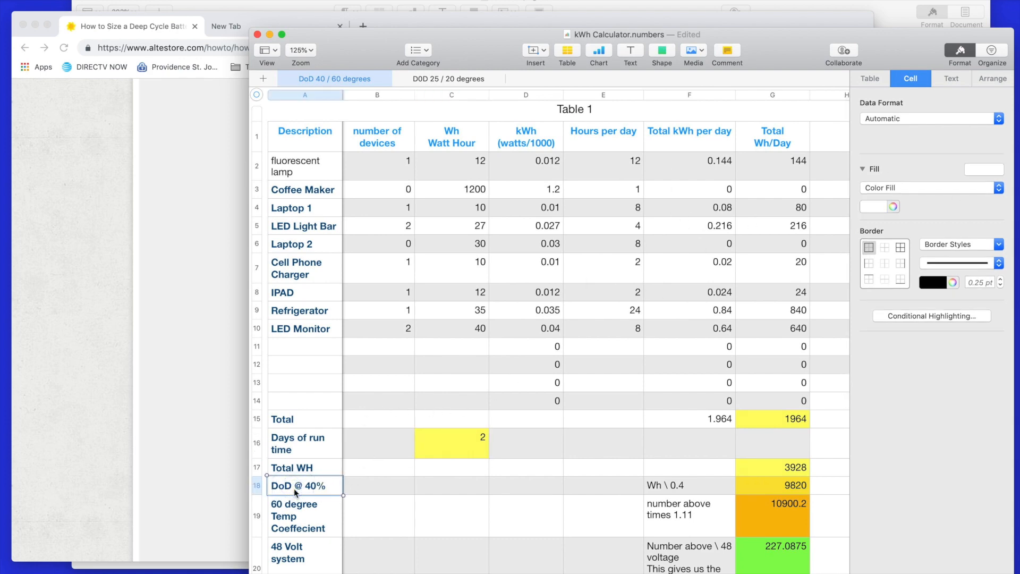
mouse_move(329, 497)
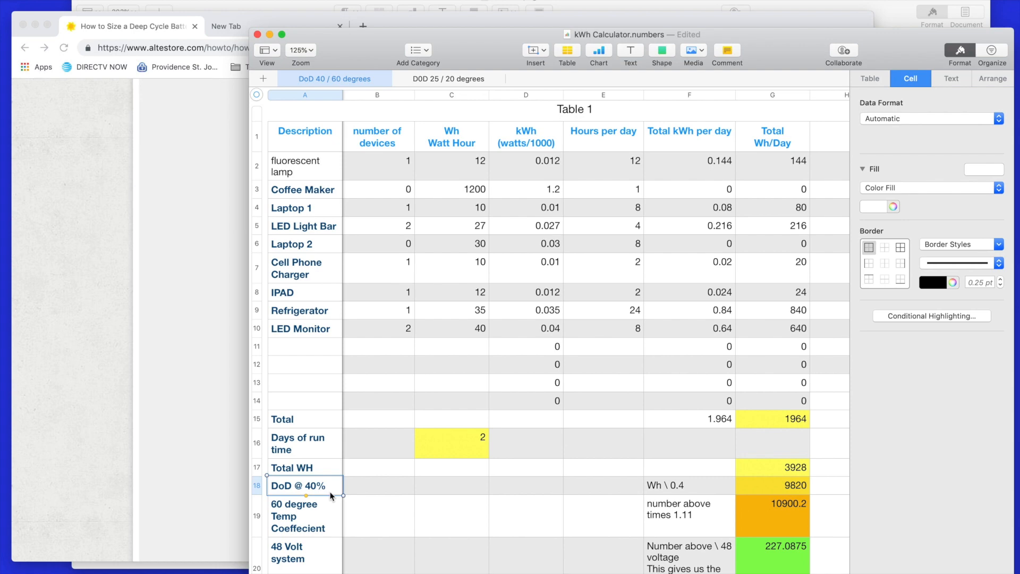
mouse_move(766, 502)
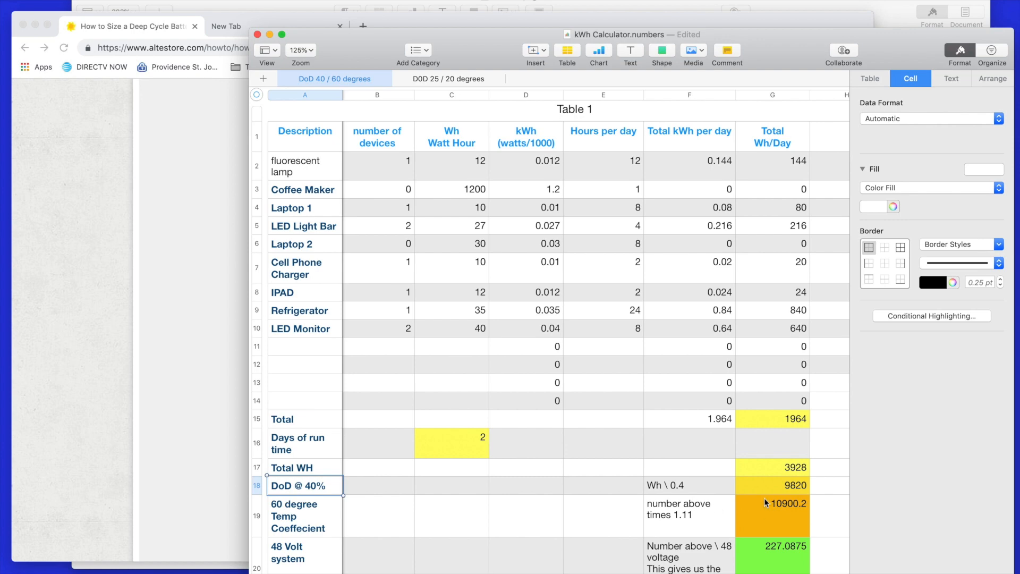
mouse_move(722, 500)
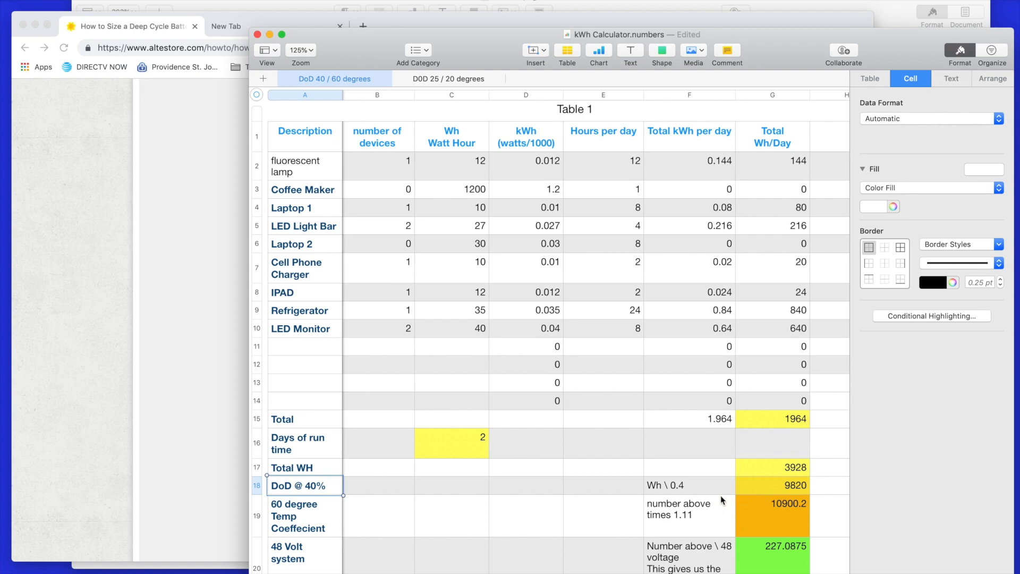
mouse_move(483, 486)
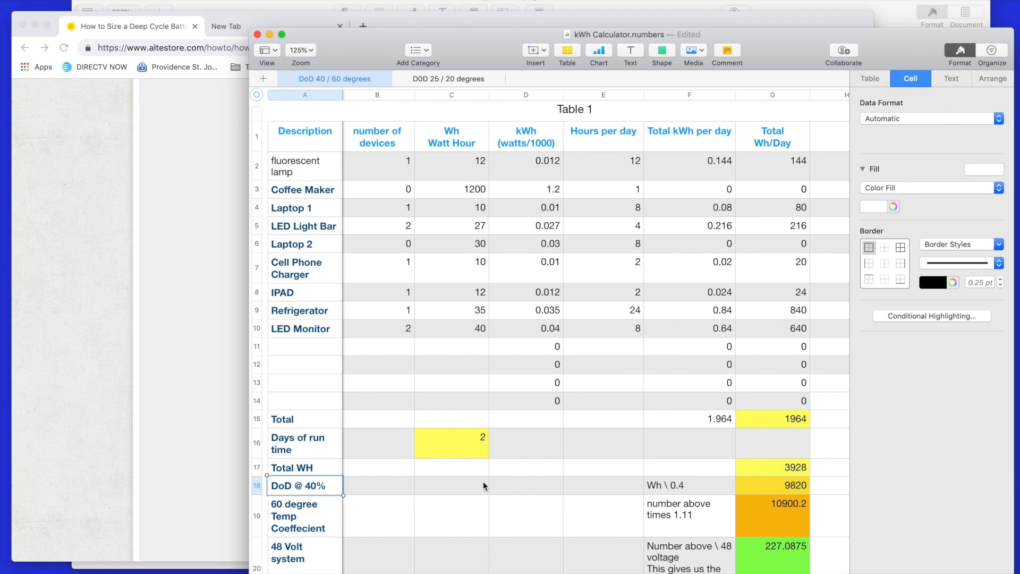
mouse_move(779, 488)
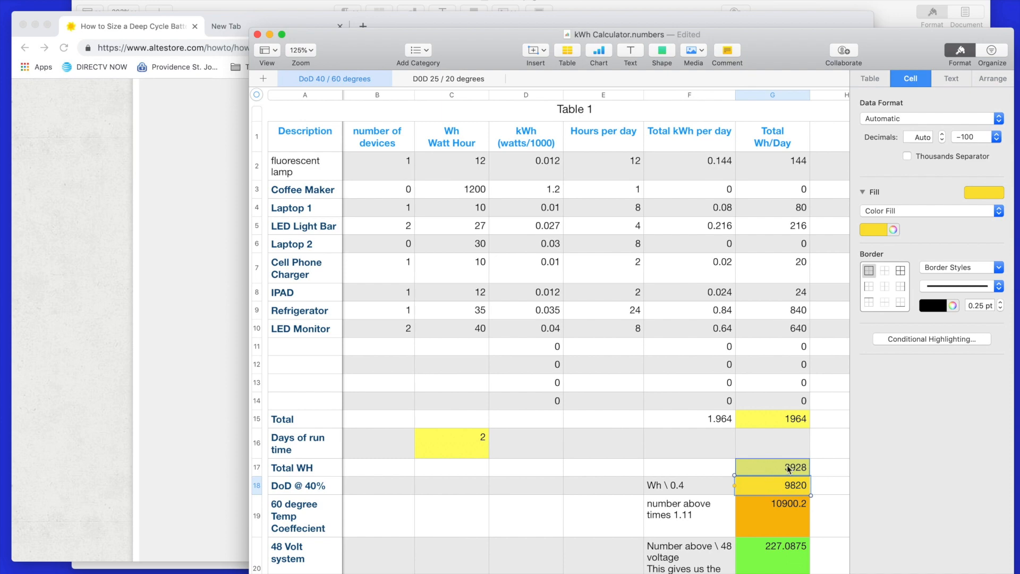
left_click(773, 467)
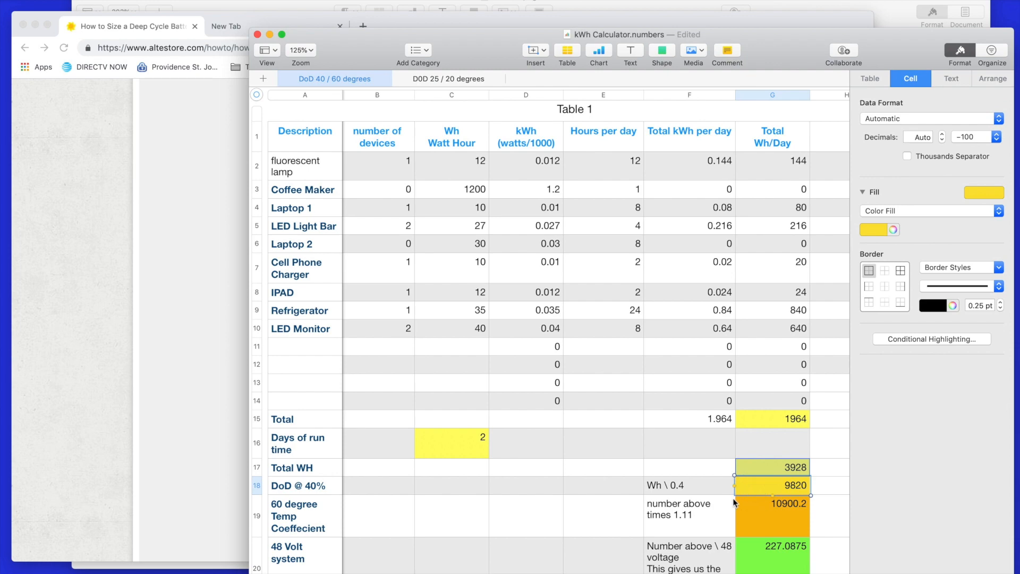
mouse_move(334, 529)
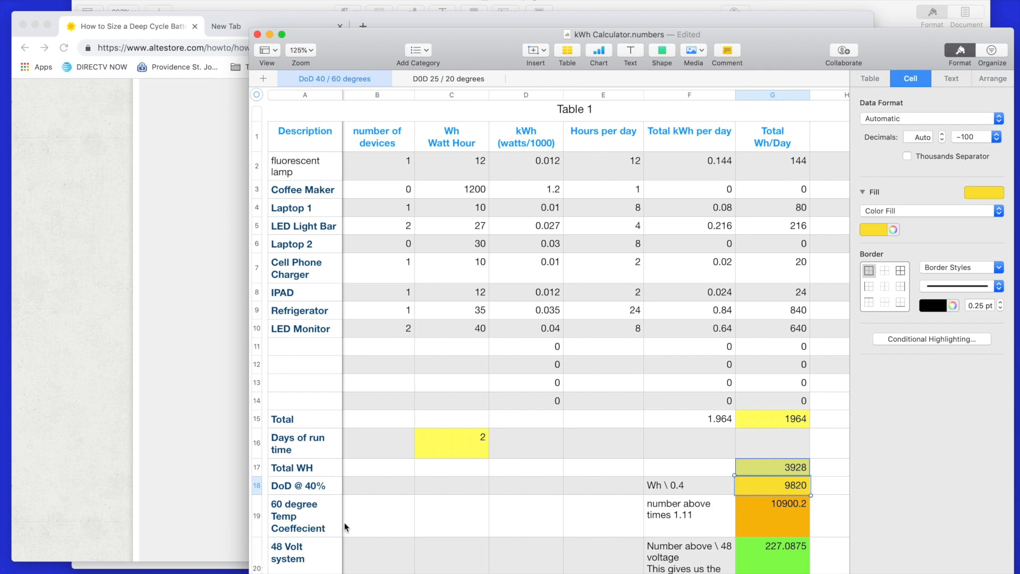
mouse_move(315, 528)
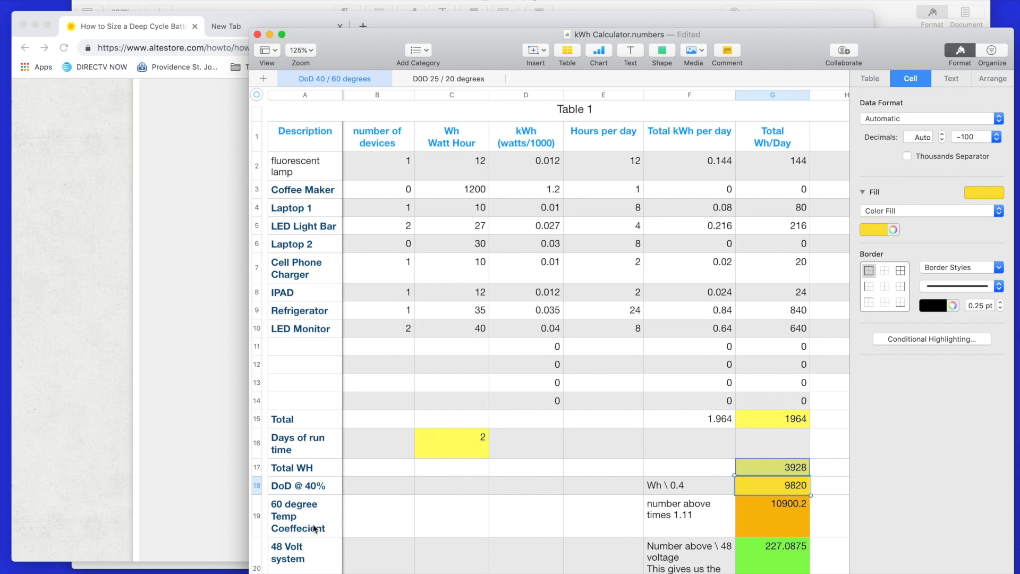
mouse_move(705, 531)
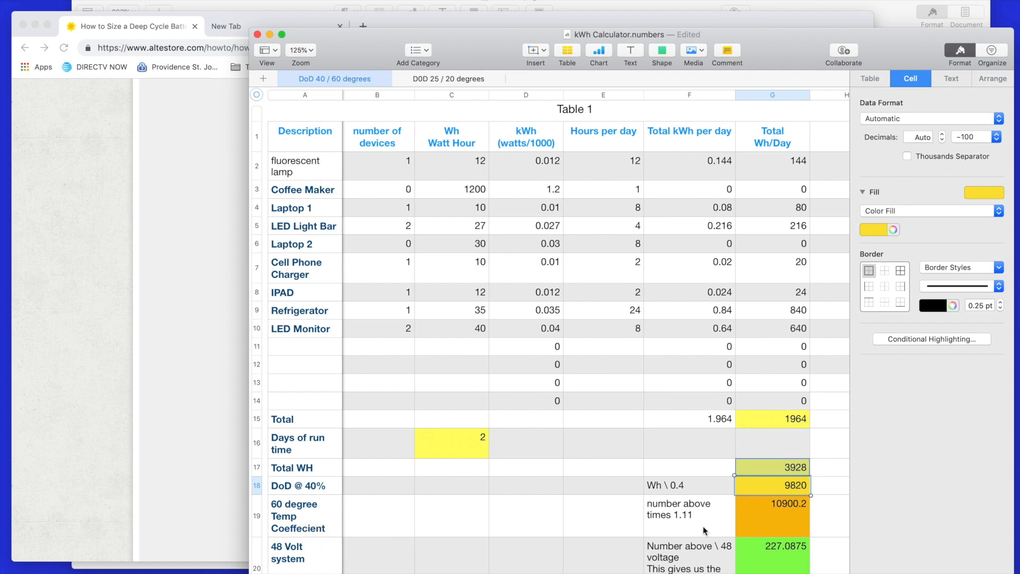
mouse_move(691, 532)
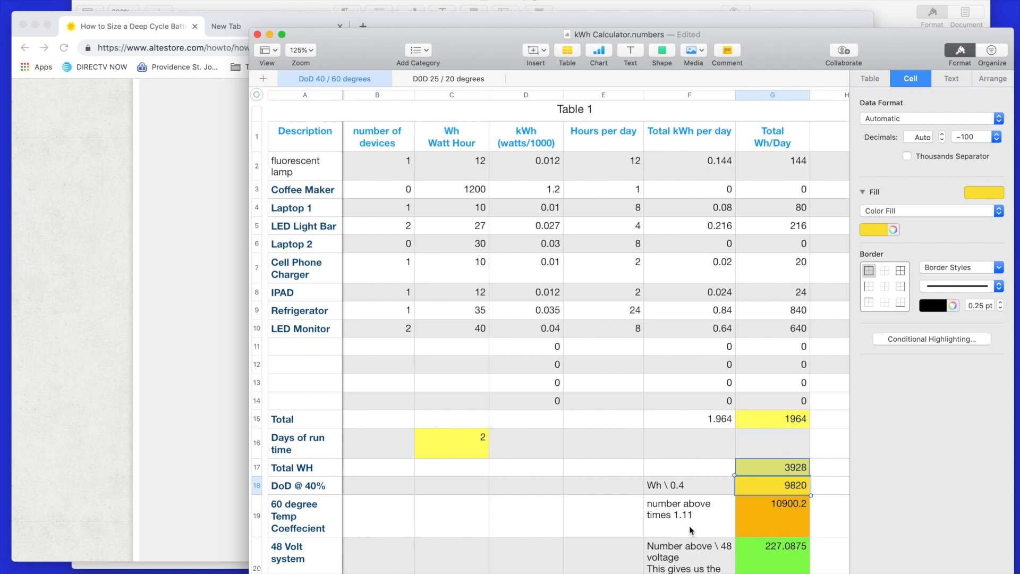
mouse_move(709, 530)
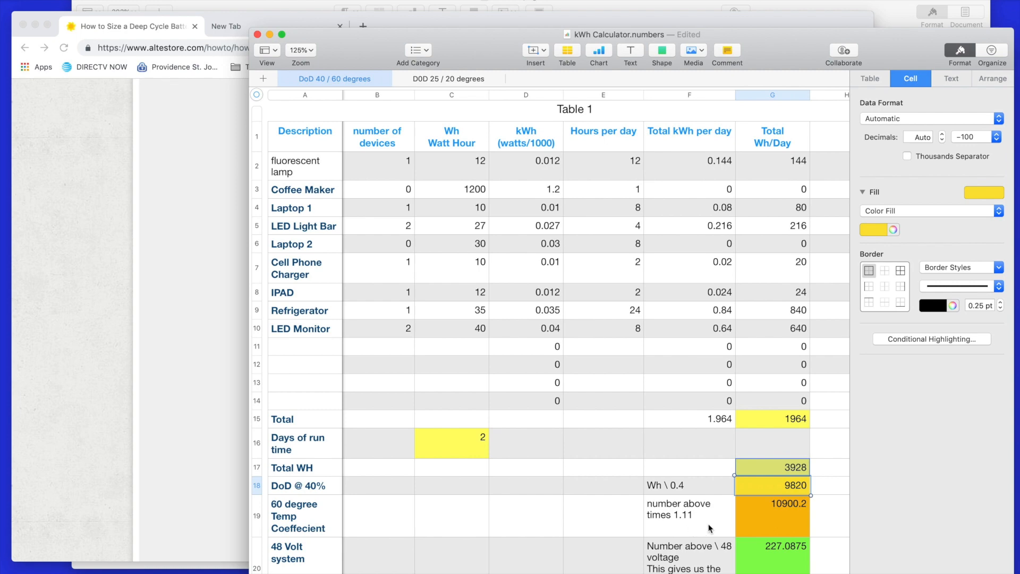
left_click(773, 515)
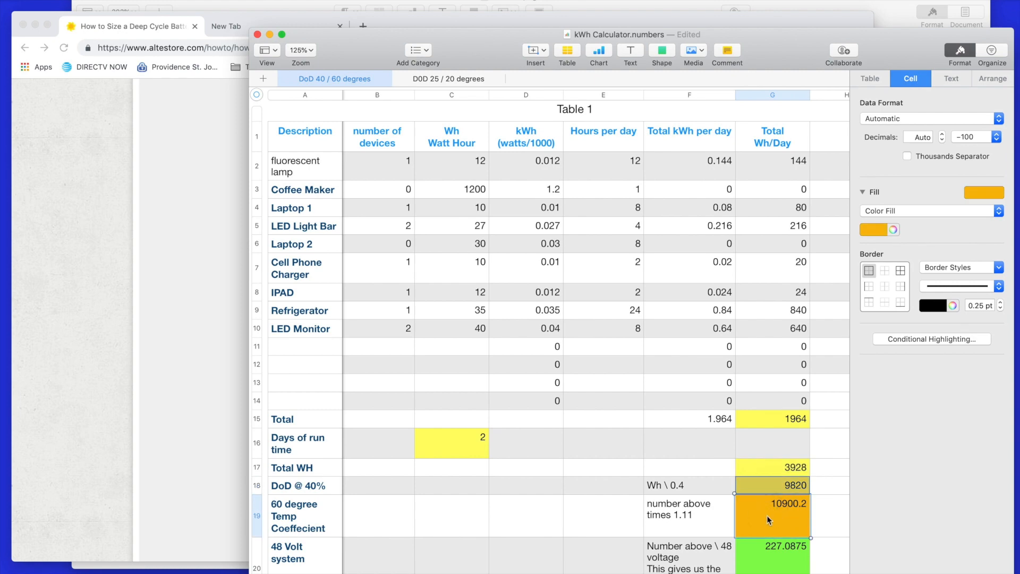
mouse_move(783, 493)
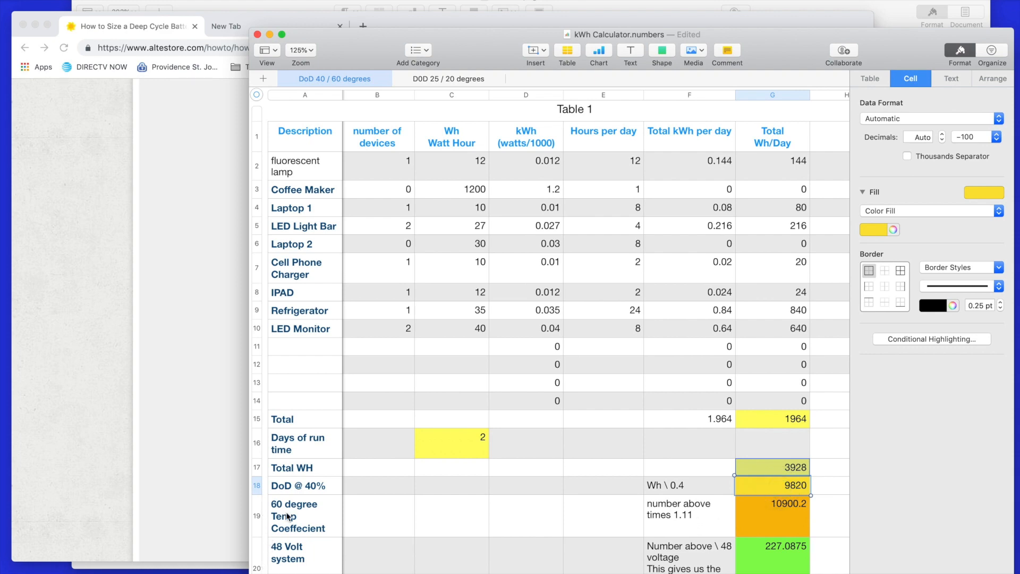
mouse_move(760, 521)
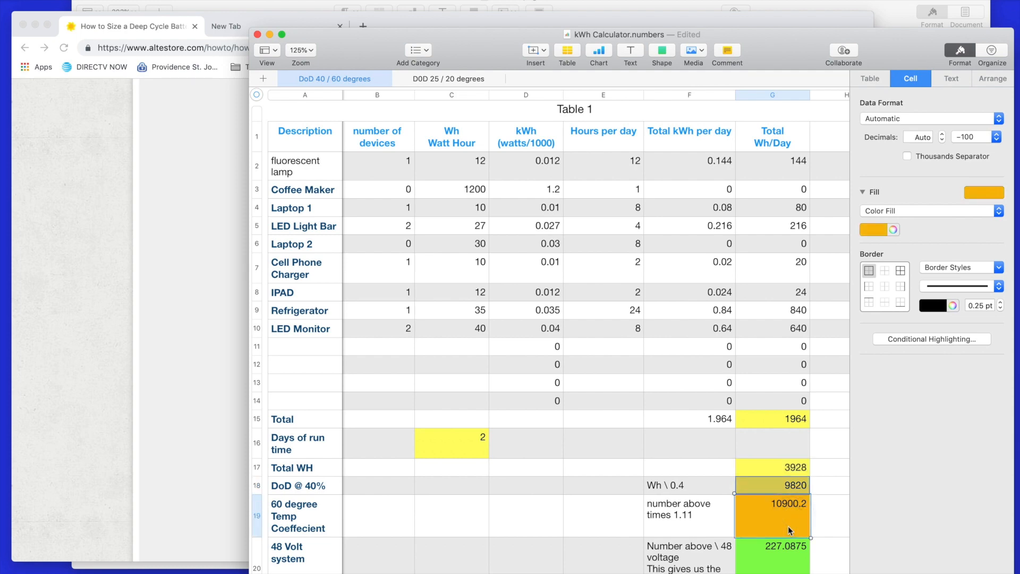
mouse_move(501, 567)
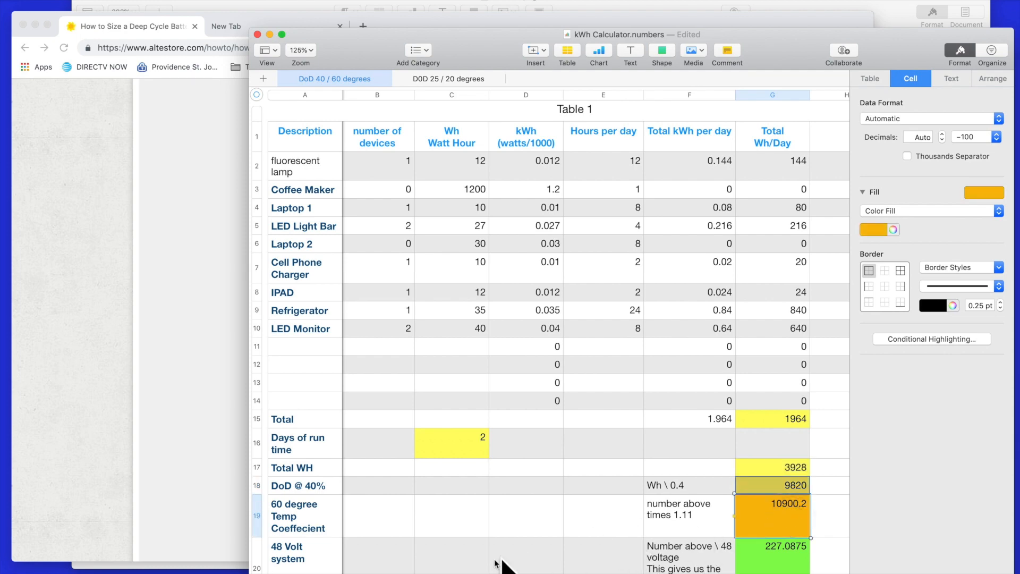
scroll("down", 3)
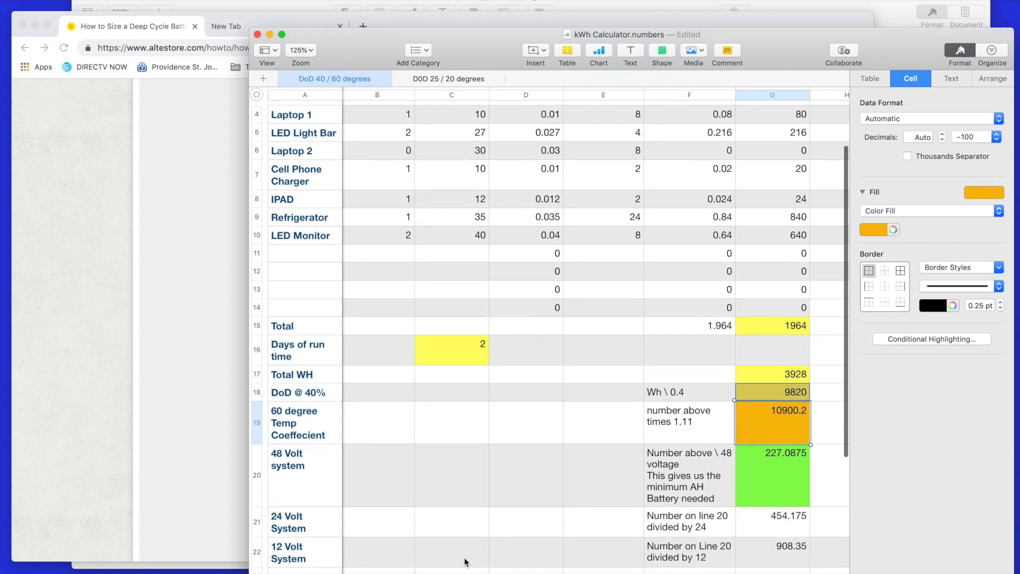
mouse_move(318, 479)
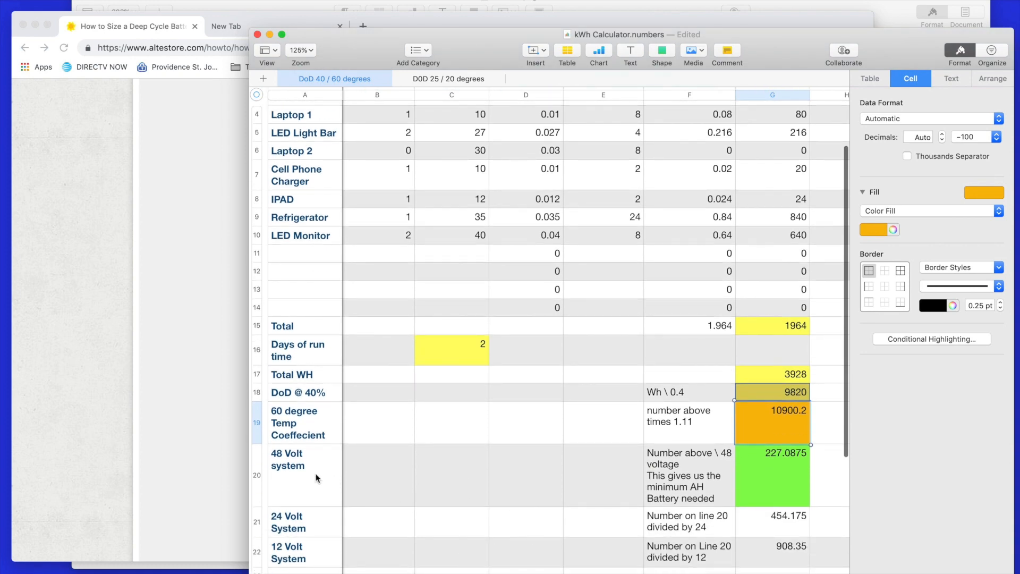
left_click(320, 558)
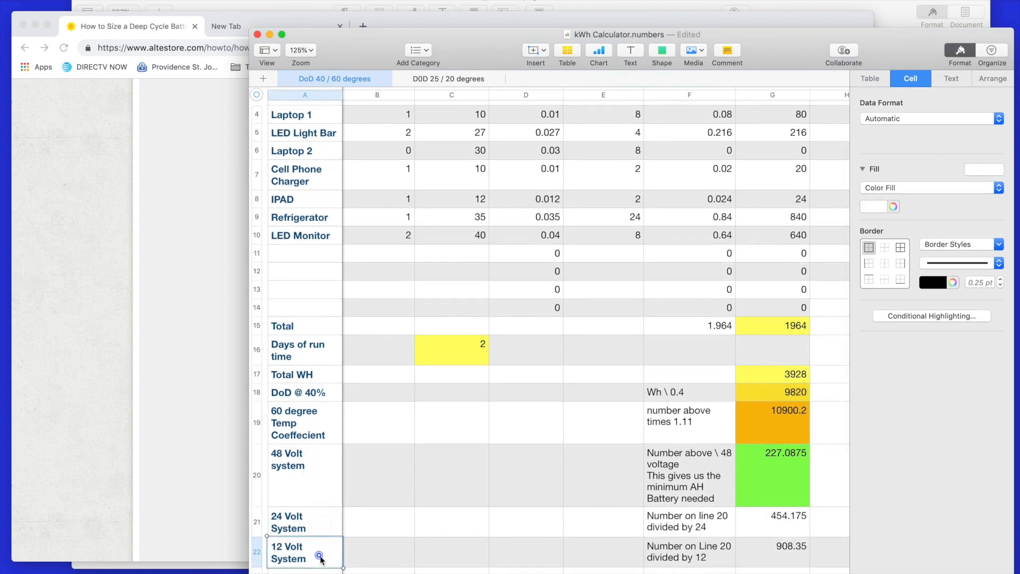
left_click(304, 466)
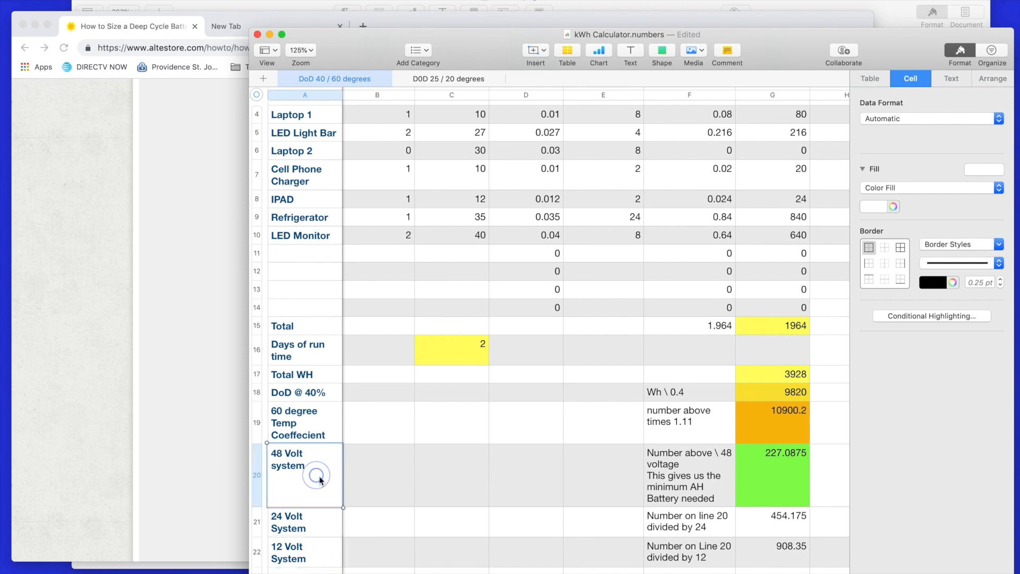
mouse_move(783, 490)
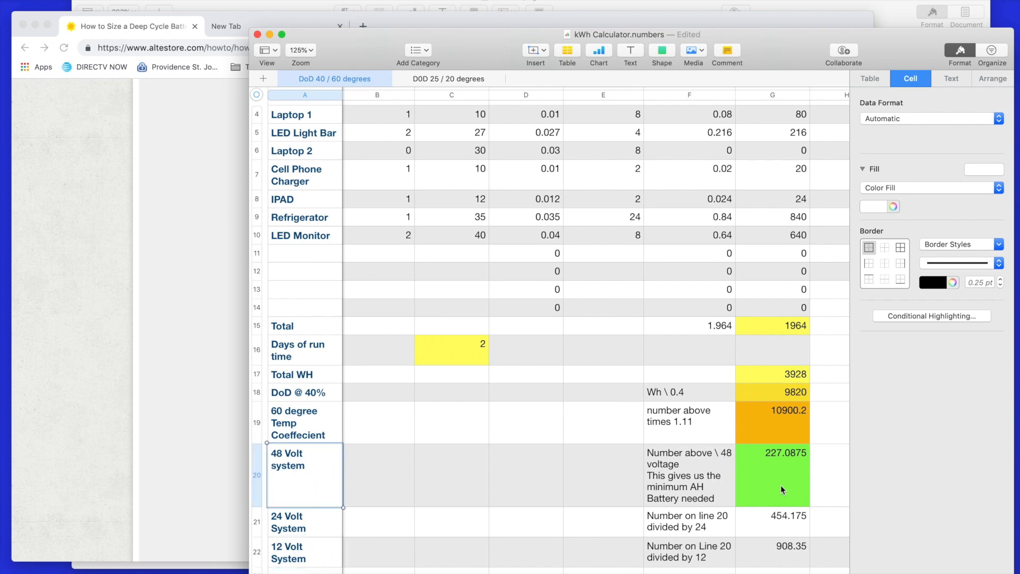
left_click(773, 475)
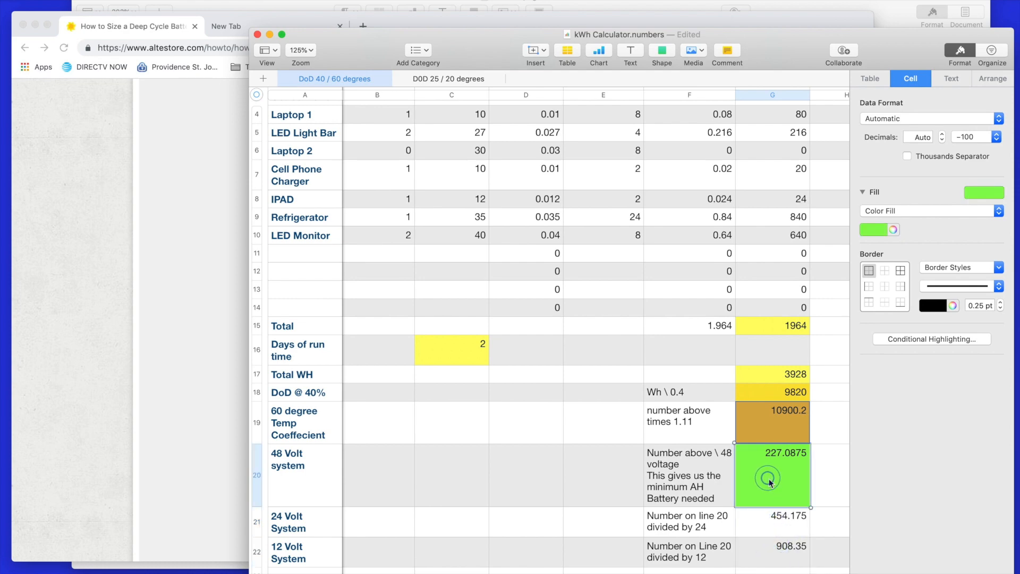
mouse_move(784, 503)
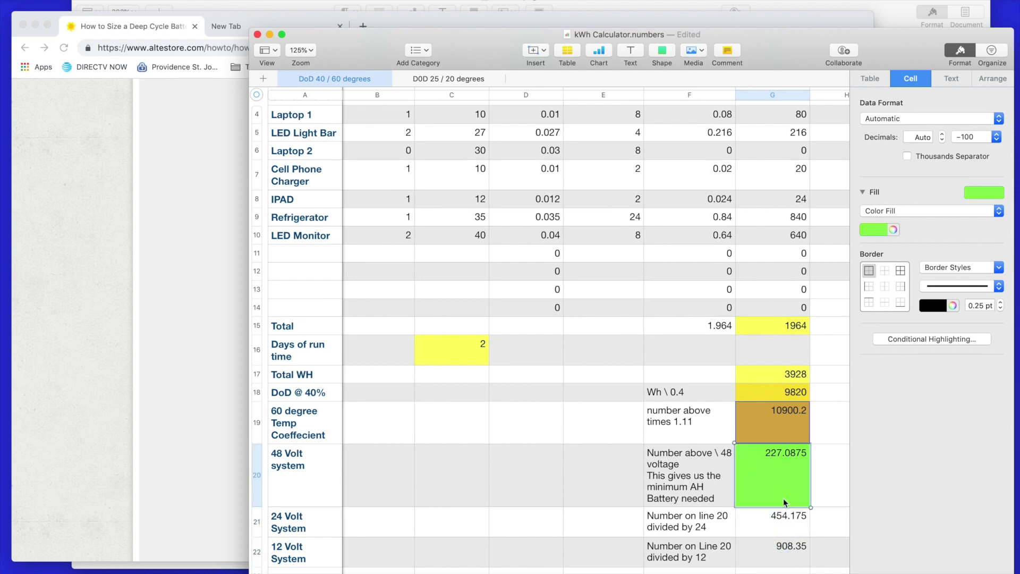
mouse_move(801, 508)
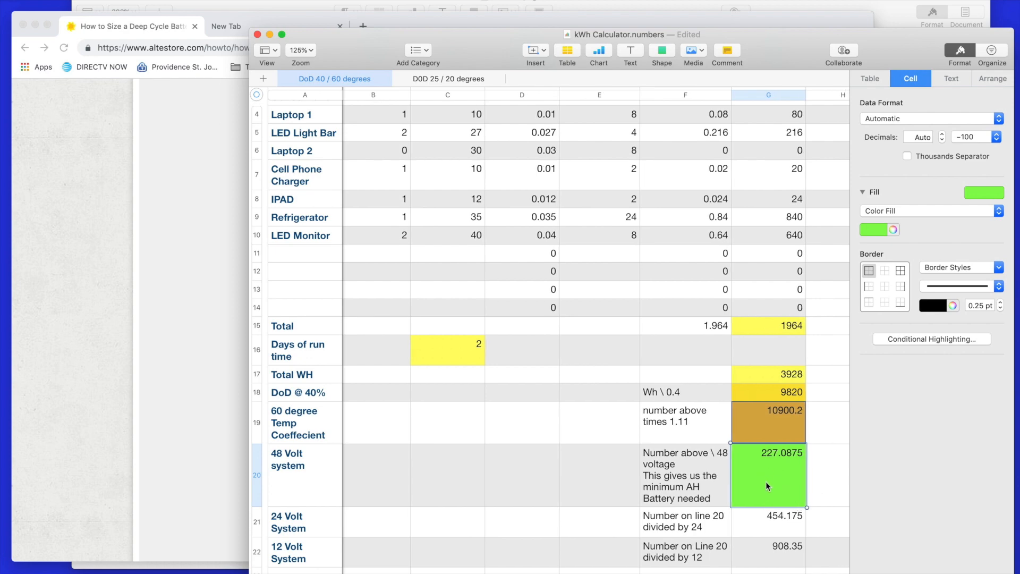
mouse_move(791, 492)
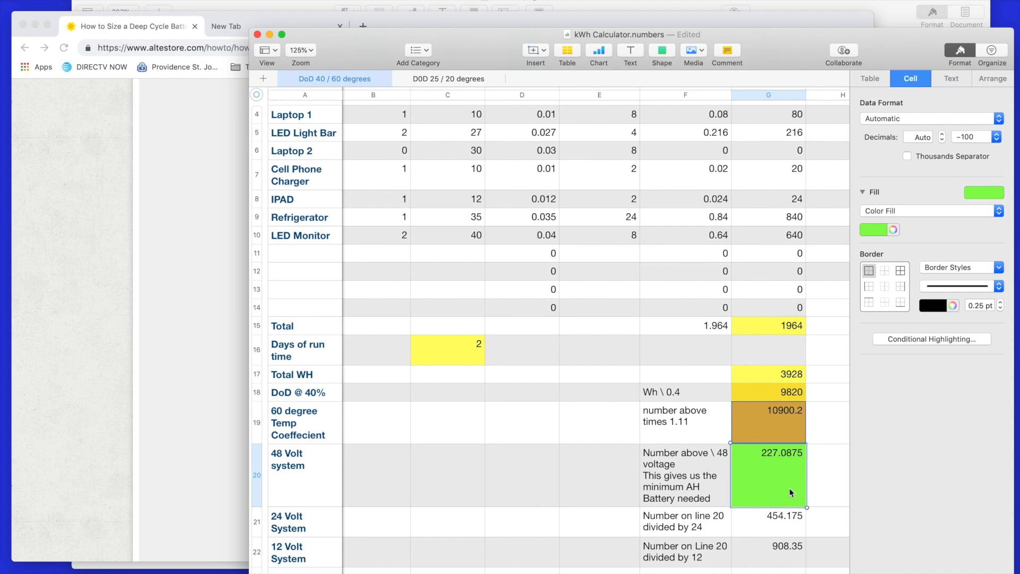
mouse_move(787, 538)
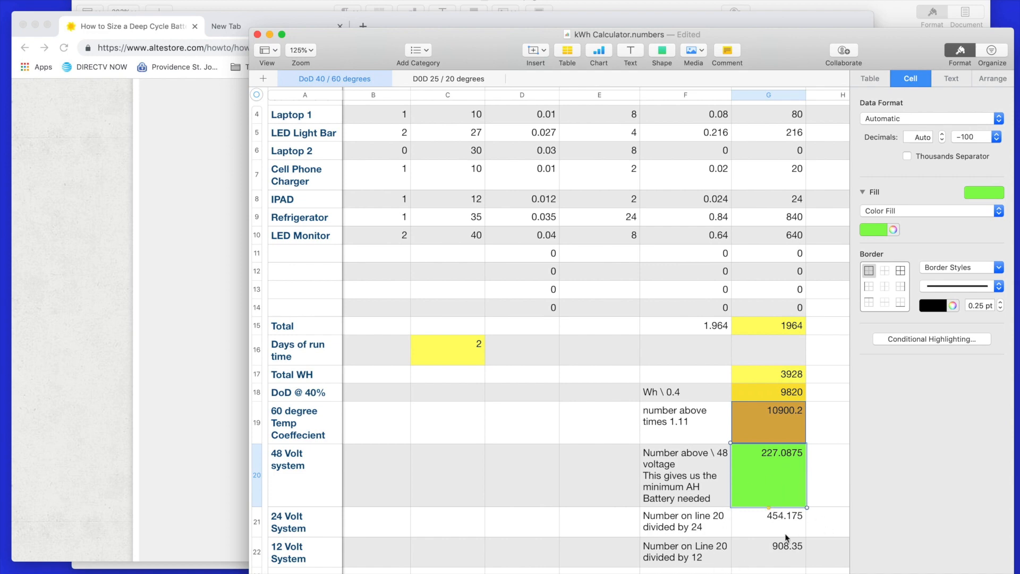
mouse_move(793, 532)
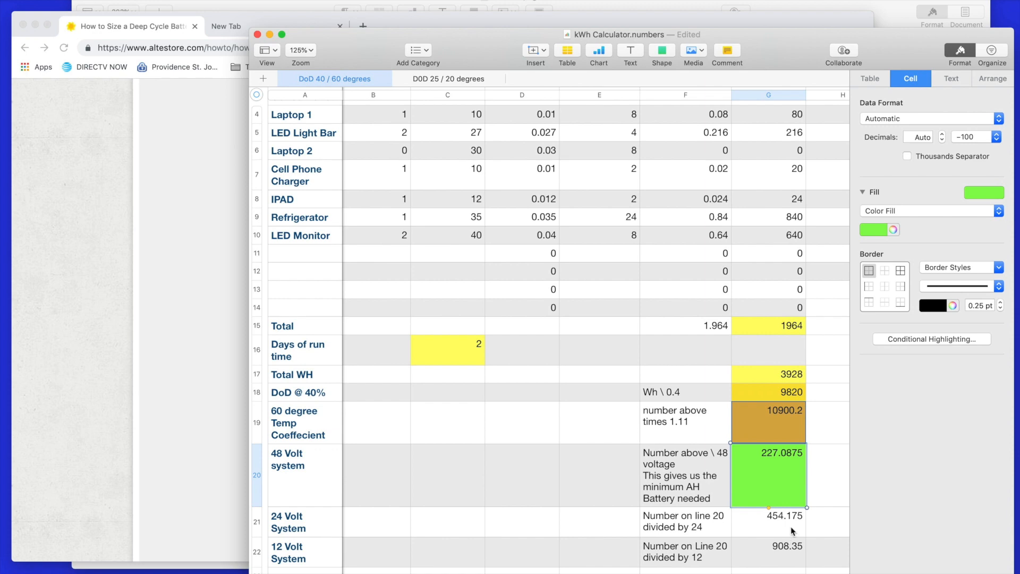
mouse_move(774, 492)
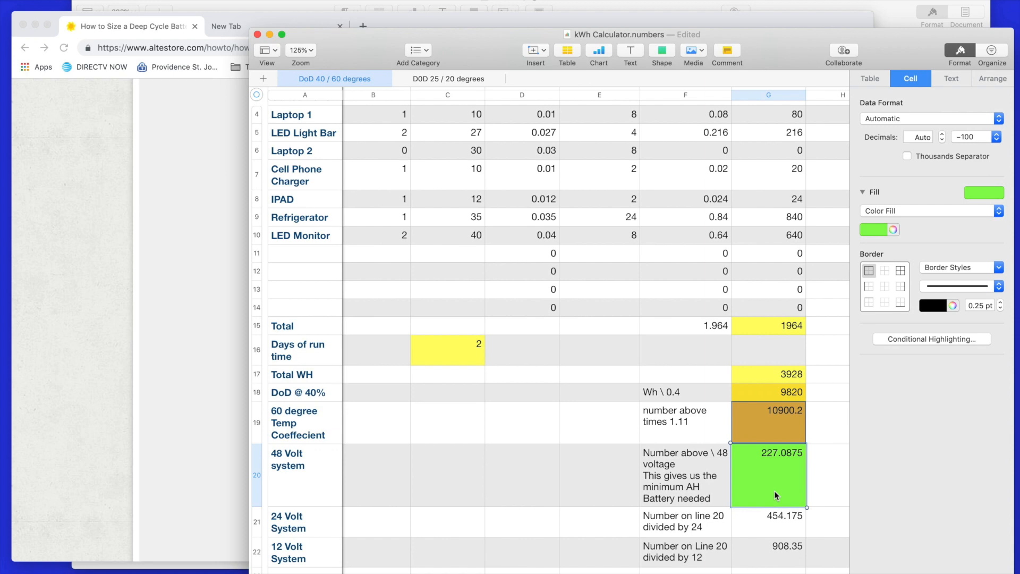
Dismiss the 48 V formula unchanged and select the days of run time cell to set it to 3
scroll("up", 3)
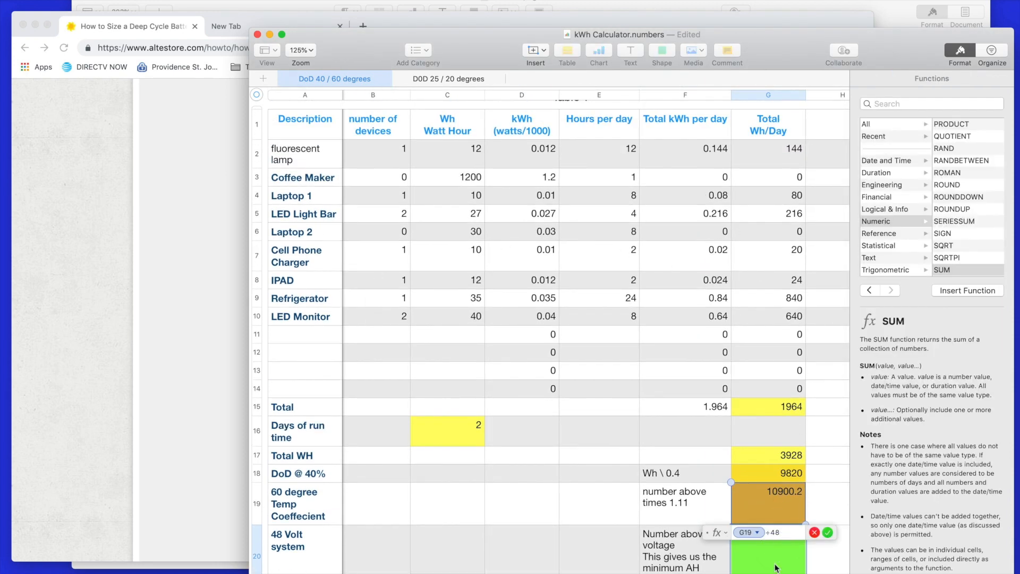
left_click(828, 532)
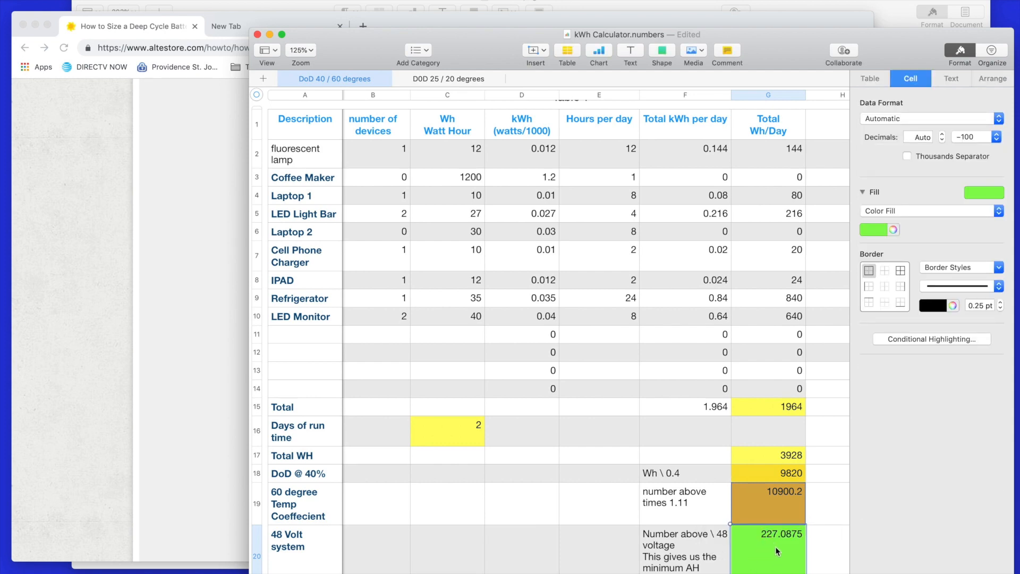
mouse_move(799, 568)
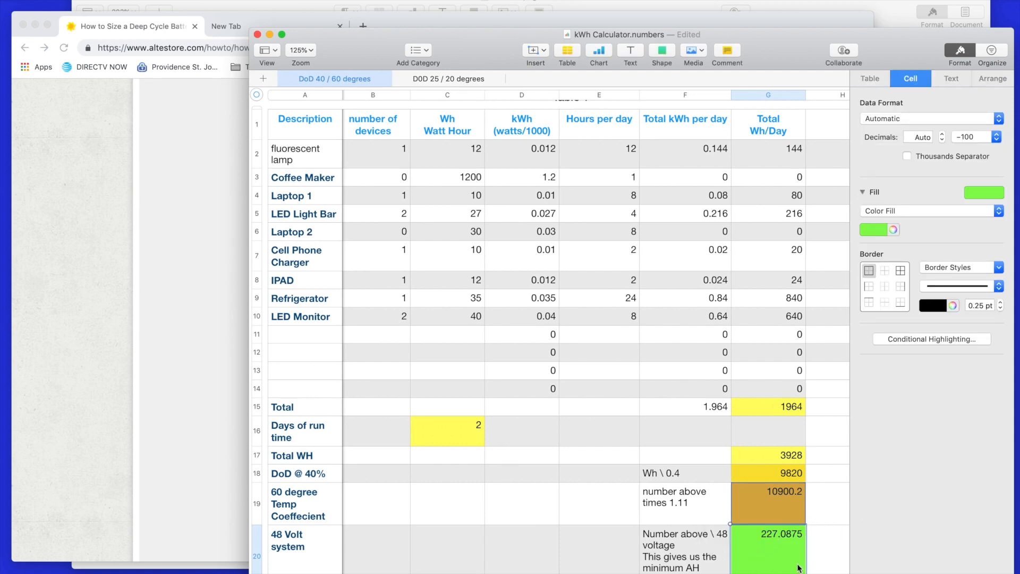
mouse_move(794, 563)
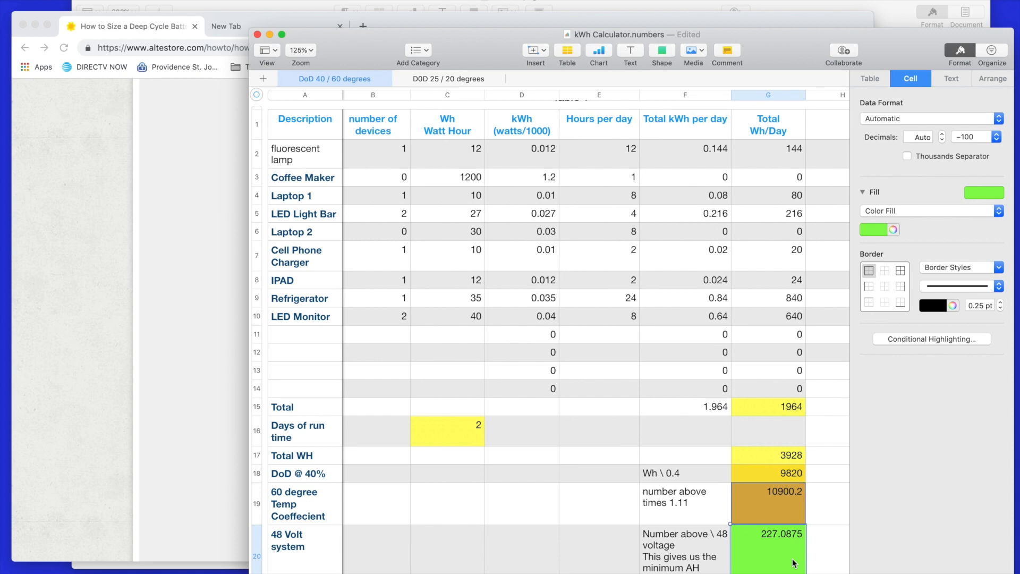
left_click(447, 430)
type("3")
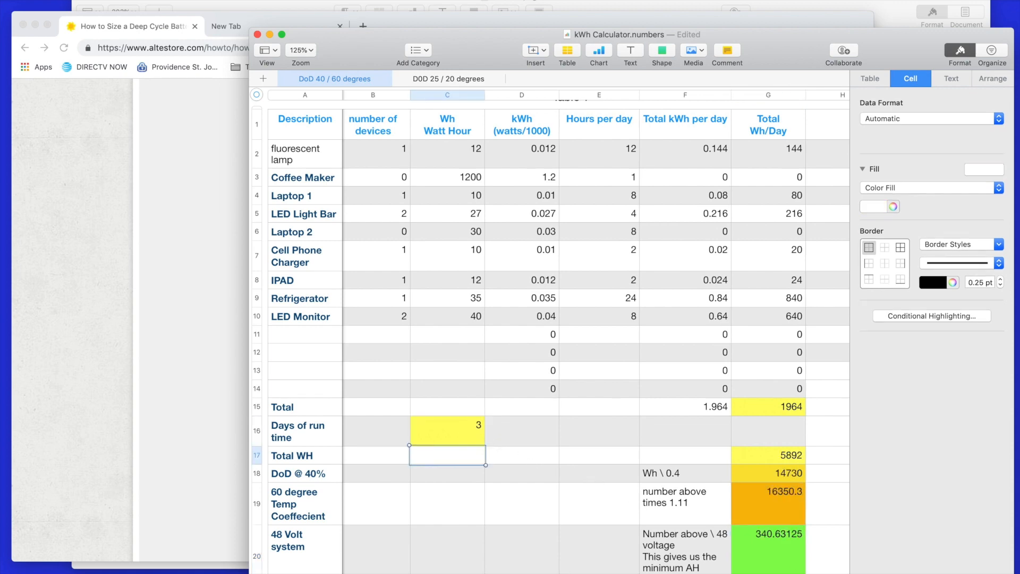
mouse_move(757, 558)
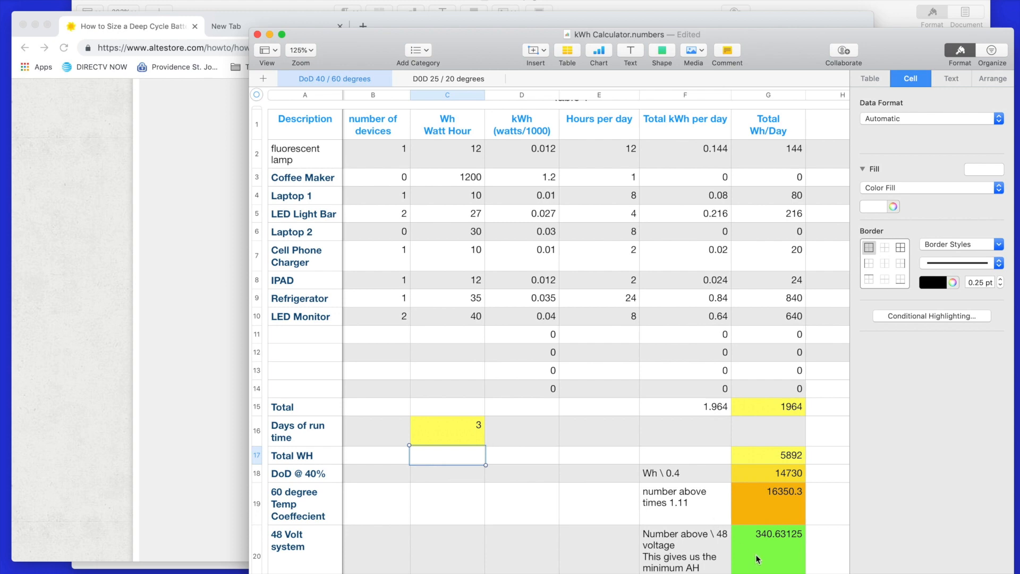
mouse_move(771, 554)
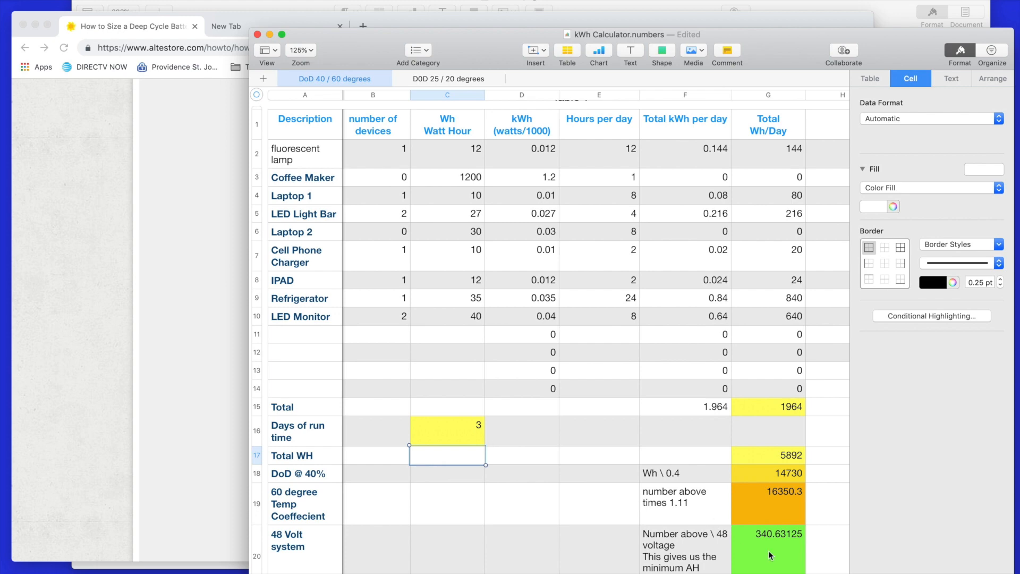
mouse_move(317, 556)
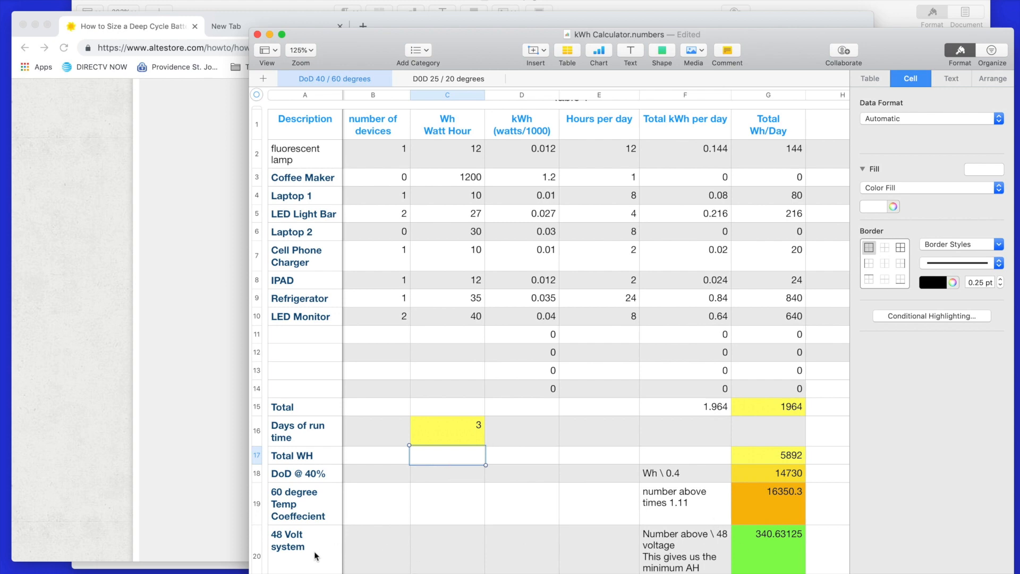
mouse_move(592, 560)
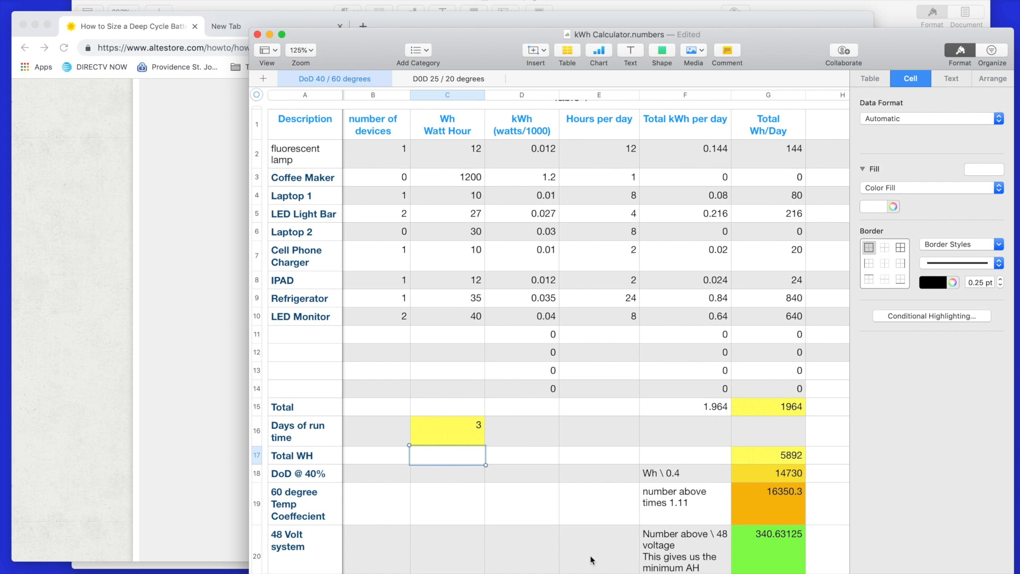
left_click(767, 548)
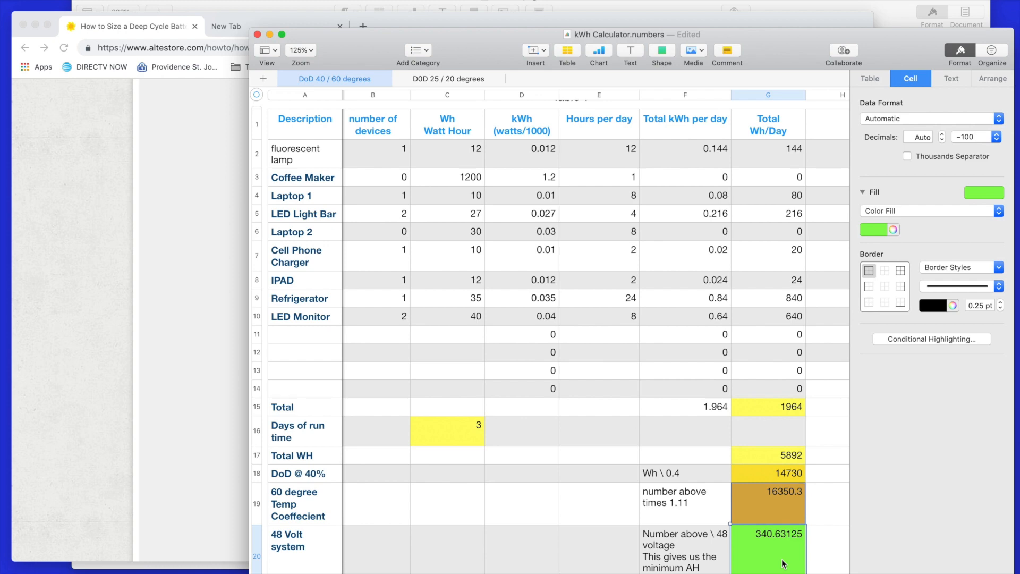
mouse_move(435, 557)
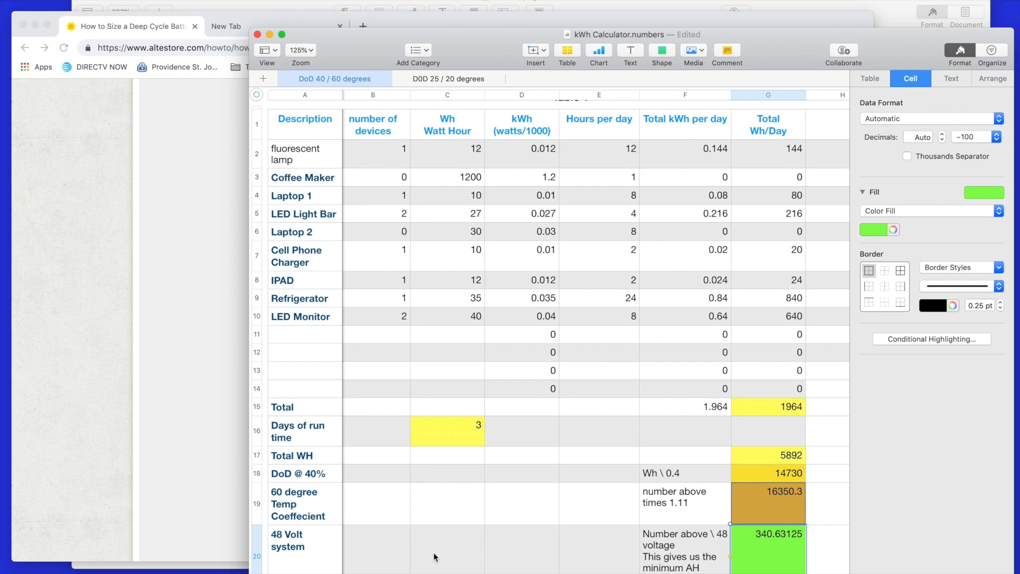
scroll("down", 3)
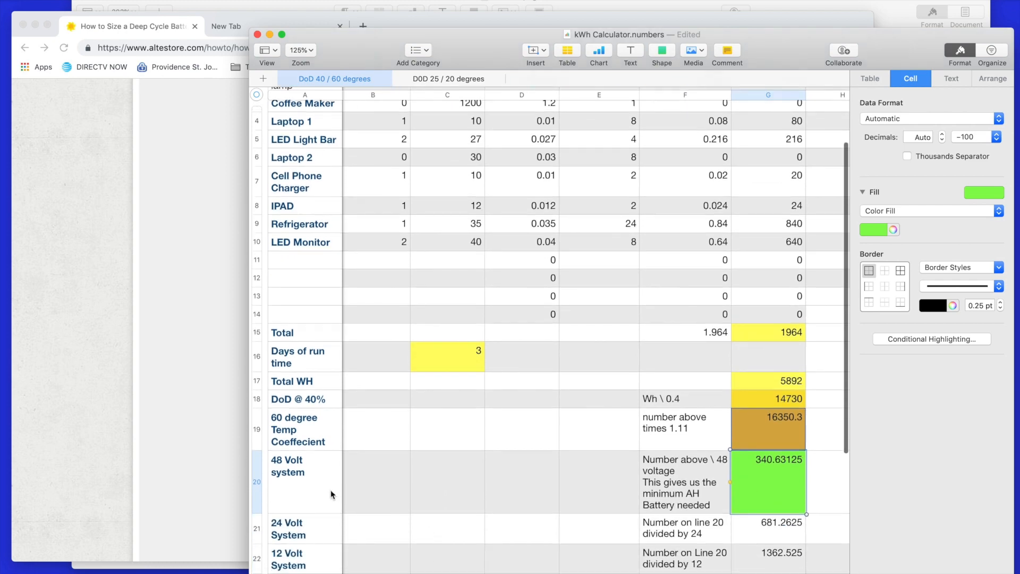
mouse_move(325, 499)
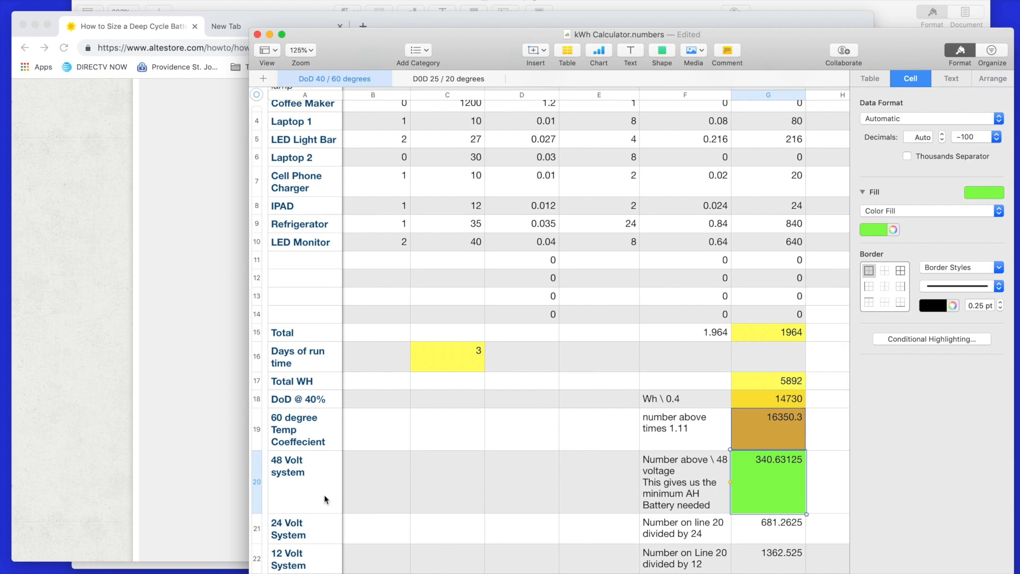
mouse_move(311, 509)
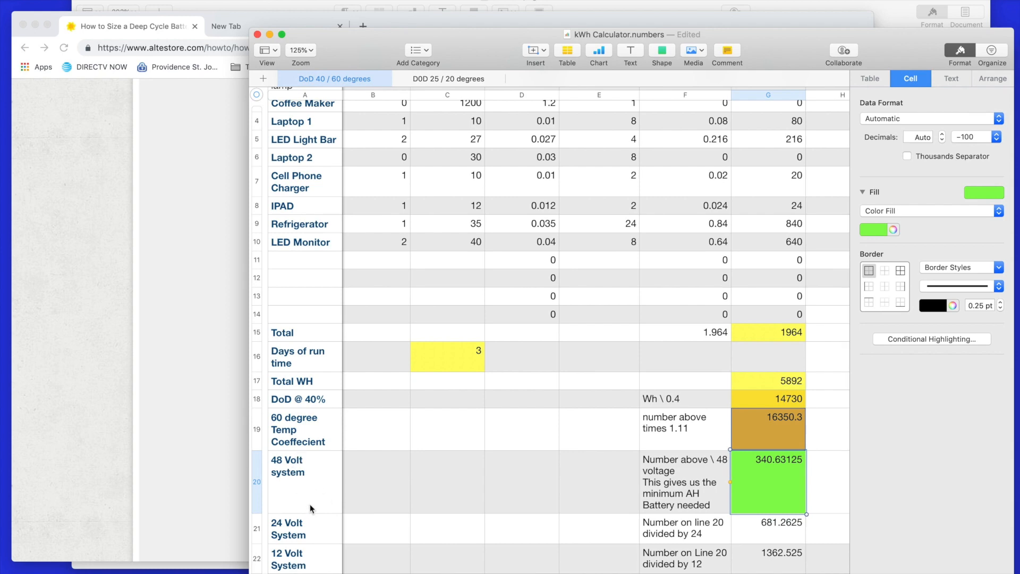
mouse_move(330, 512)
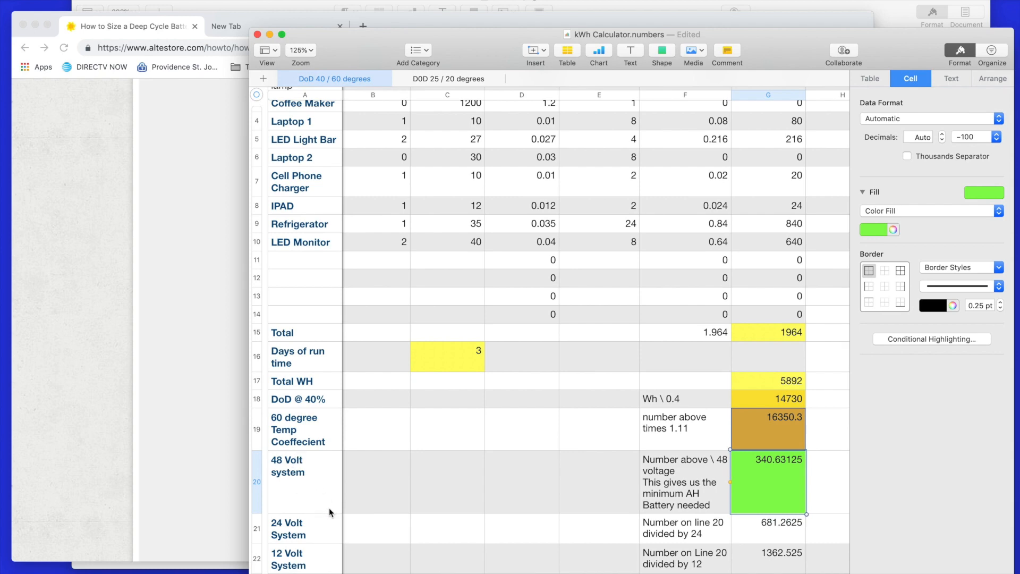
mouse_move(368, 507)
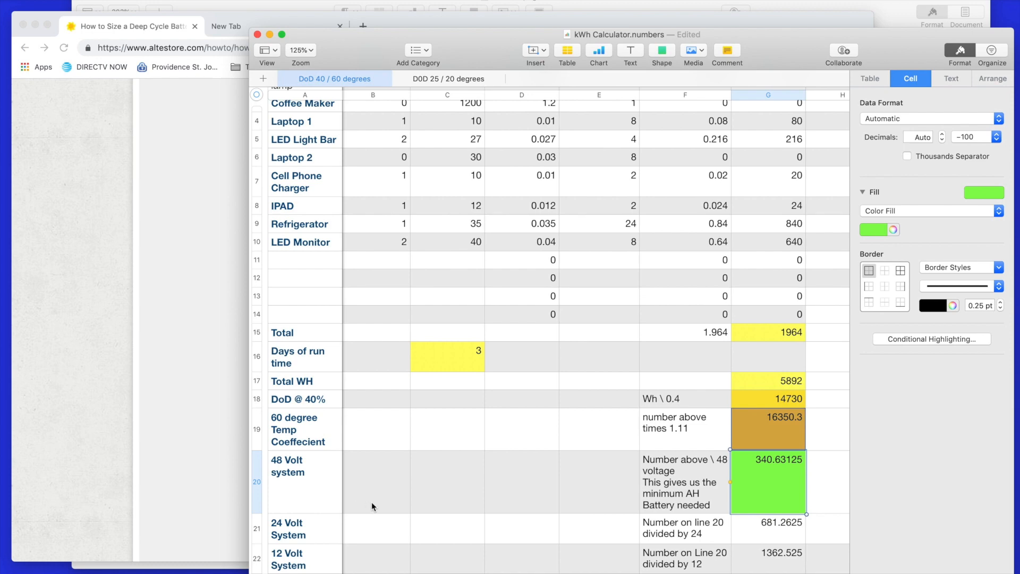
mouse_move(285, 471)
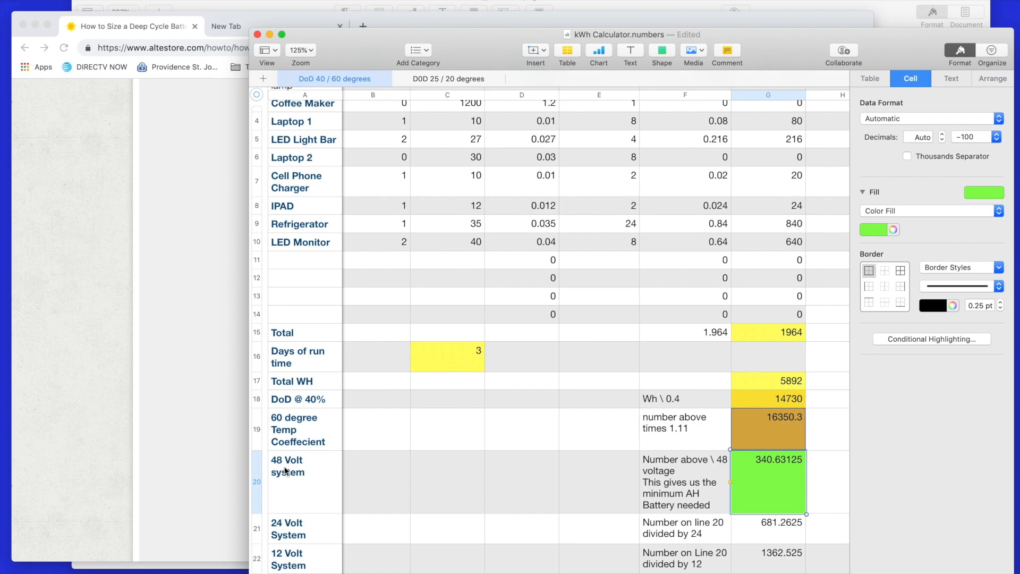
mouse_move(389, 506)
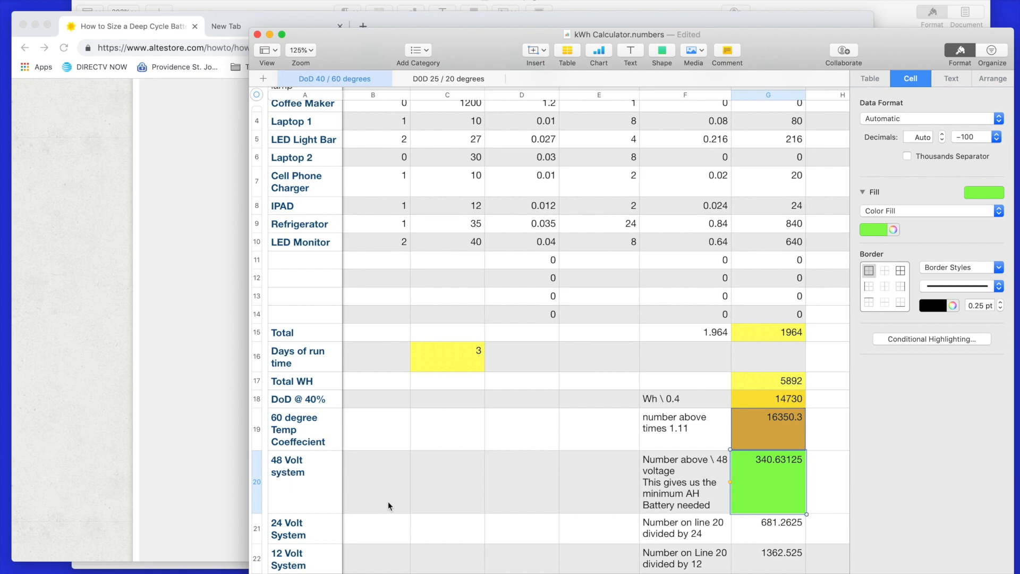
mouse_move(282, 472)
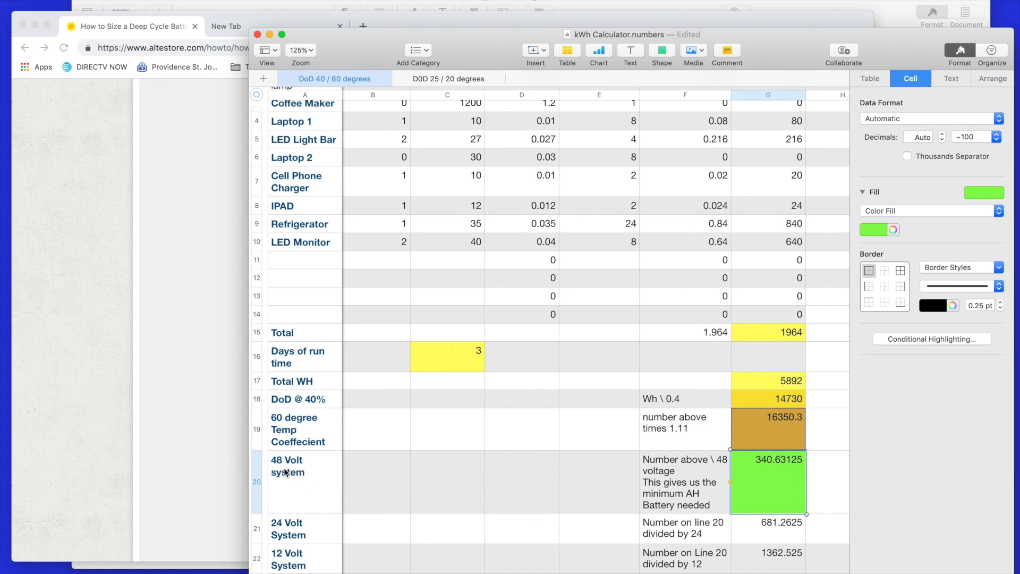
mouse_move(720, 502)
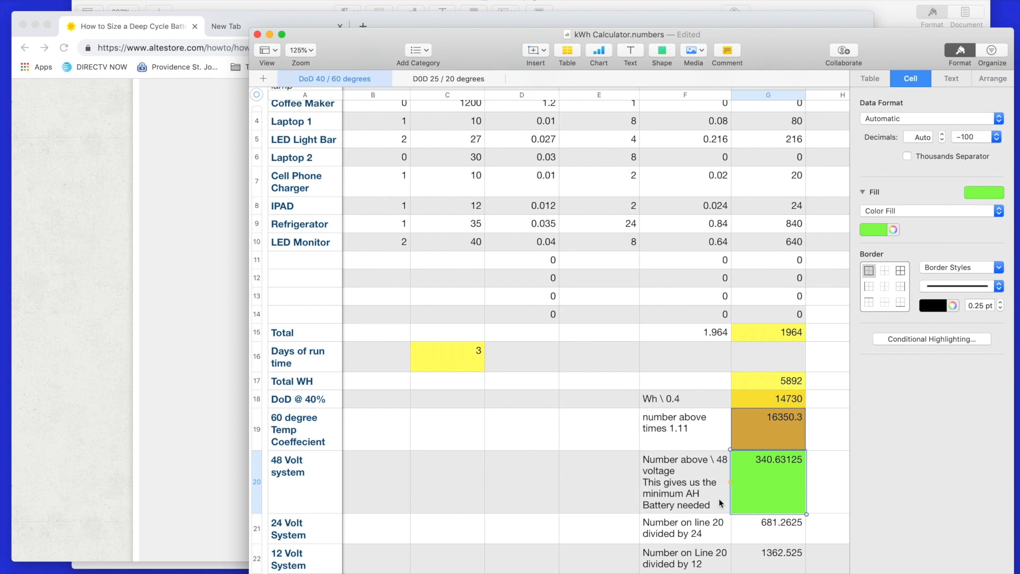
mouse_move(775, 506)
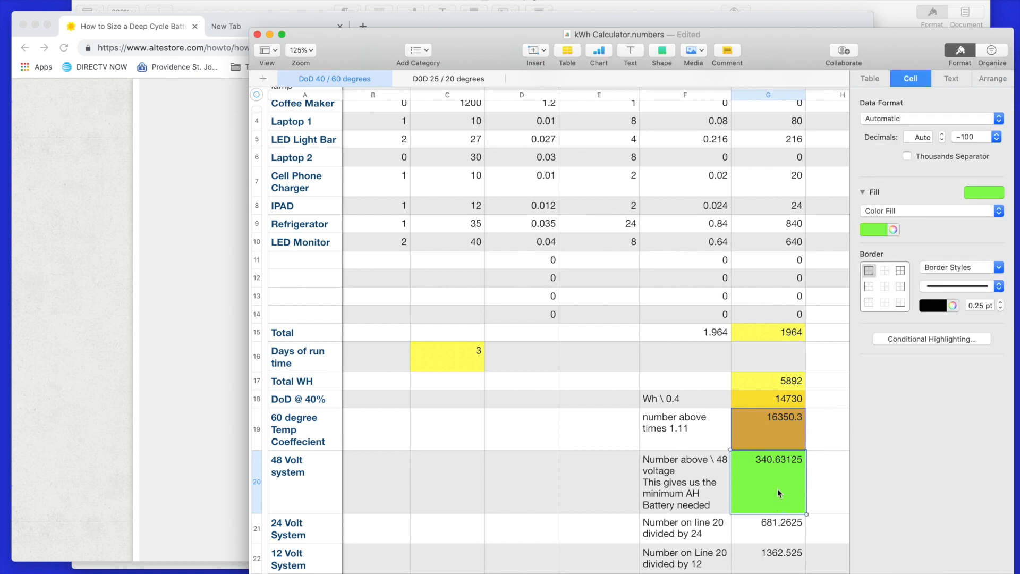
mouse_move(775, 475)
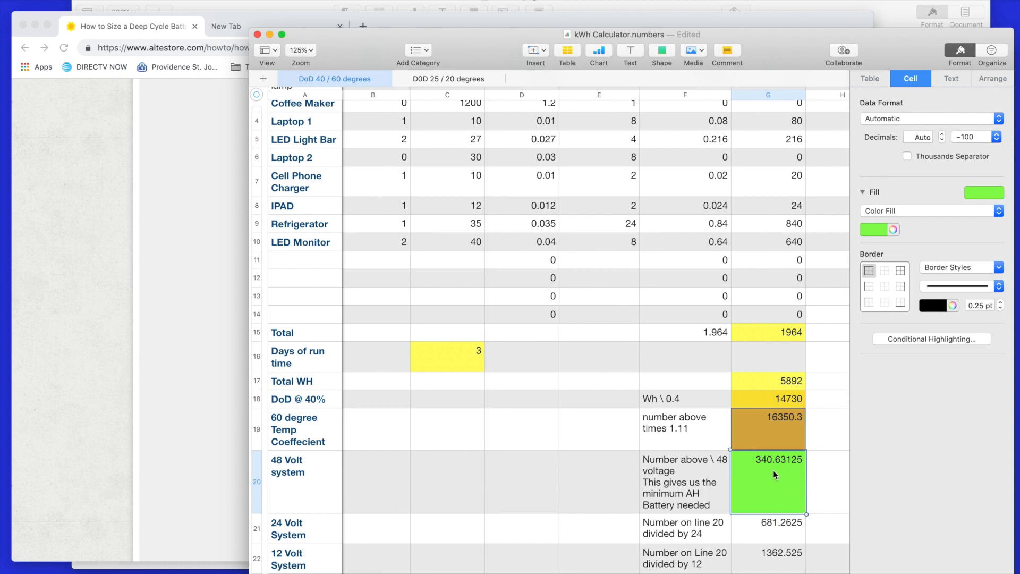
mouse_move(772, 482)
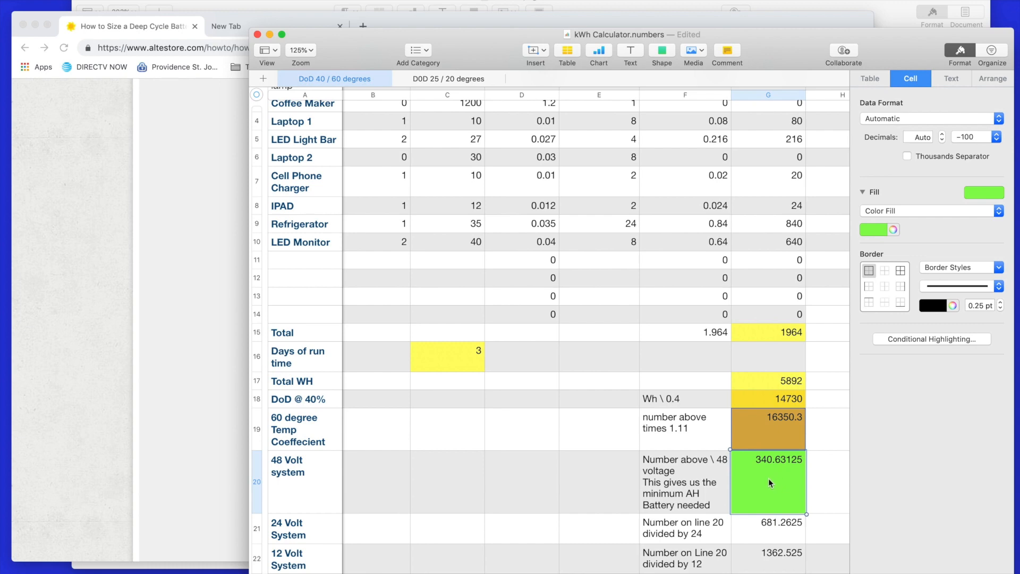
mouse_move(771, 481)
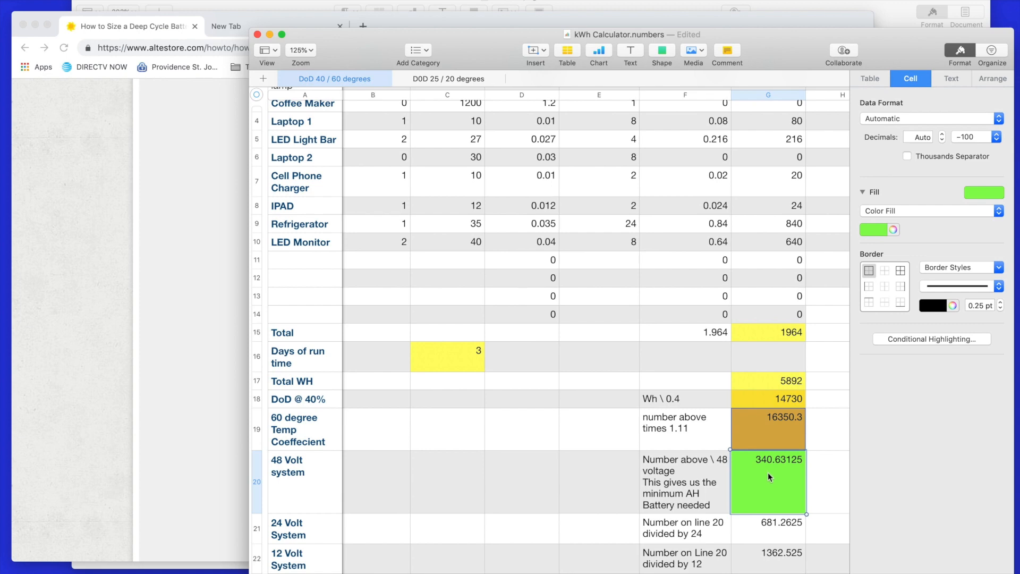
mouse_move(706, 509)
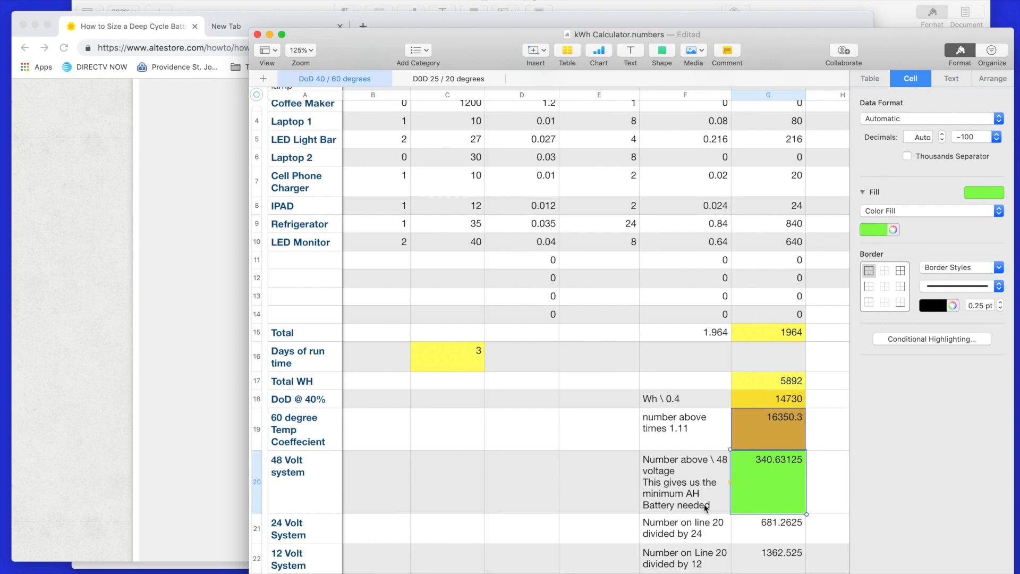
mouse_move(533, 490)
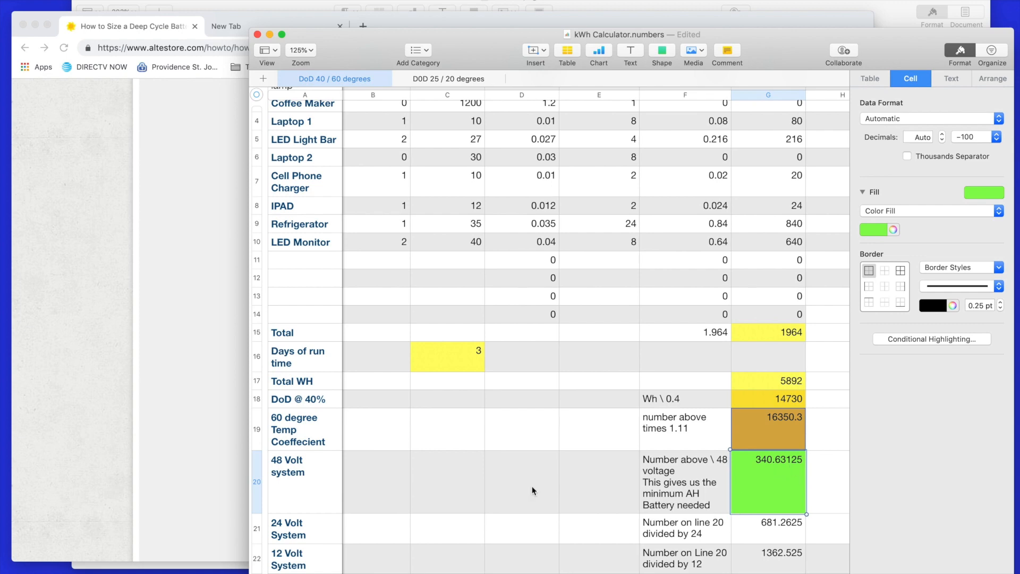
mouse_move(343, 482)
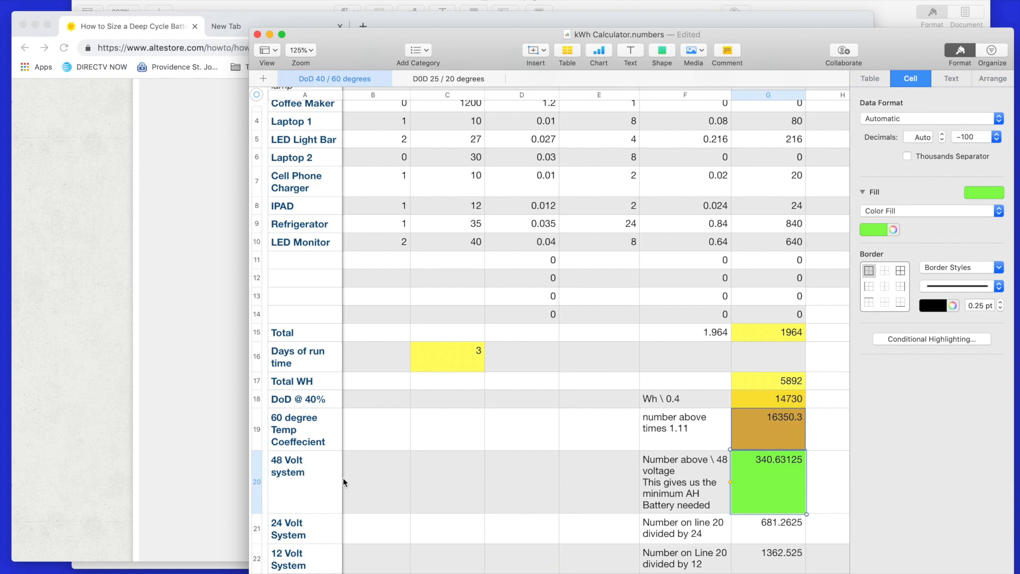
mouse_move(563, 482)
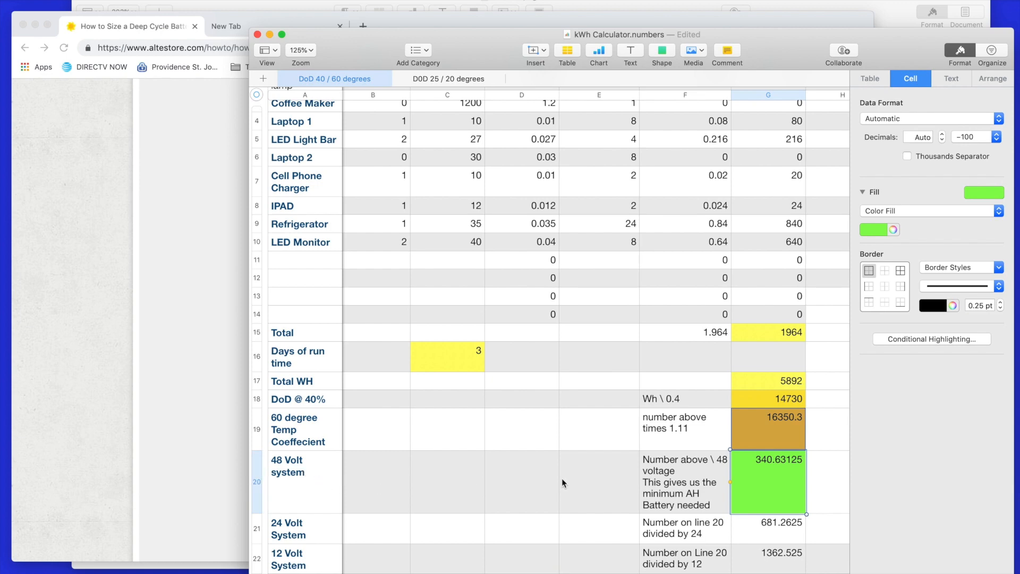
mouse_move(799, 495)
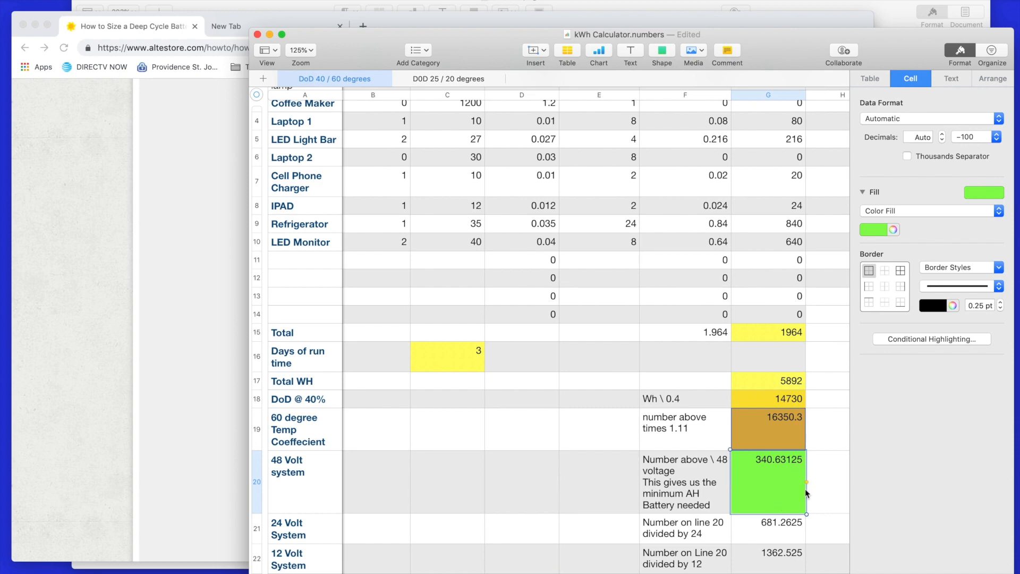
mouse_move(727, 499)
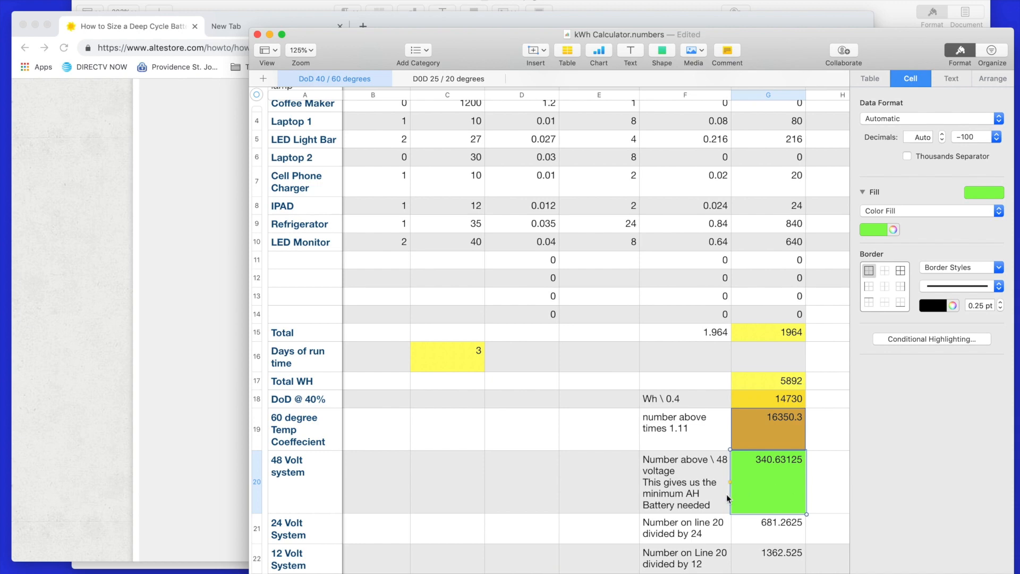
mouse_move(790, 493)
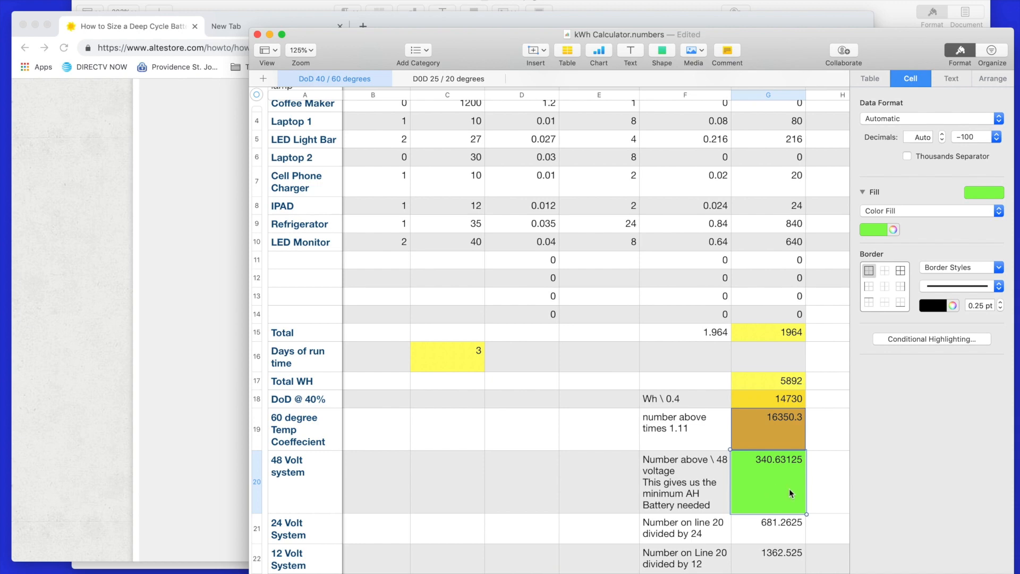
mouse_move(788, 493)
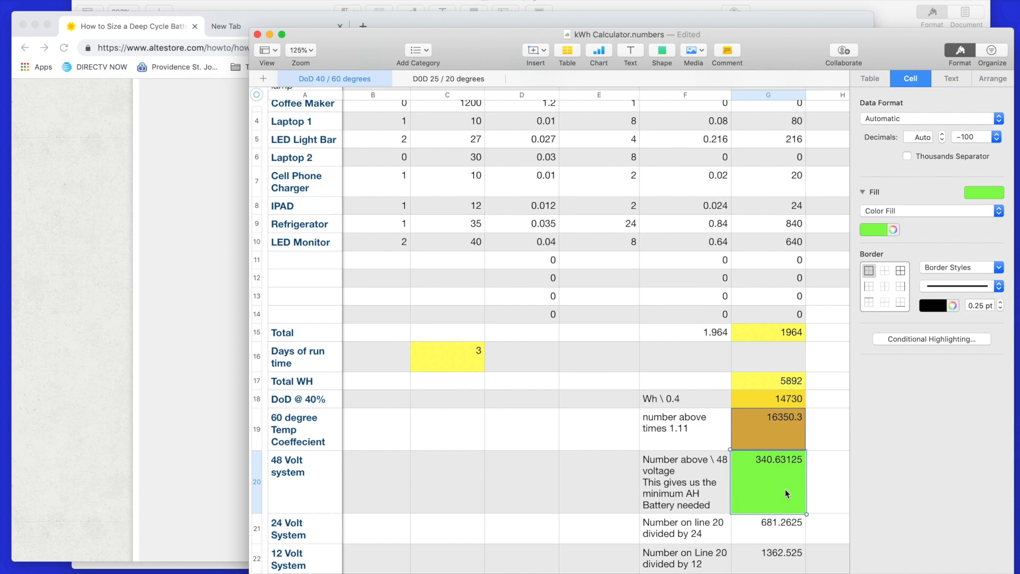
left_click(767, 556)
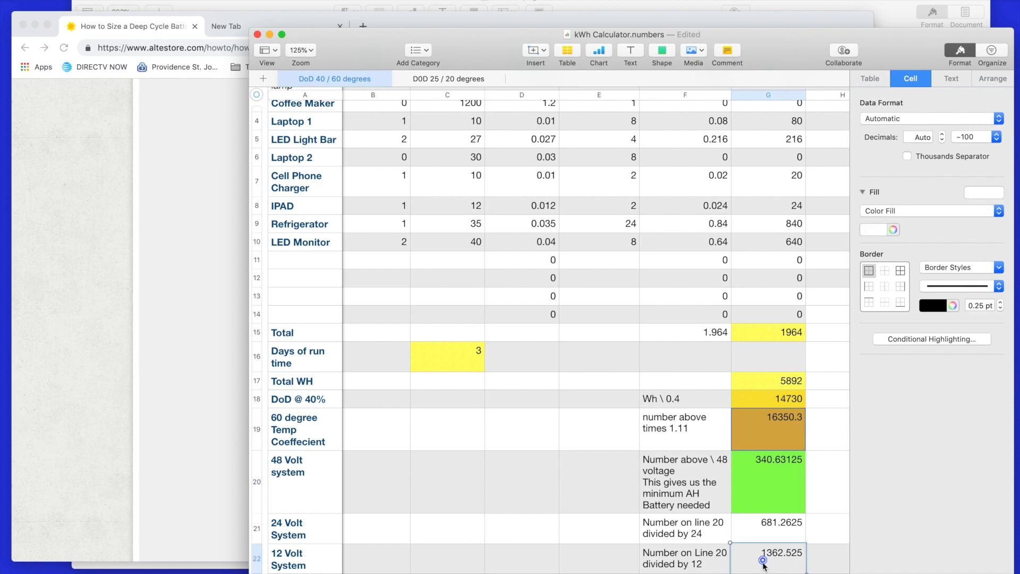
mouse_move(775, 570)
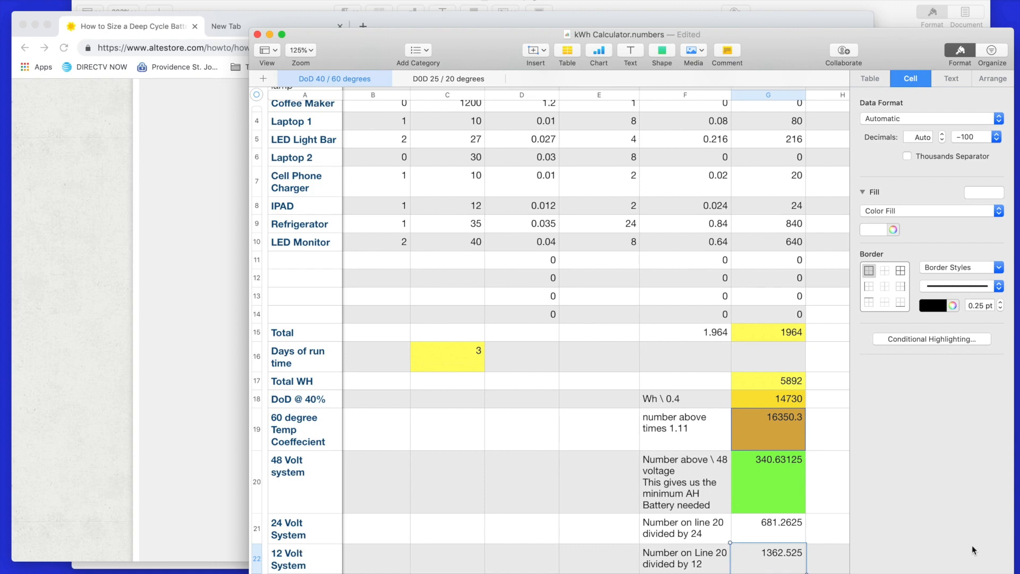
mouse_move(768, 536)
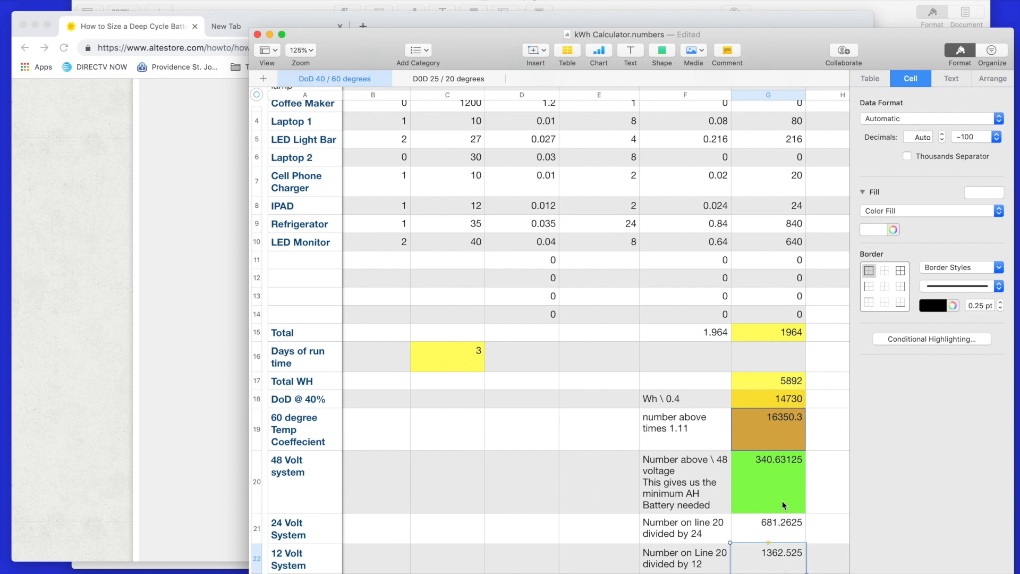
mouse_move(782, 501)
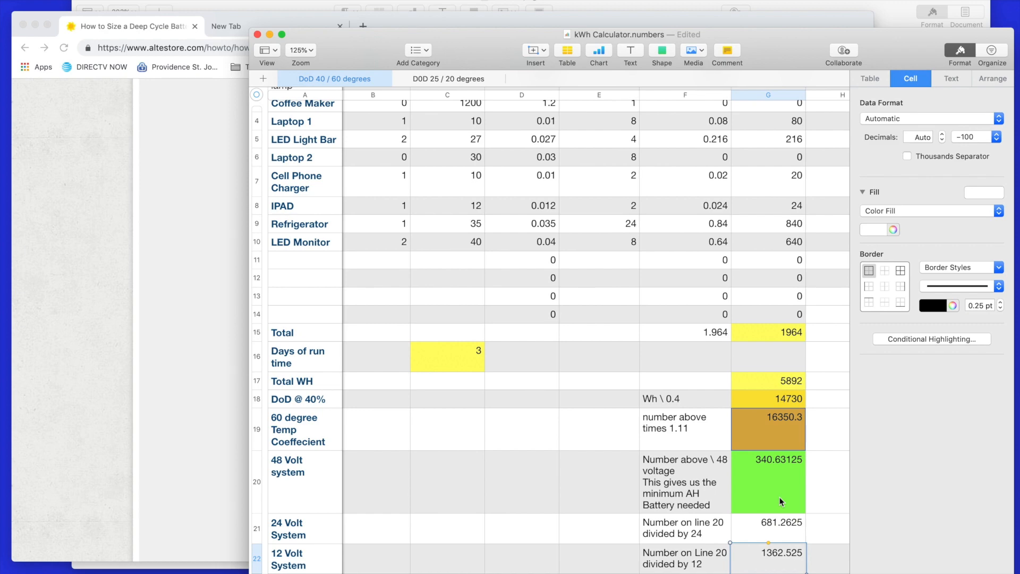
scroll("down", 3)
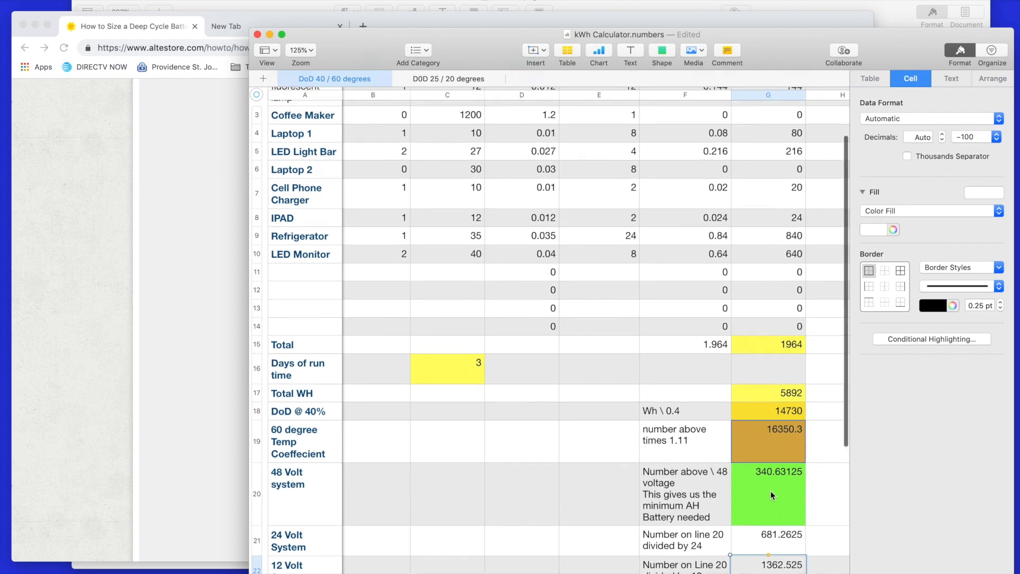